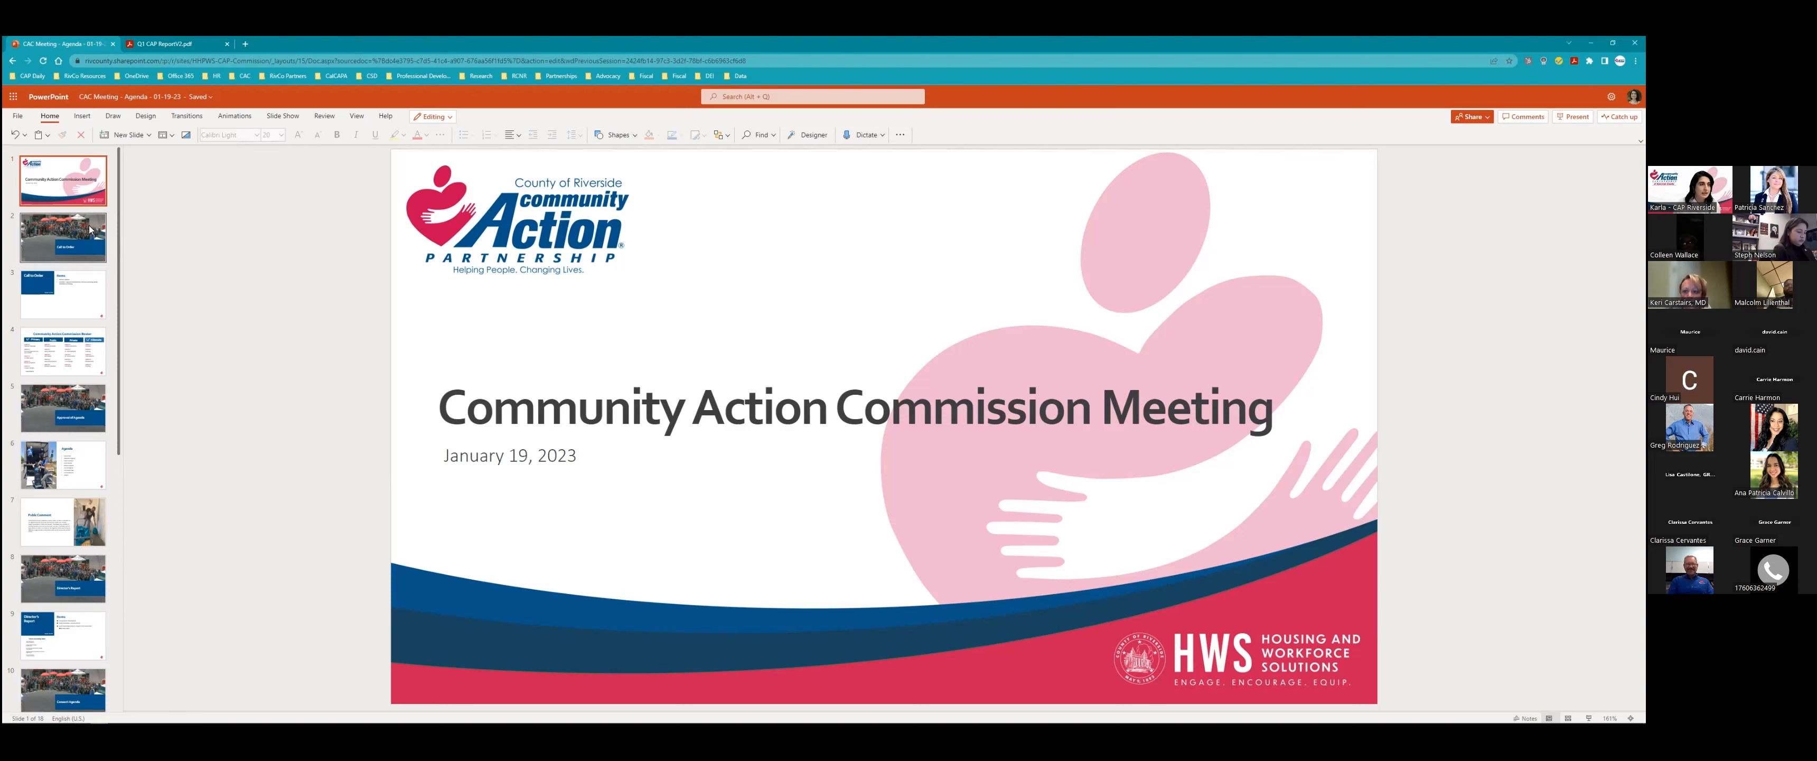
# Show the Call to Order section slide and then its items slide with roll call and remote-meeting resolution.
pyautogui.click(62, 238)
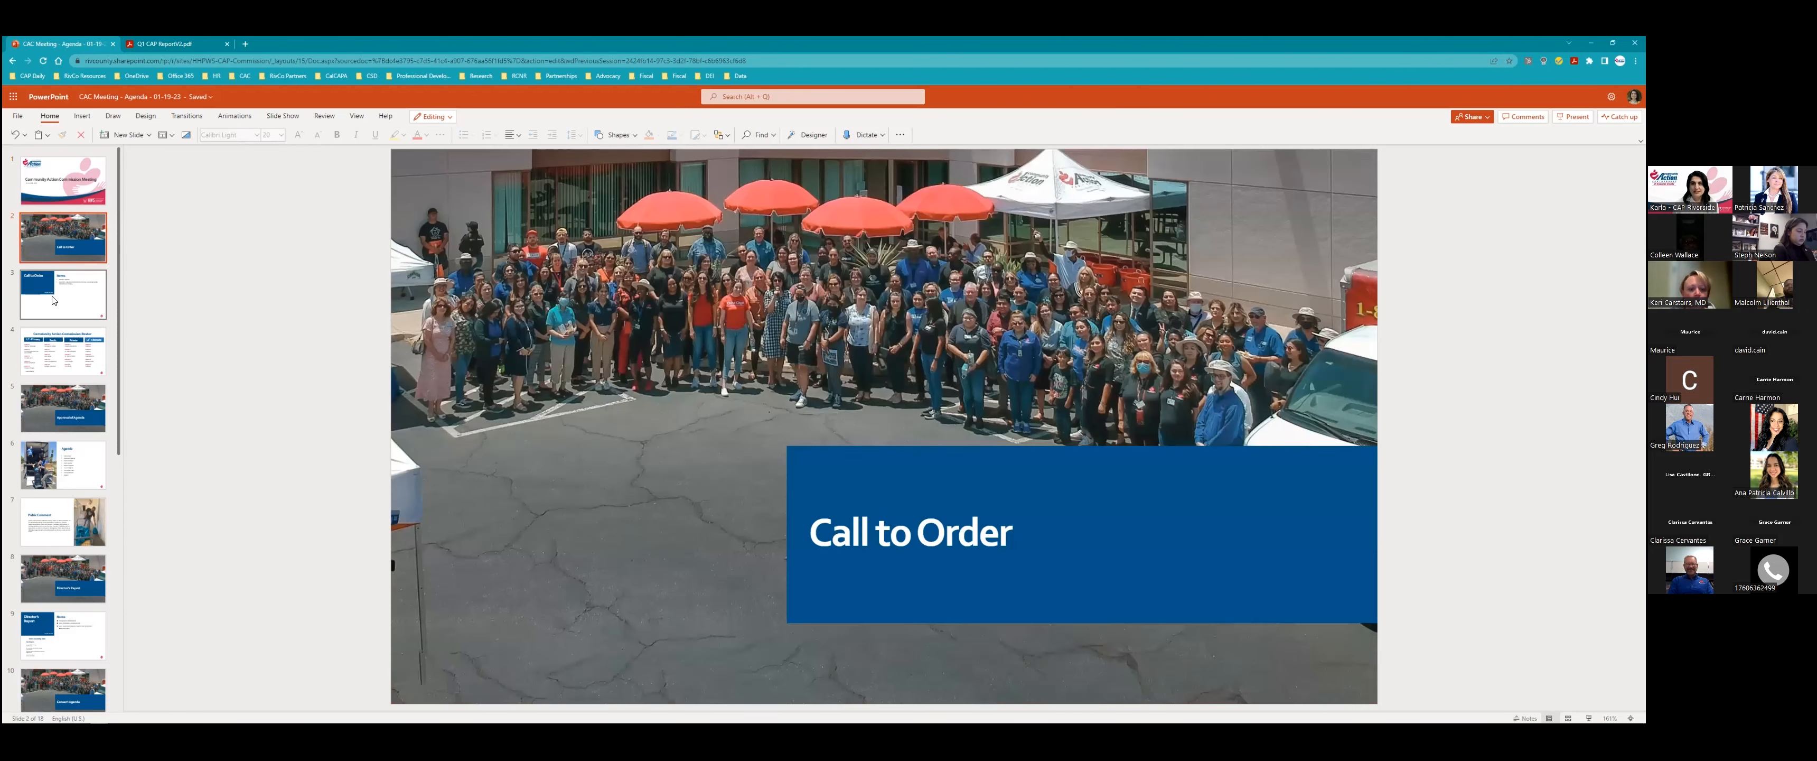
pyautogui.click(62, 354)
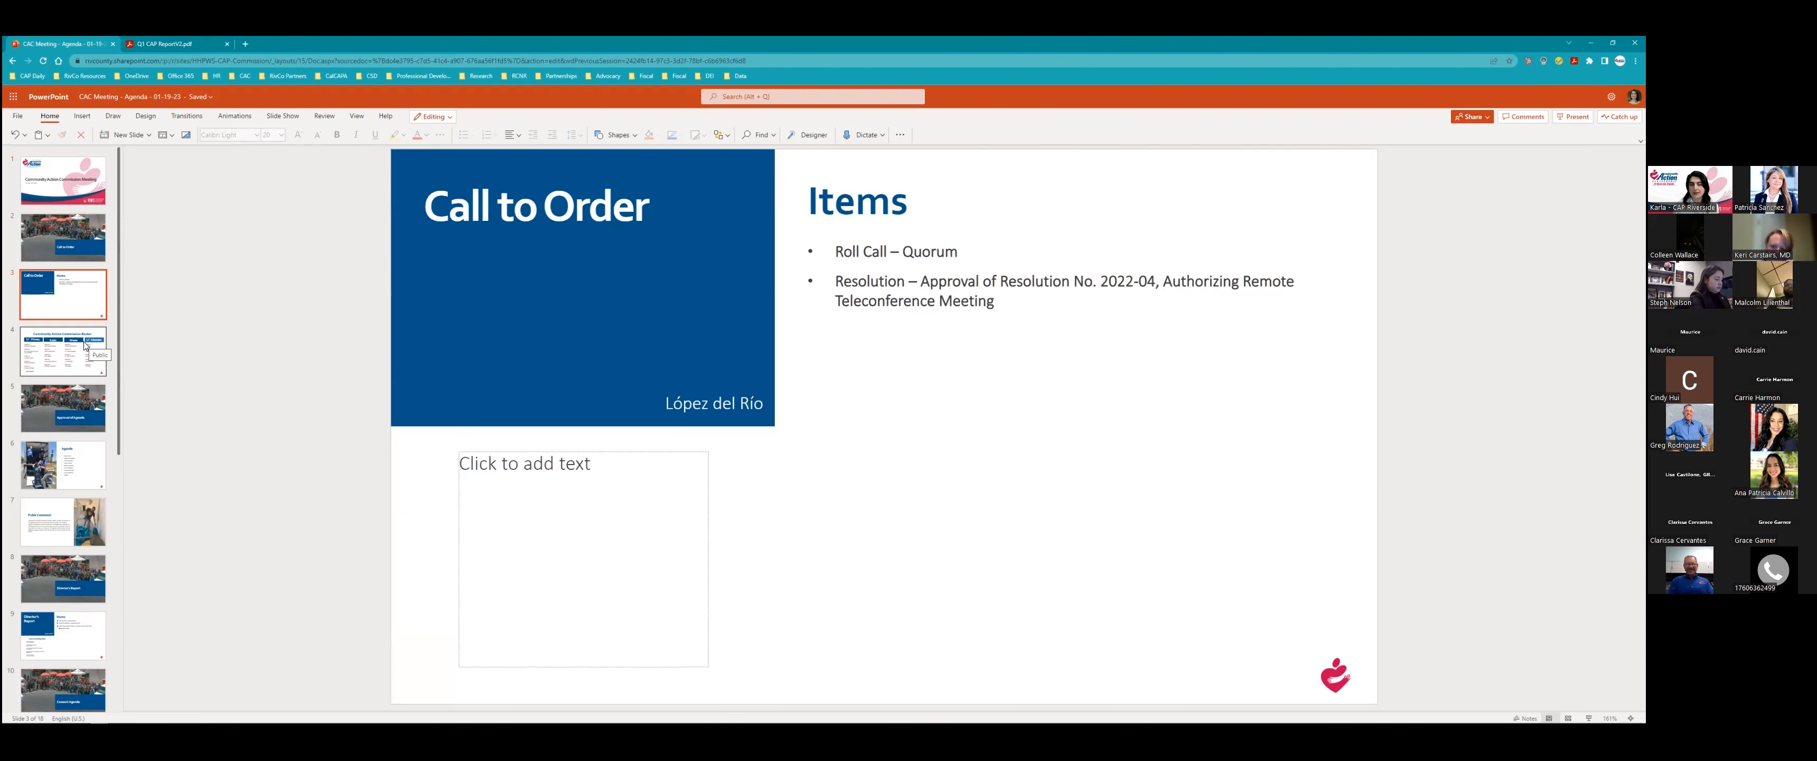
# Show the Community Action Commission Roster slide listing members by district and sector.
pyautogui.click(62, 350)
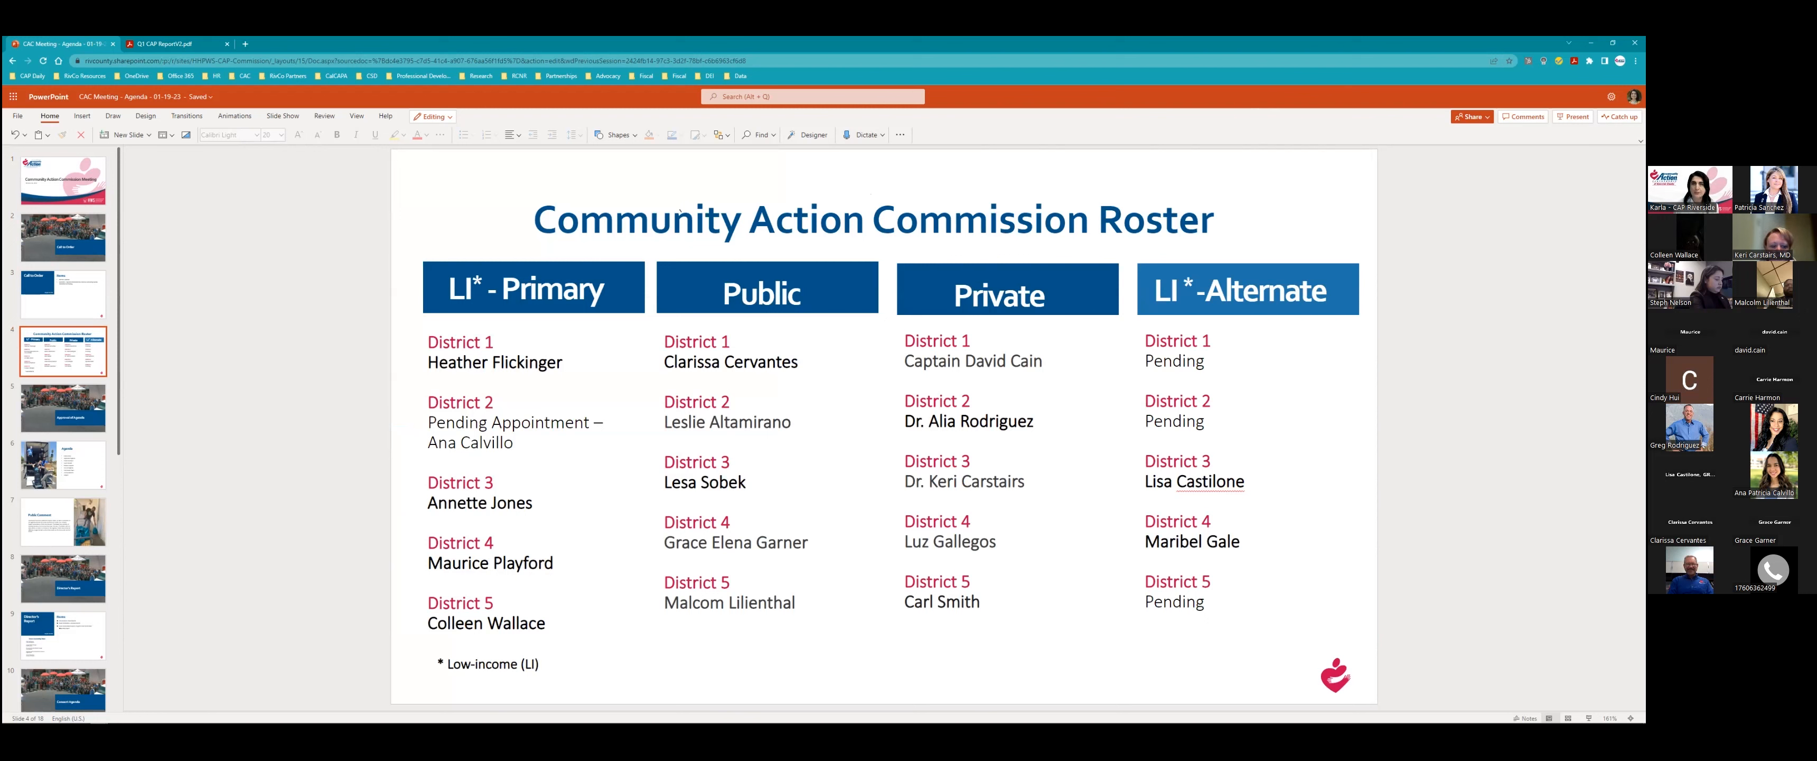
pyautogui.moveTo(1146, 187)
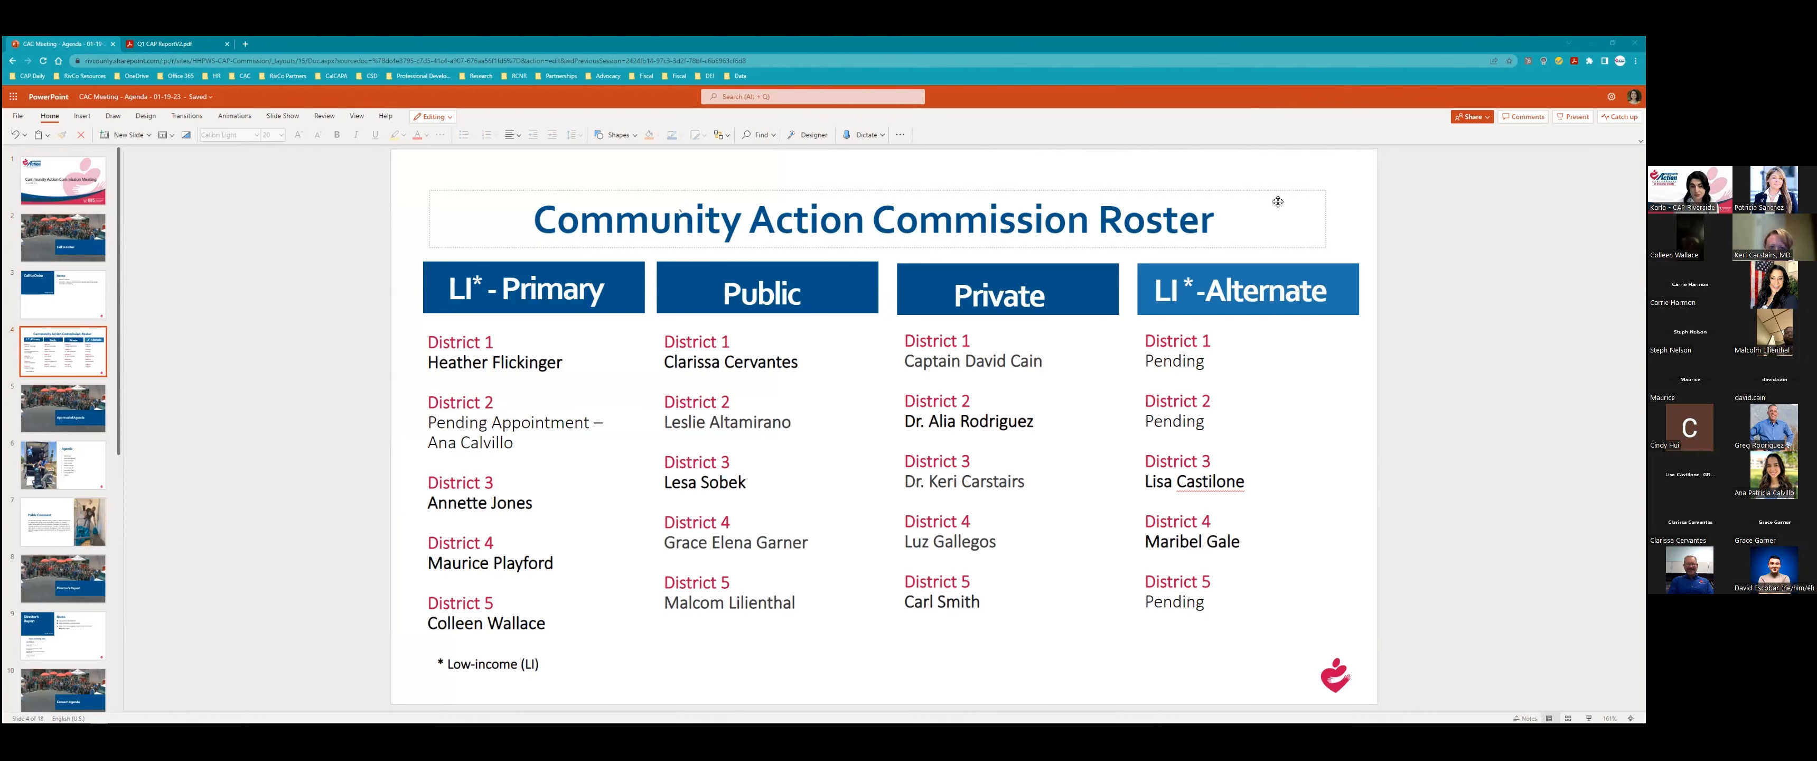
pyautogui.moveTo(1387, 163)
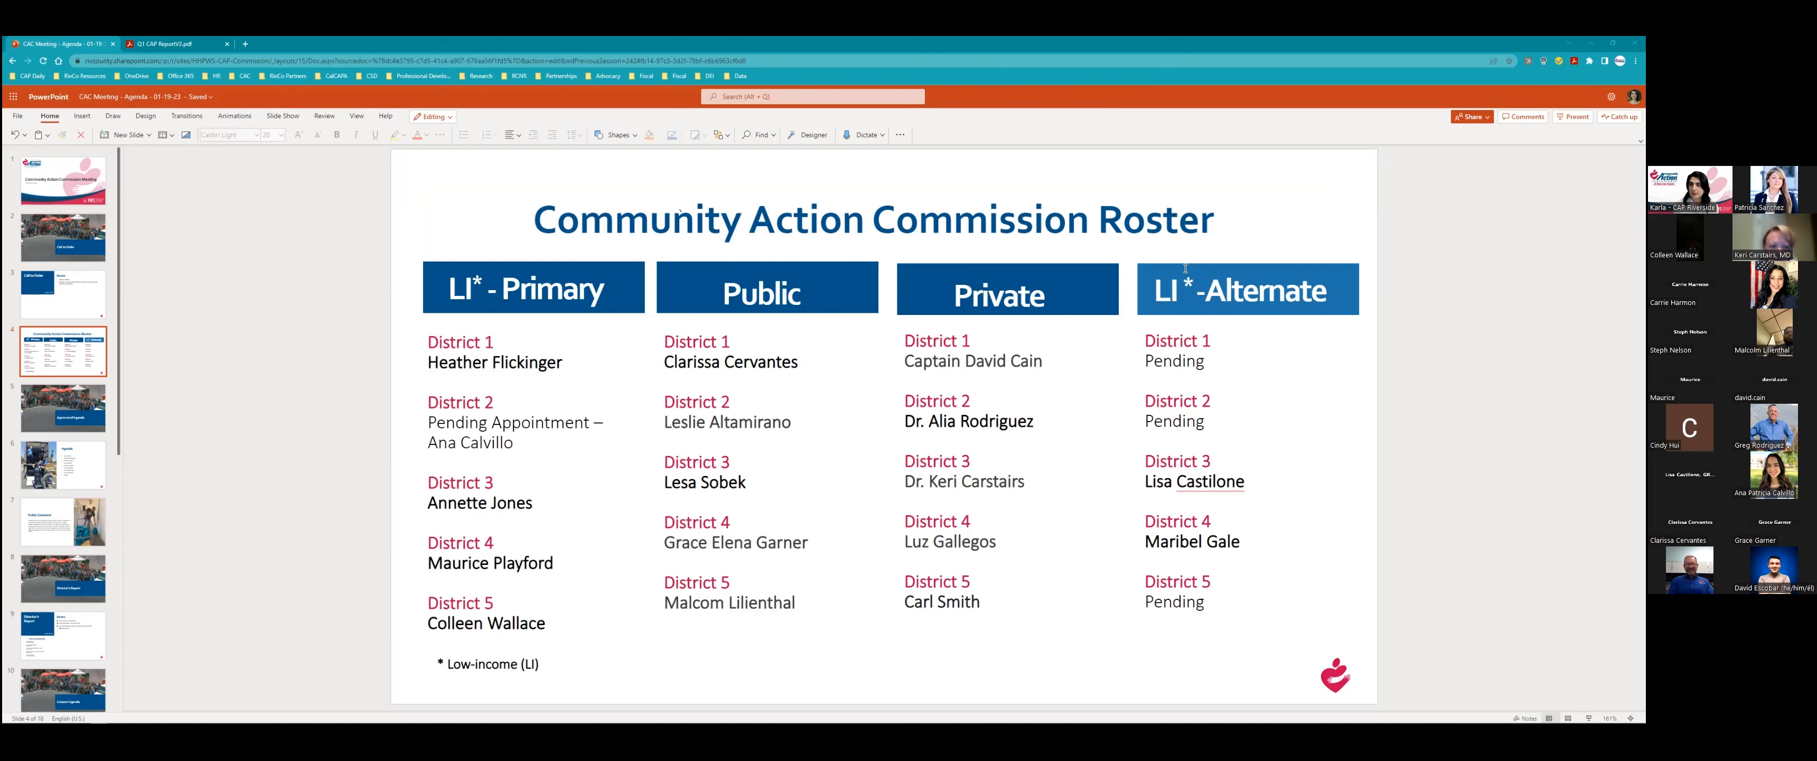
pyautogui.moveTo(775, 383)
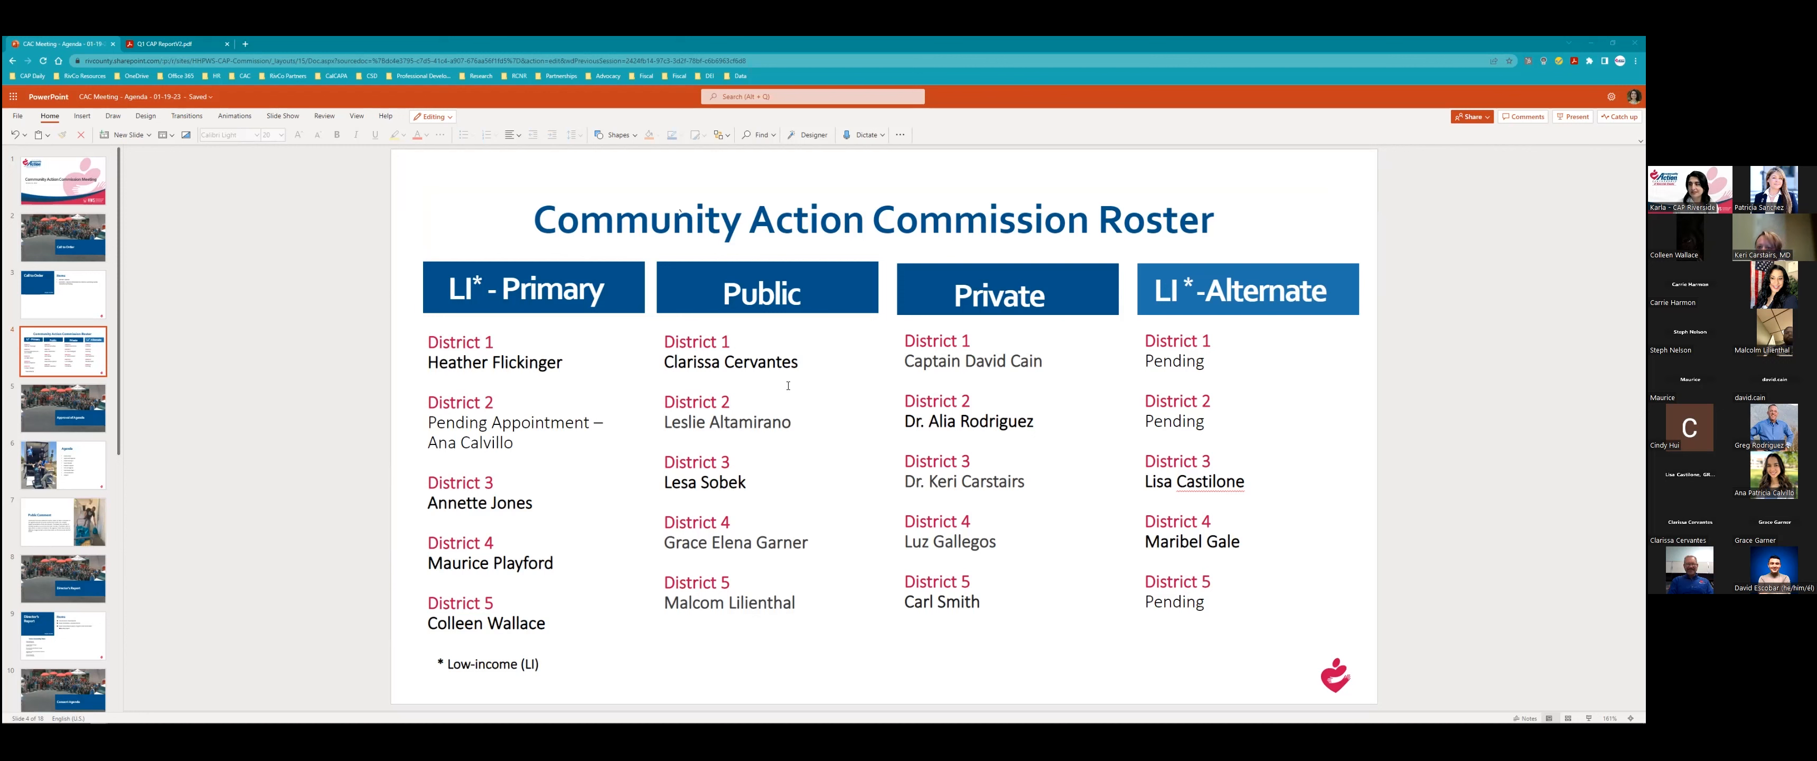
pyautogui.moveTo(811, 433)
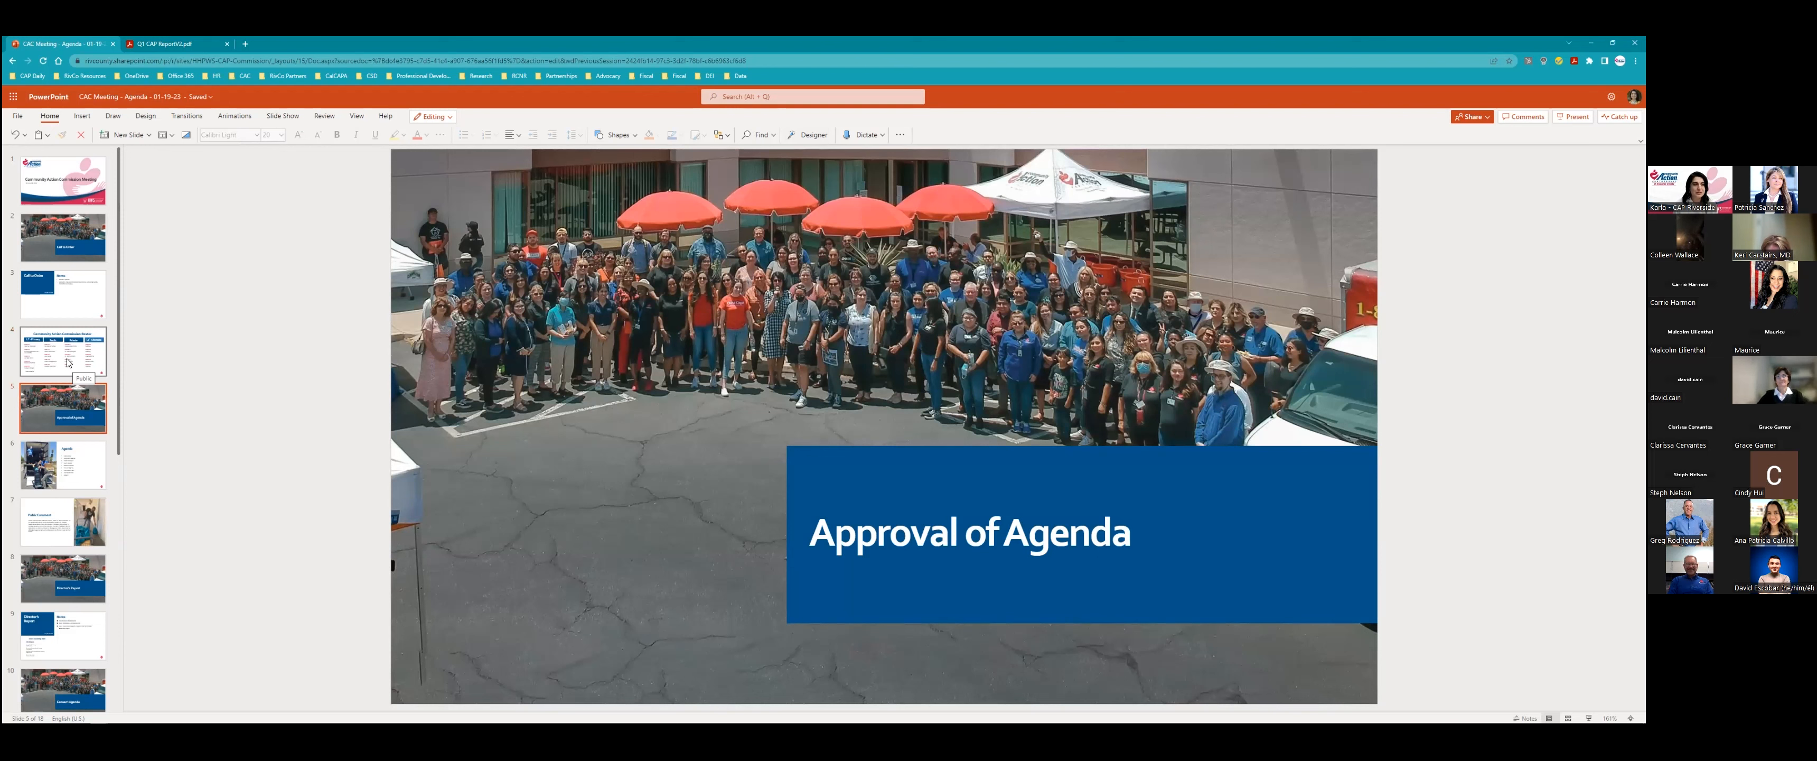
# Revisit the Commission Roster and Approval of Agenda slides, then reach the Agenda slide.
pyautogui.click(63, 352)
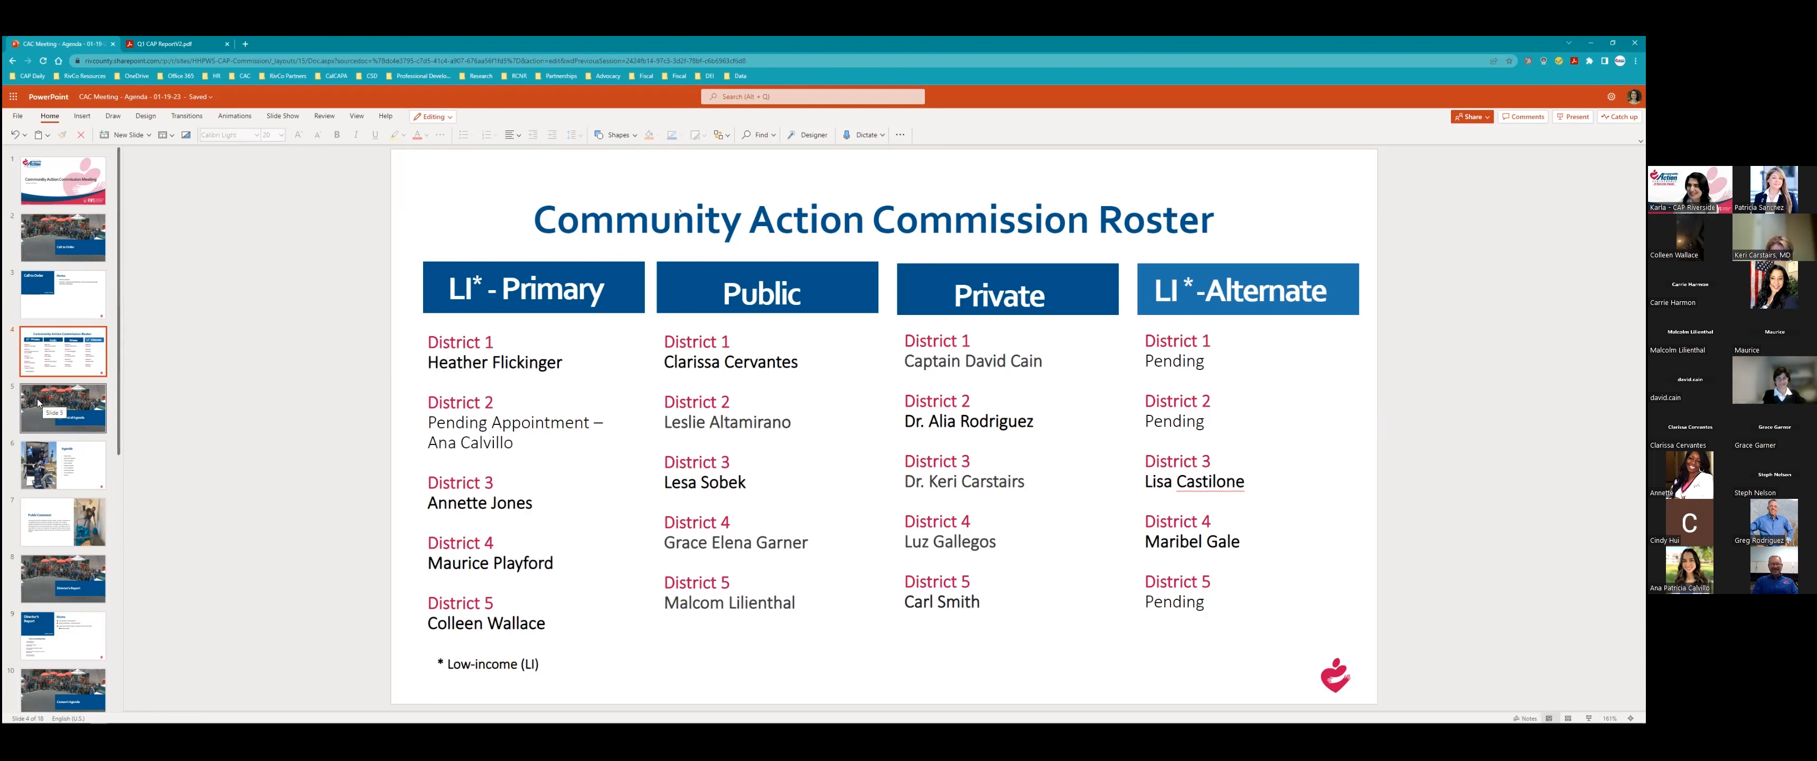
pyautogui.click(63, 406)
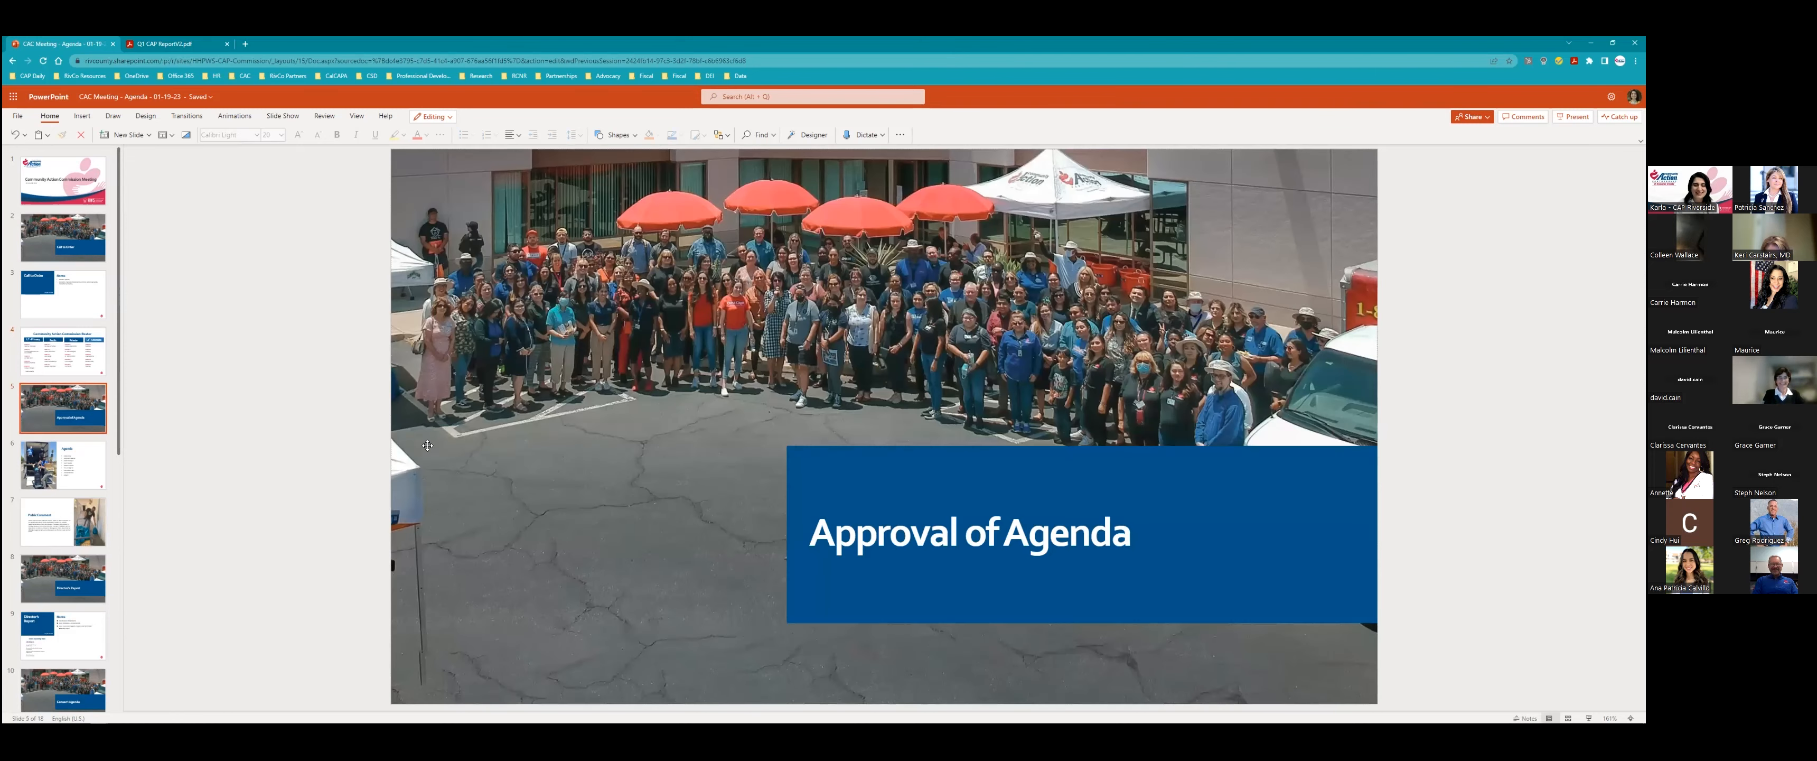
pyautogui.scroll(-3)
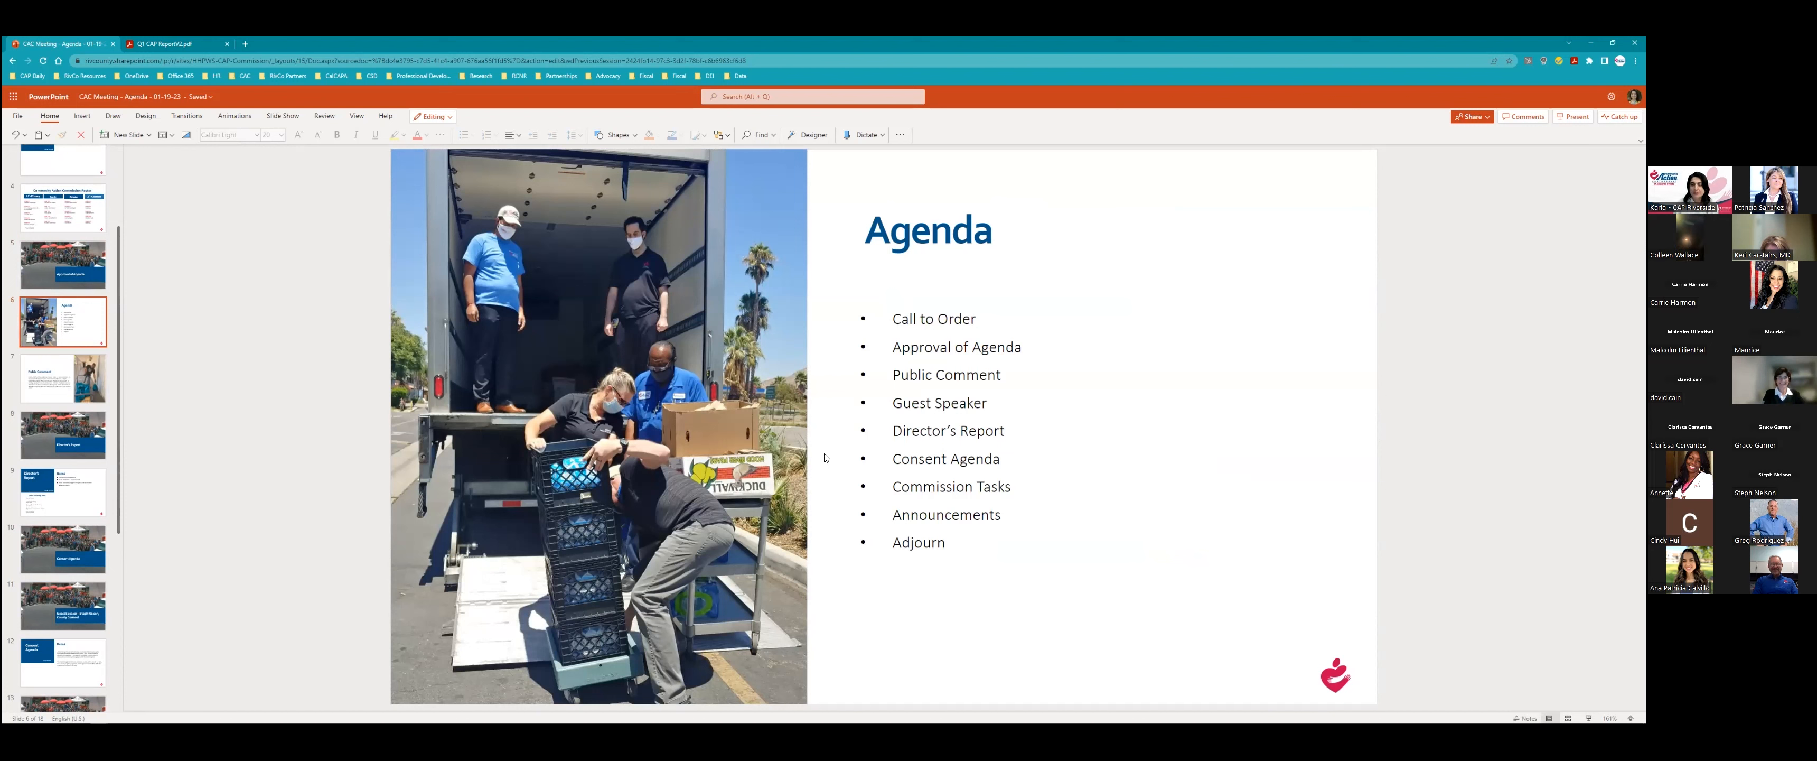
pyautogui.moveTo(208, 704)
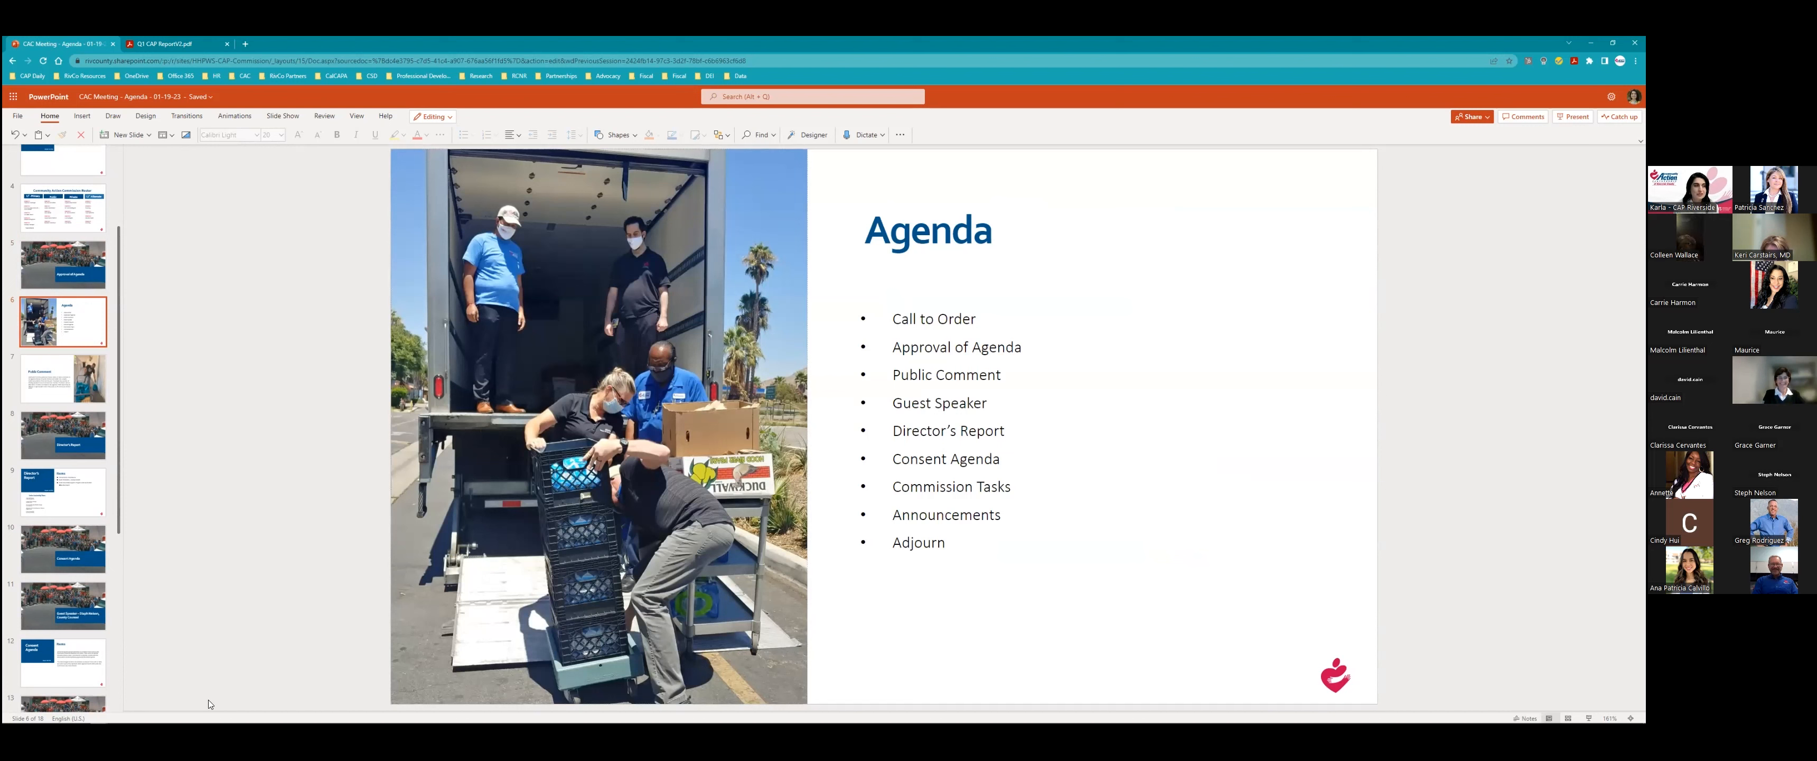
pyautogui.moveTo(64, 376)
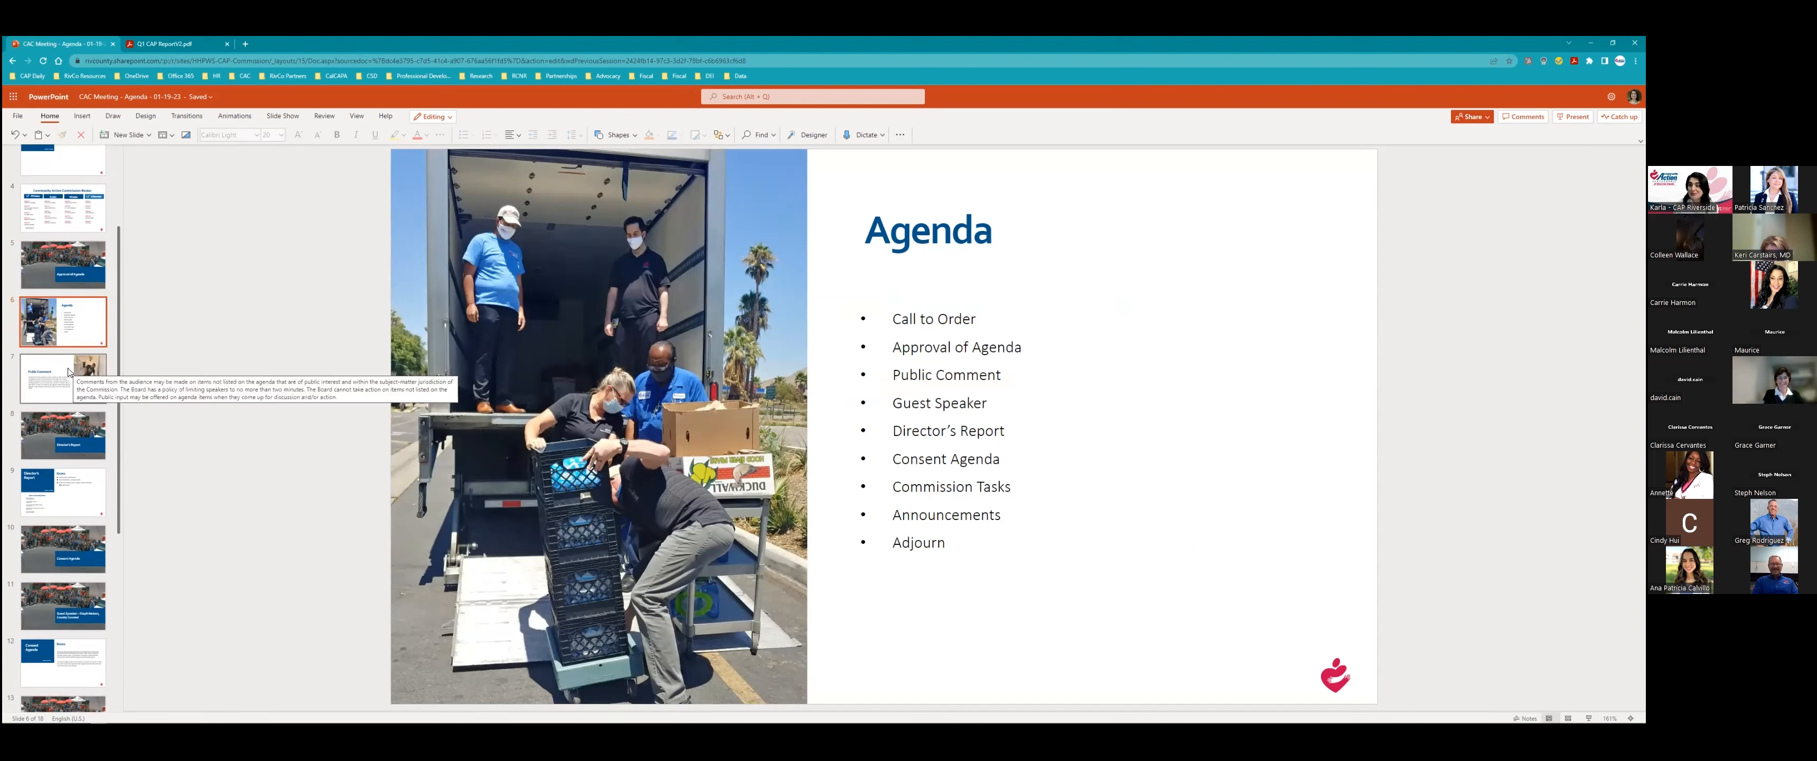
pyautogui.click(62, 379)
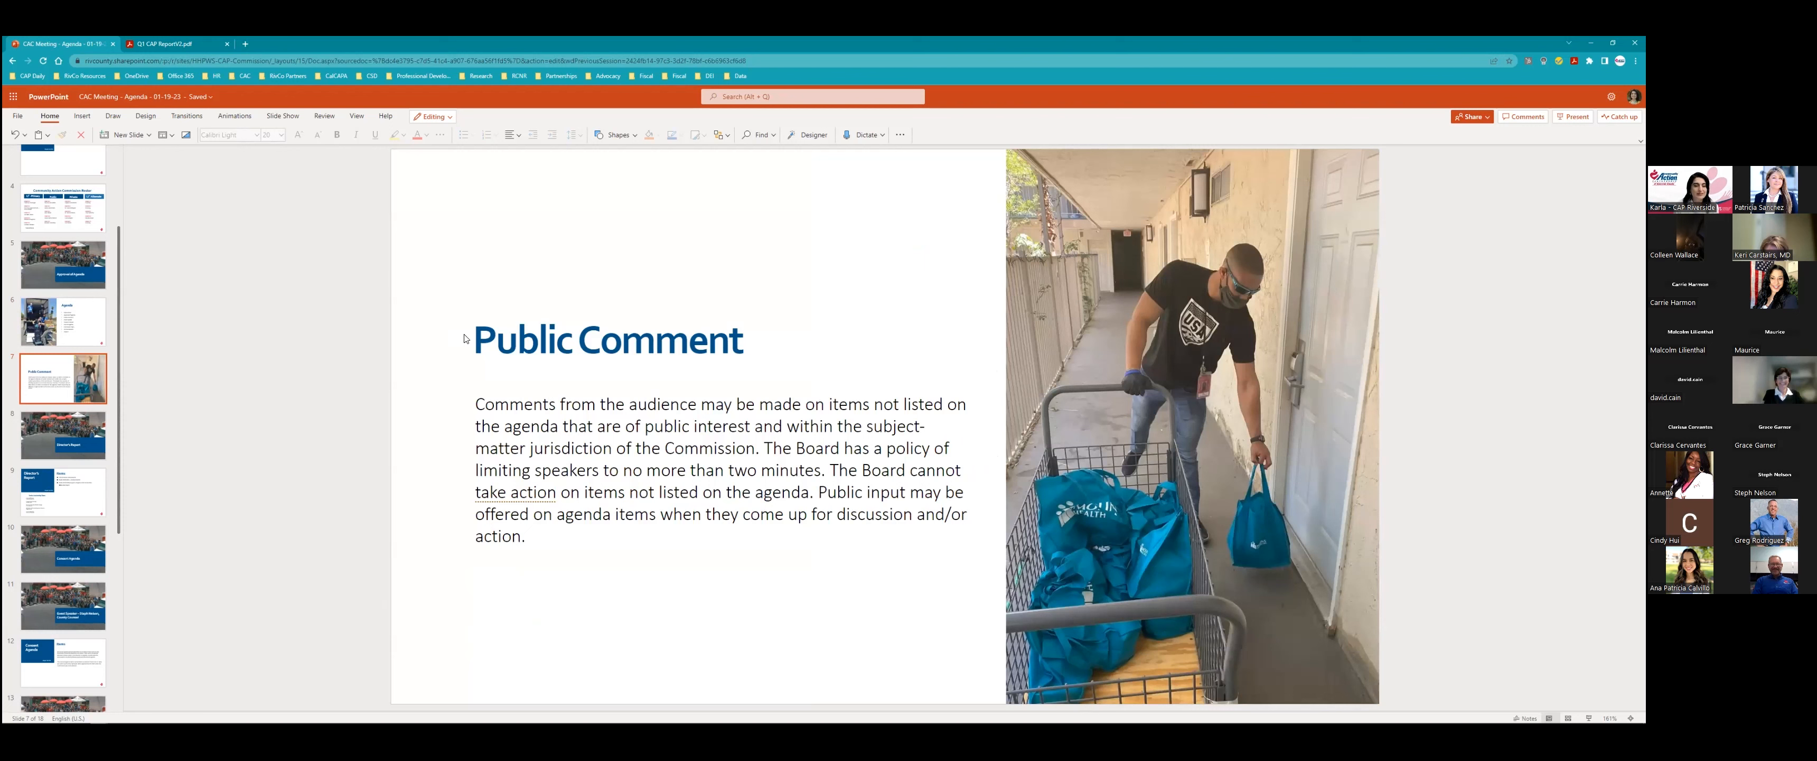
pyautogui.moveTo(62, 379)
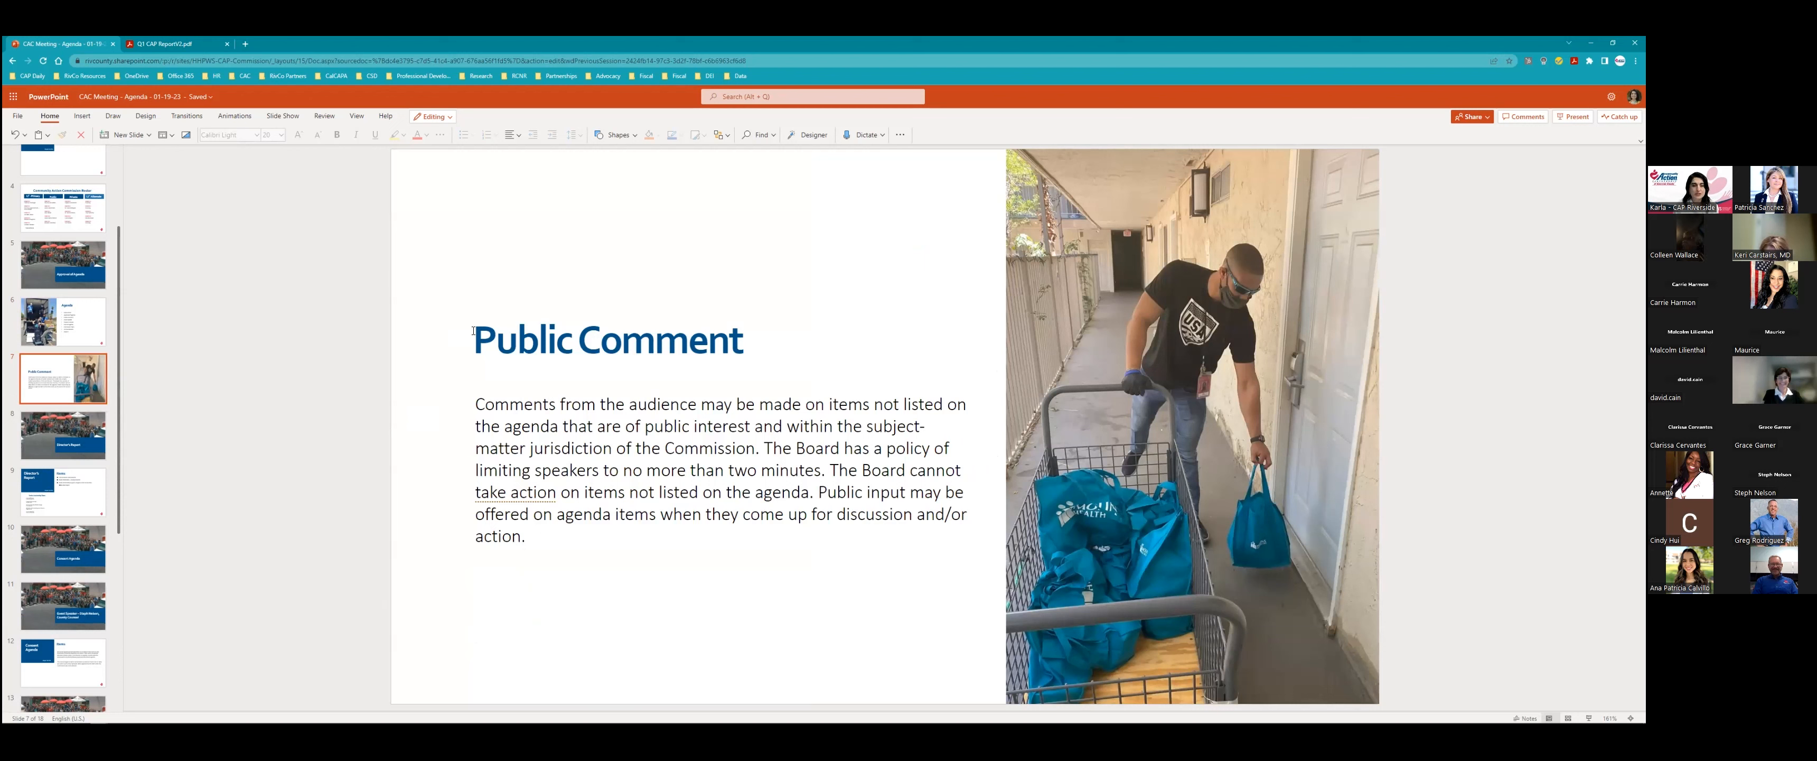
pyautogui.moveTo(689, 216)
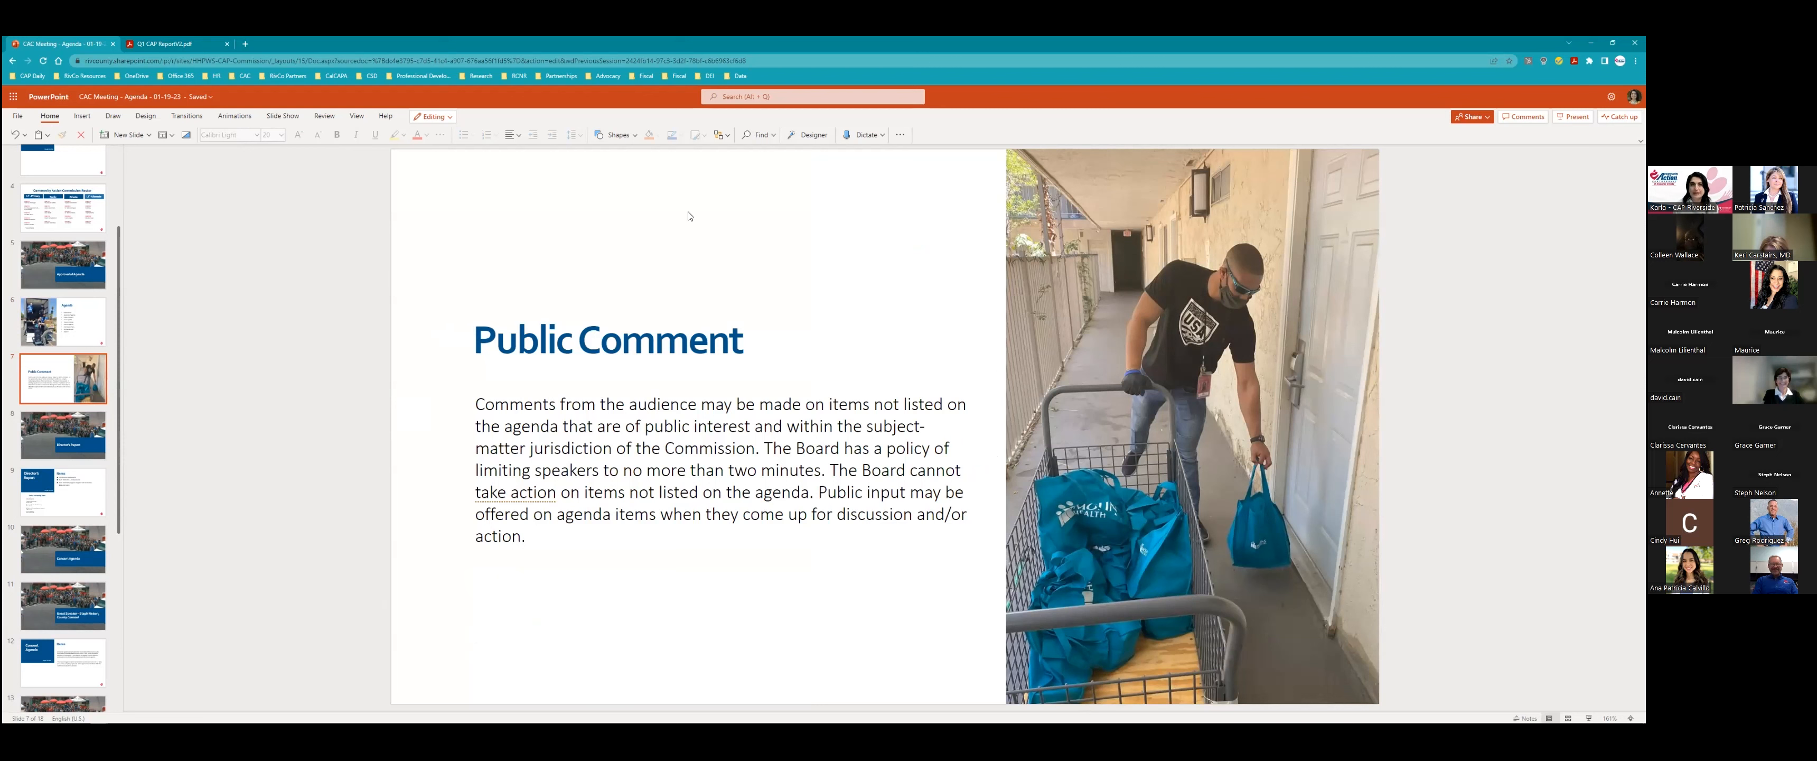
pyautogui.moveTo(633, 262)
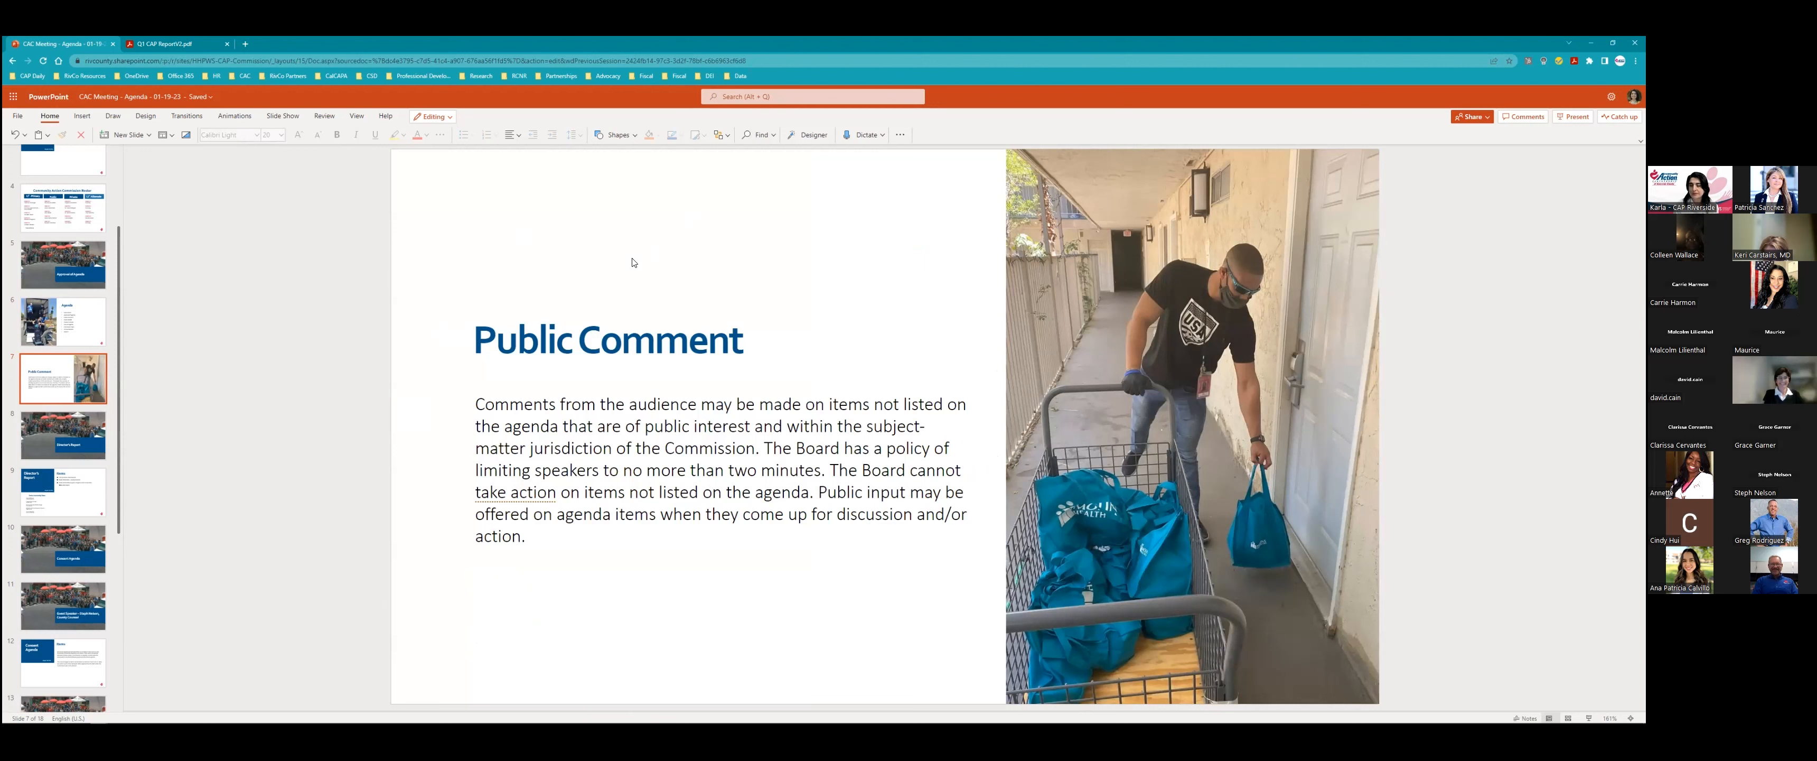
pyautogui.click(63, 378)
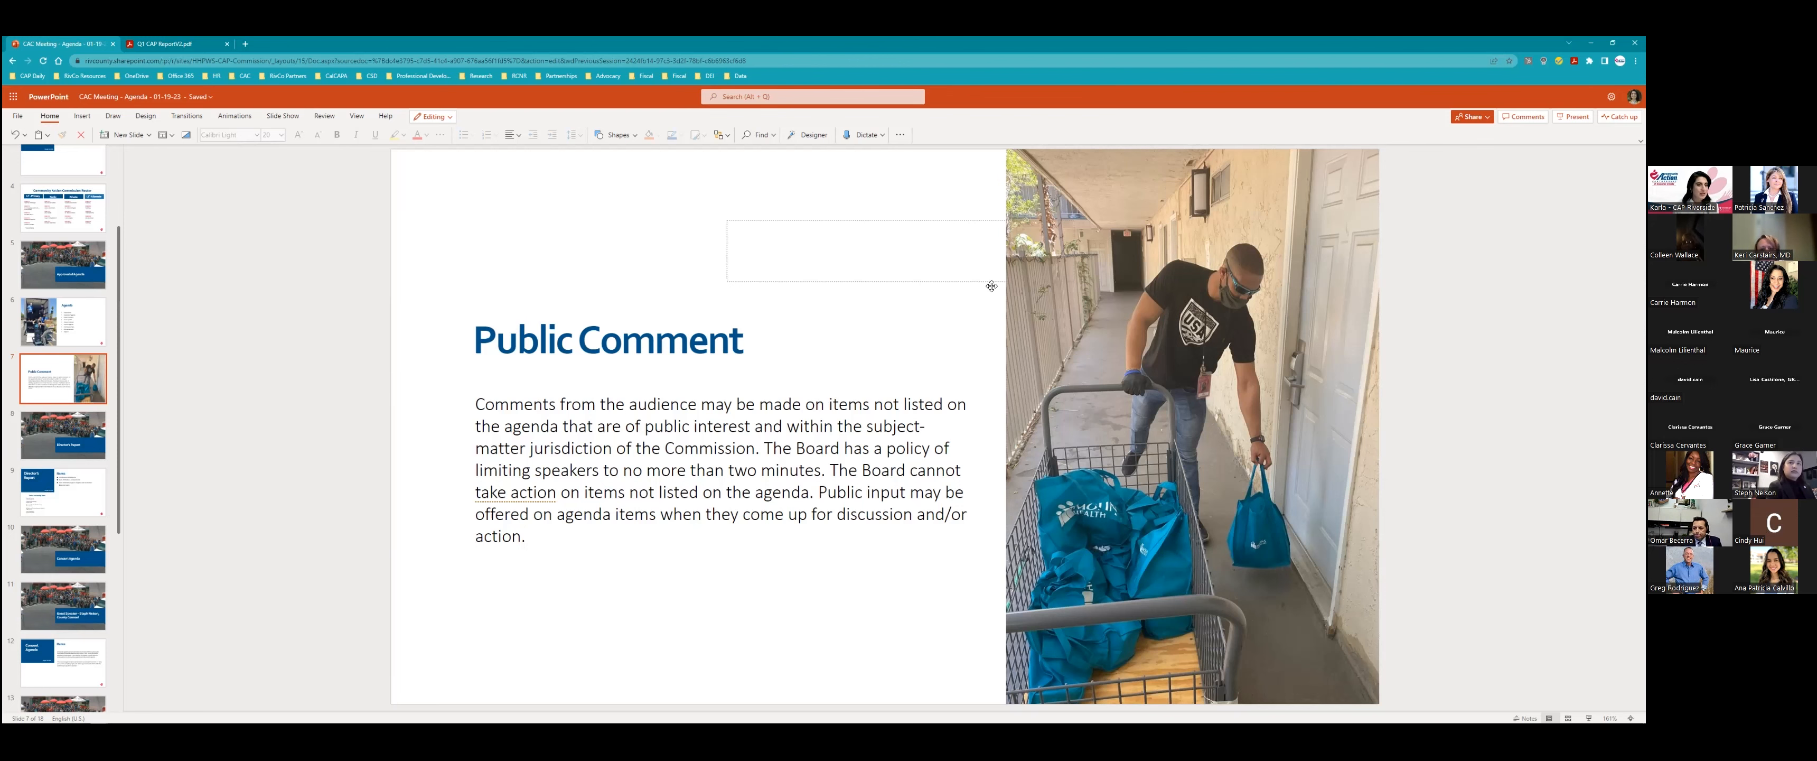
# Show the Director's Report slide with its items and Senior Leadership Team list.
pyautogui.click(62, 436)
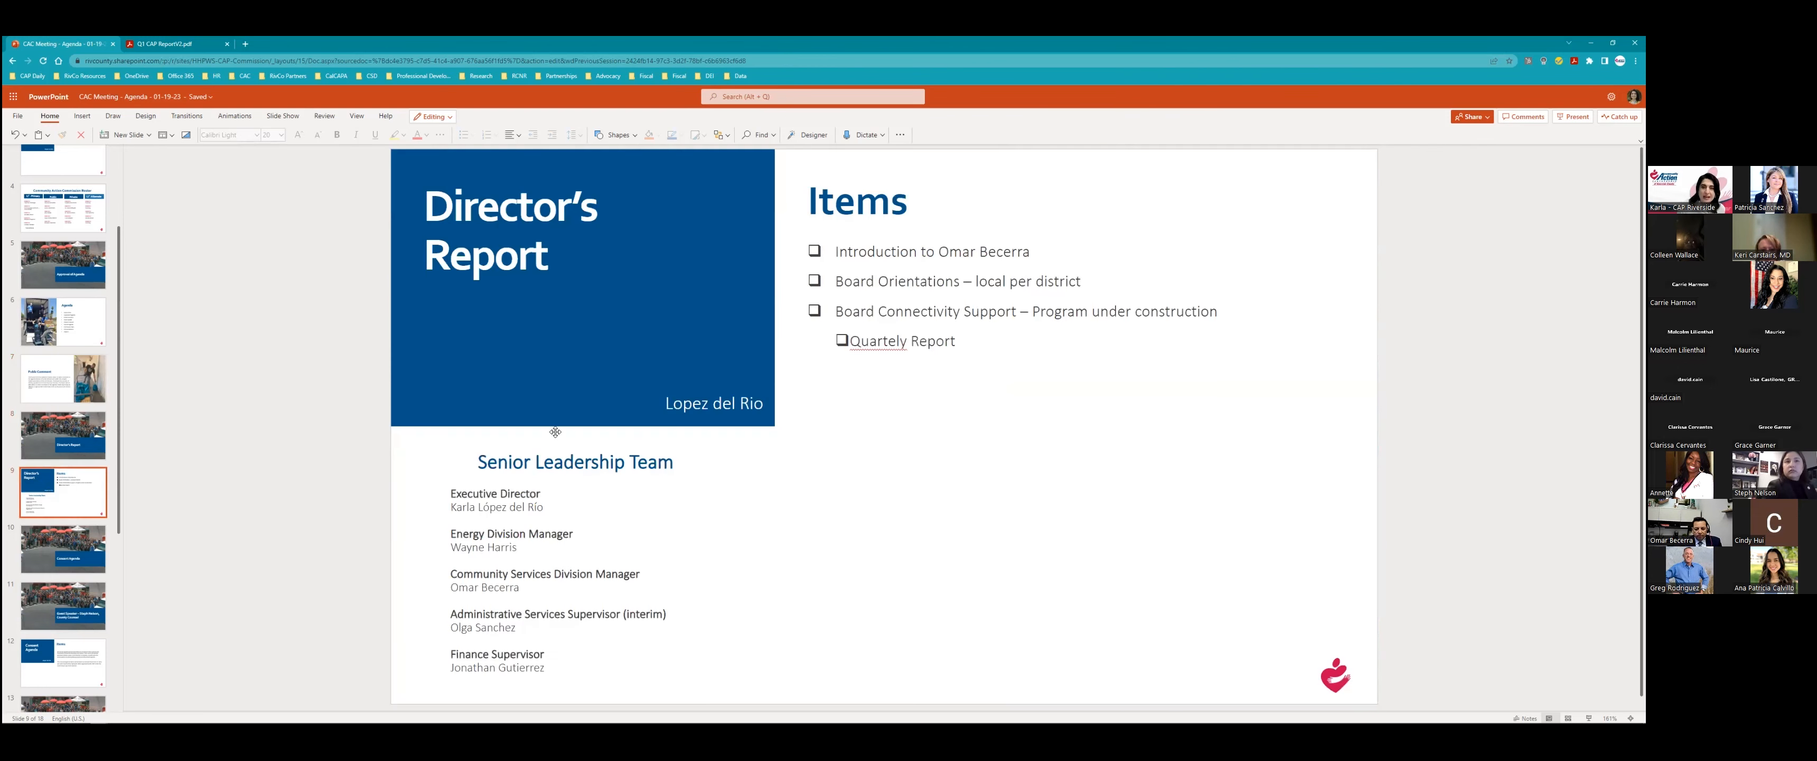
pyautogui.moveTo(792, 375)
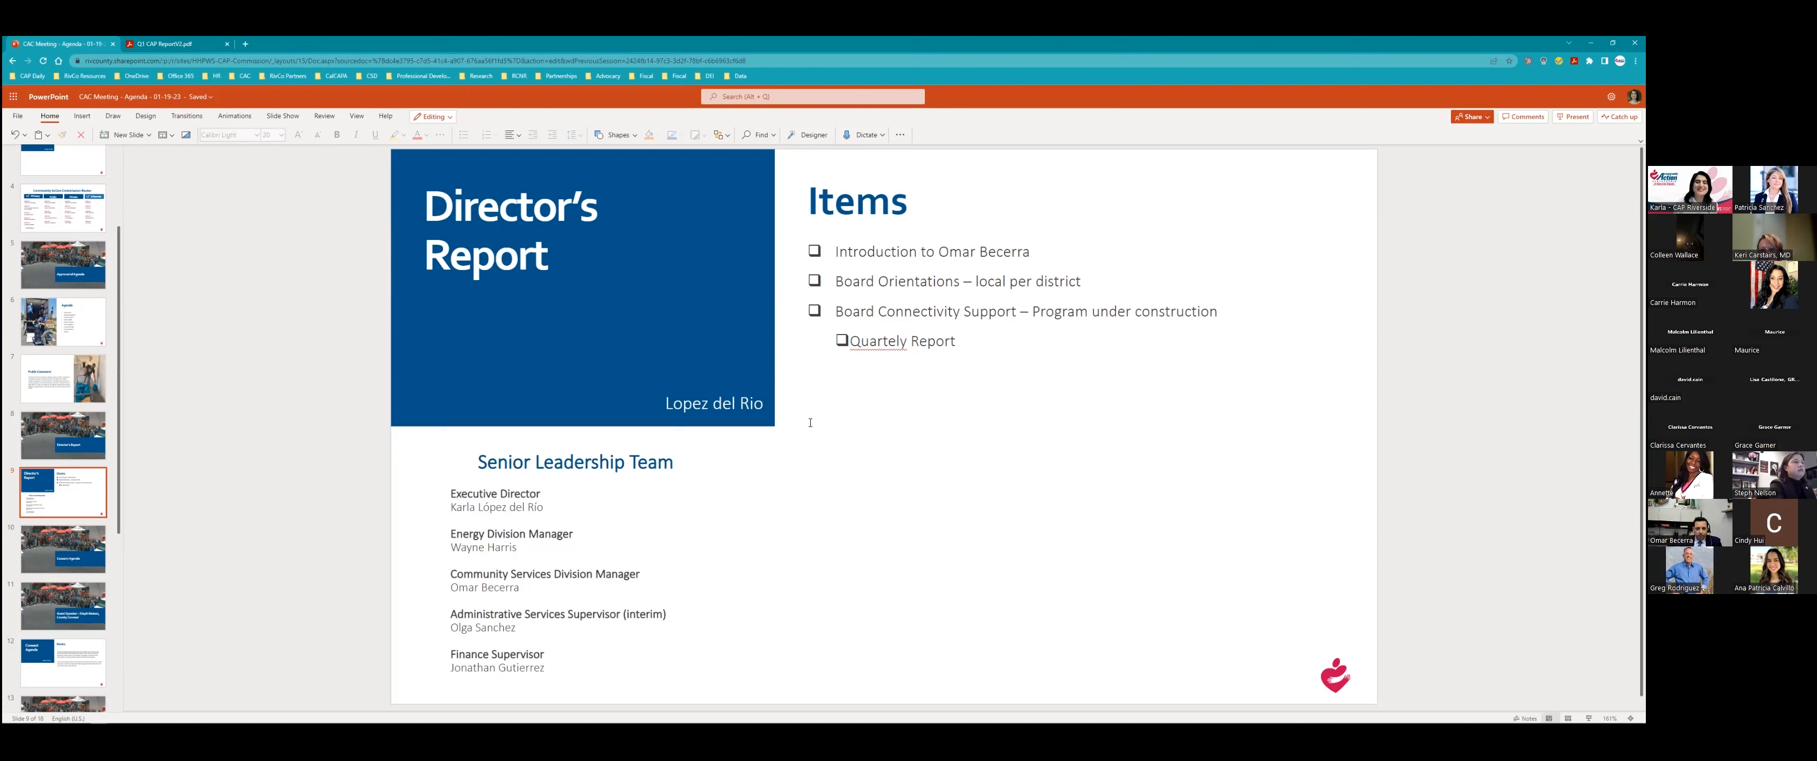
pyautogui.moveTo(485, 210)
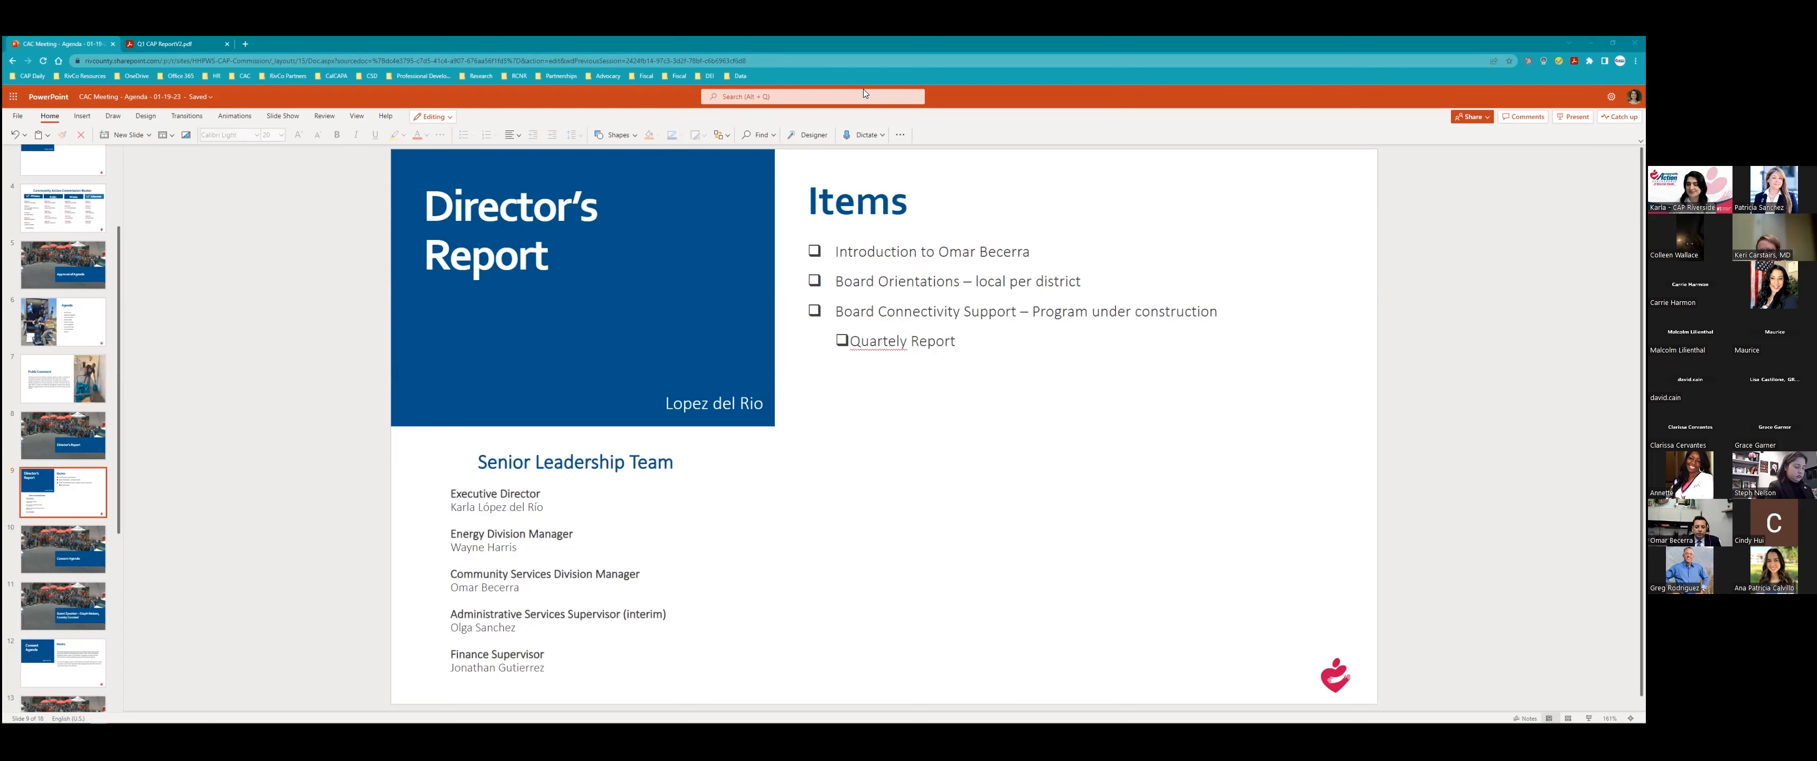
pyautogui.moveTo(1066, 189)
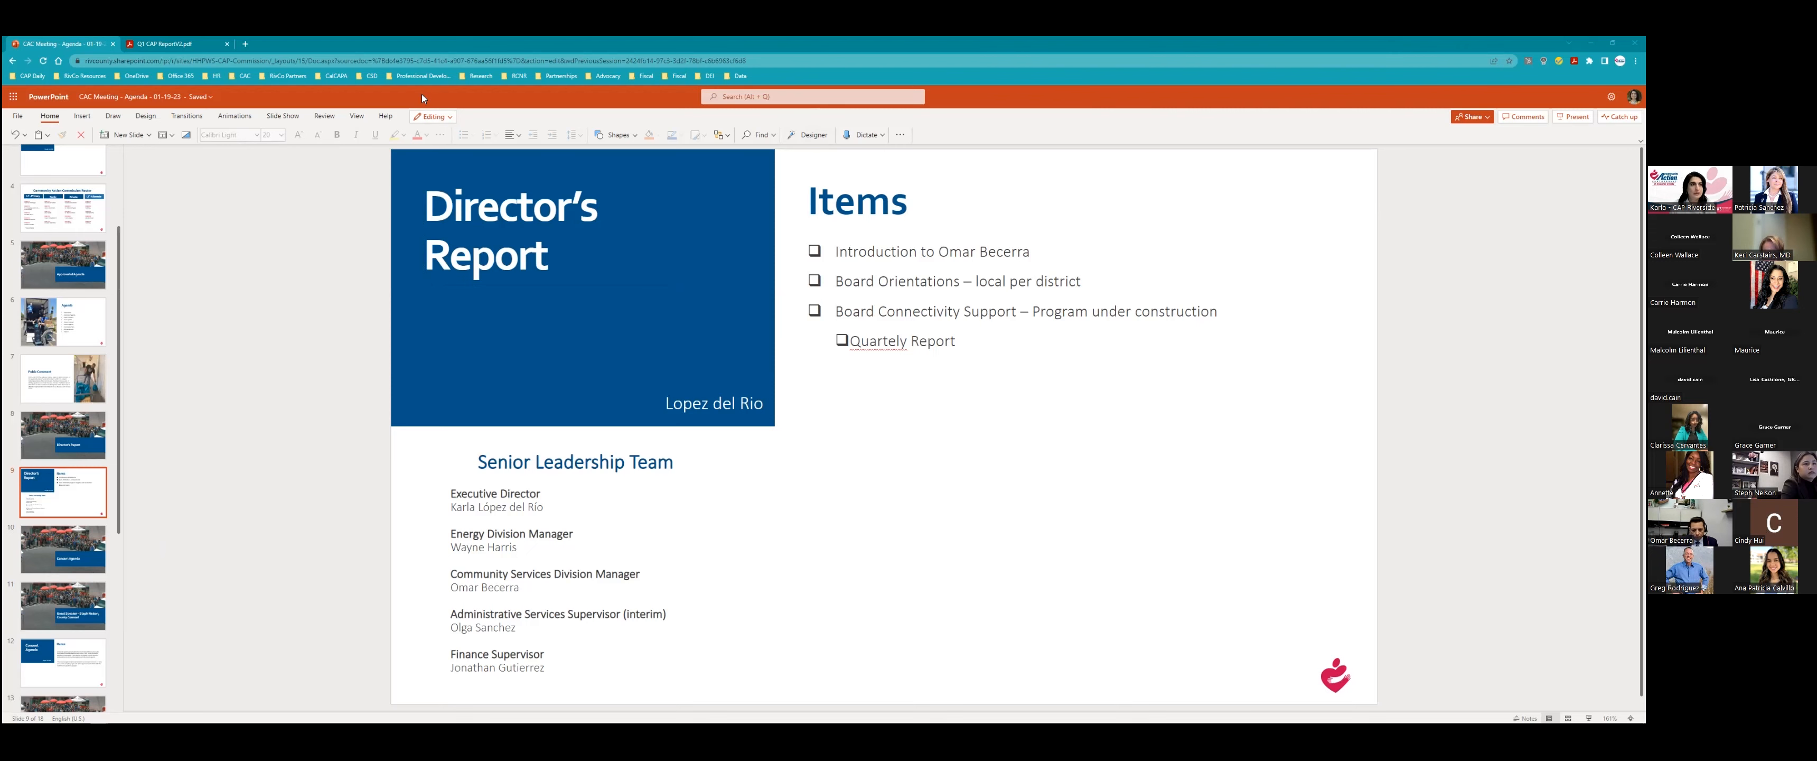
# Show the Q1 CAP Report PDF cover, then search 'community action riverside' in a new tab.
pyautogui.click(174, 44)
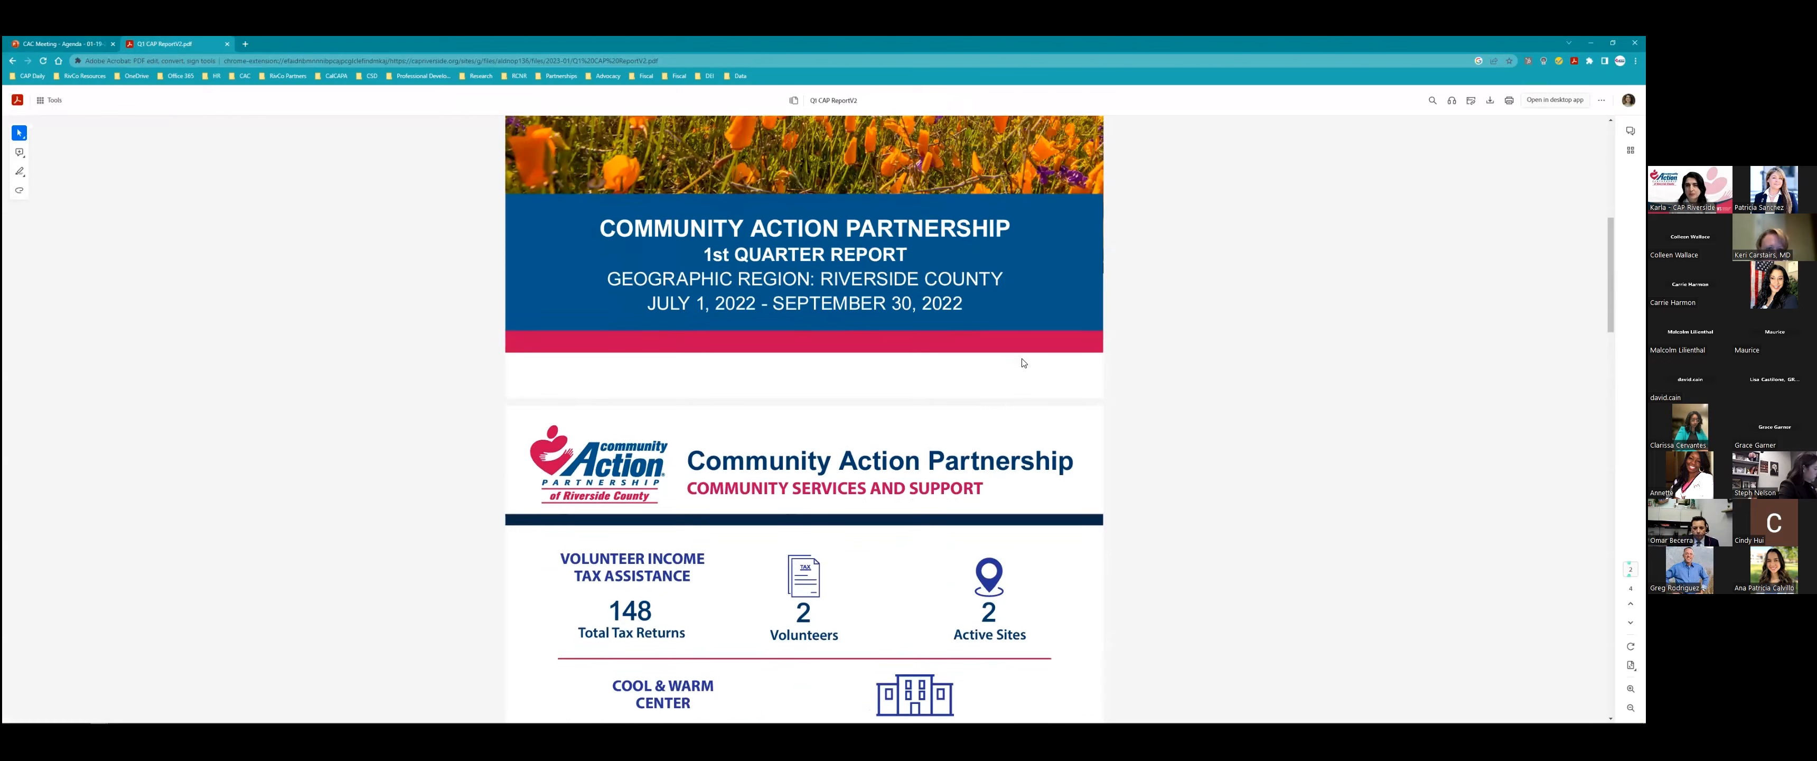
pyautogui.scroll(3)
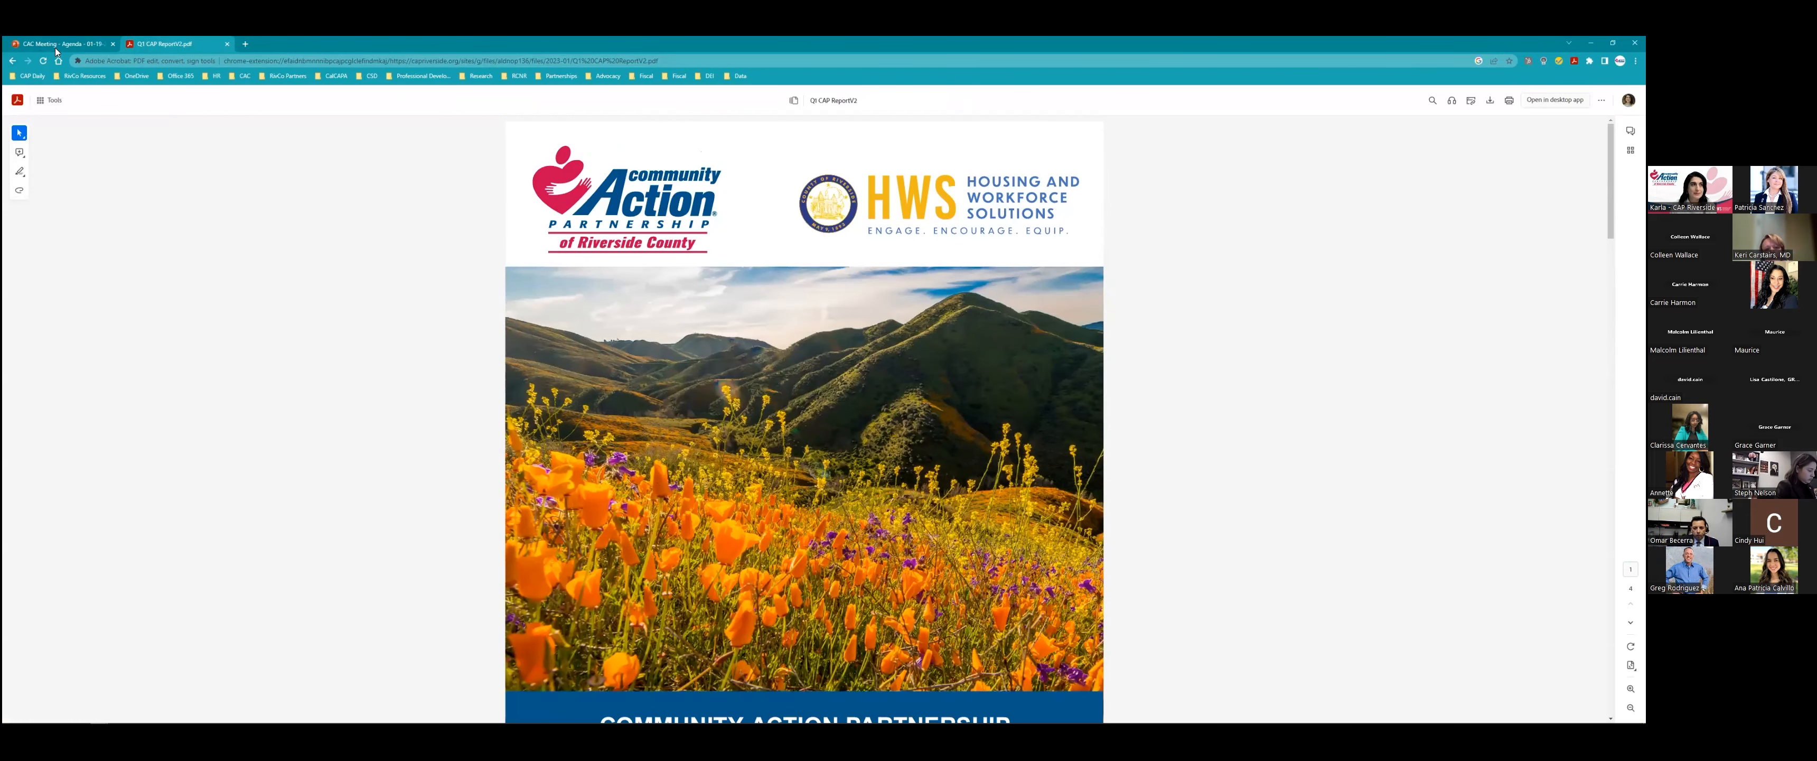
pyautogui.click(360, 45)
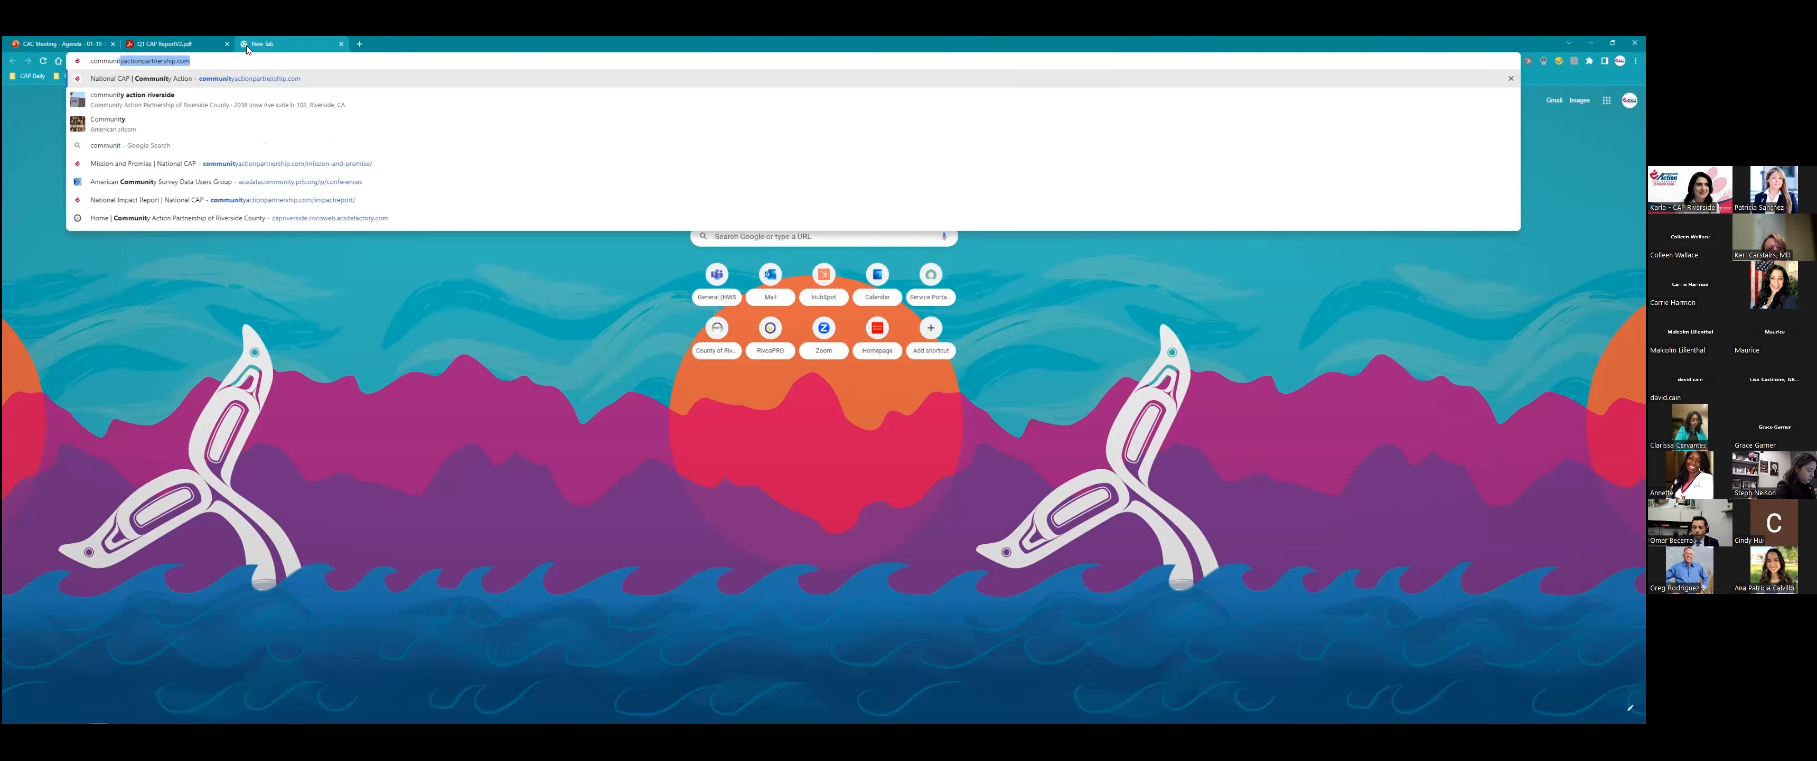
pyautogui.write('community action riverside')
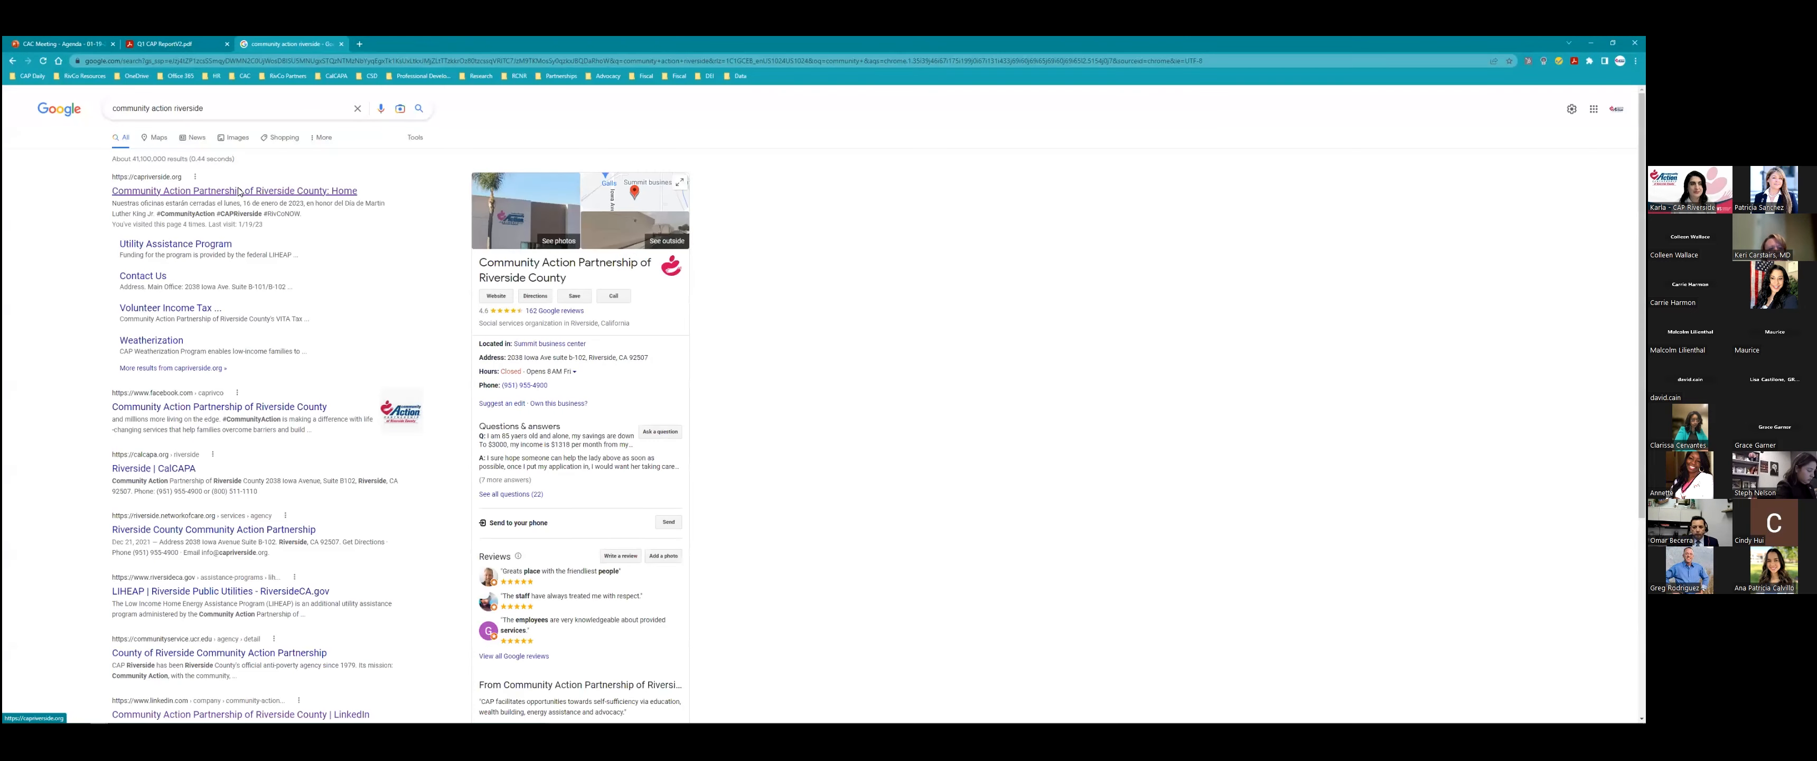
# Open the Community Action Partnership of Riverside County site and reveal its Commission pages.
pyautogui.click(230, 190)
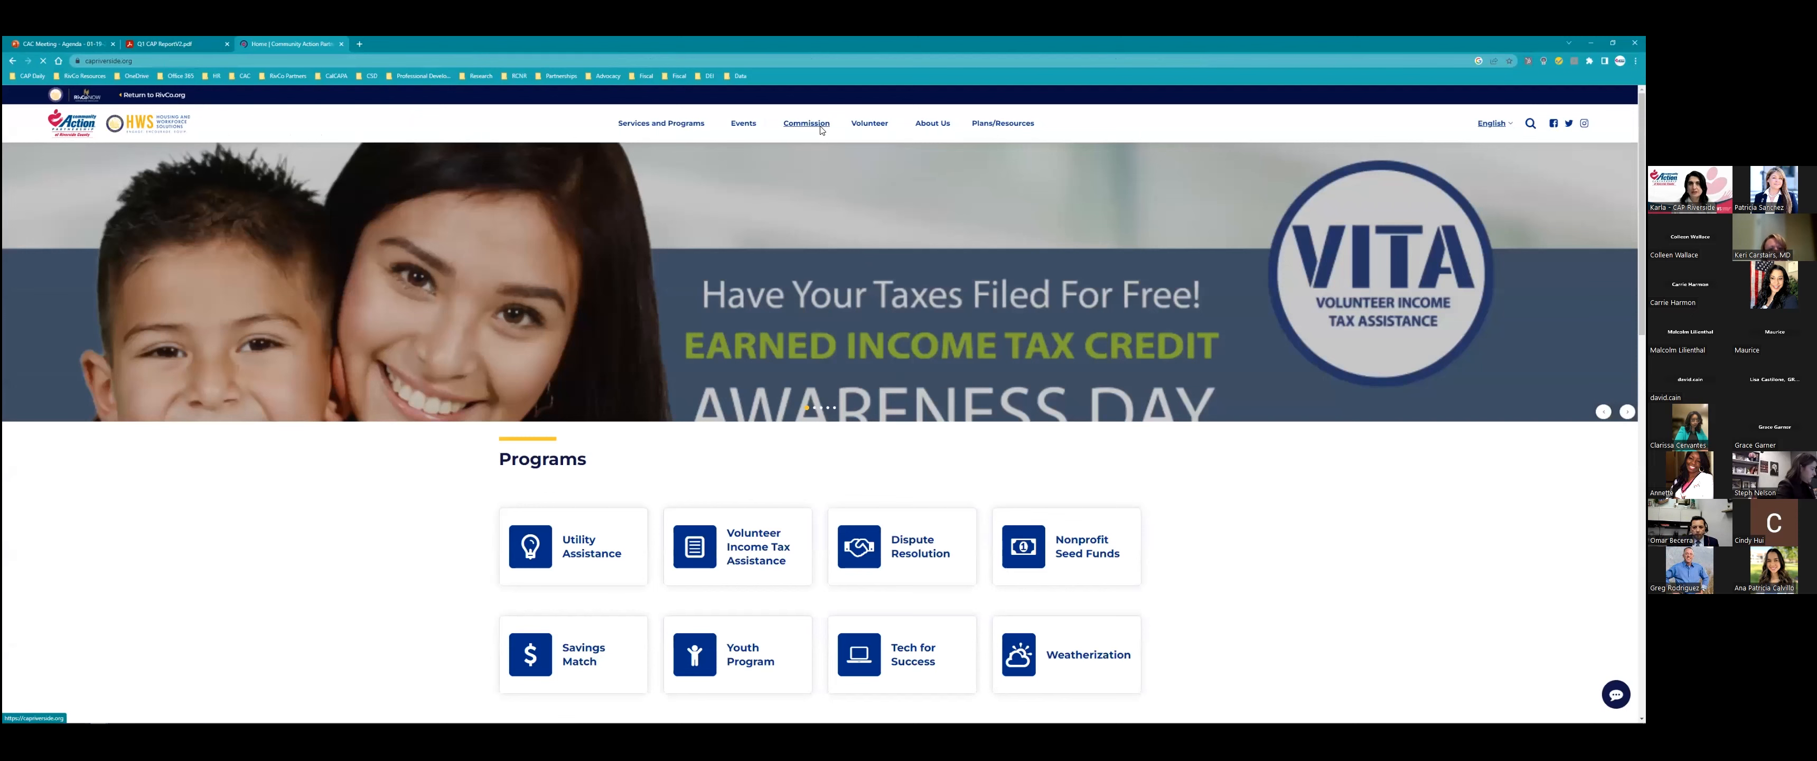
pyautogui.click(805, 123)
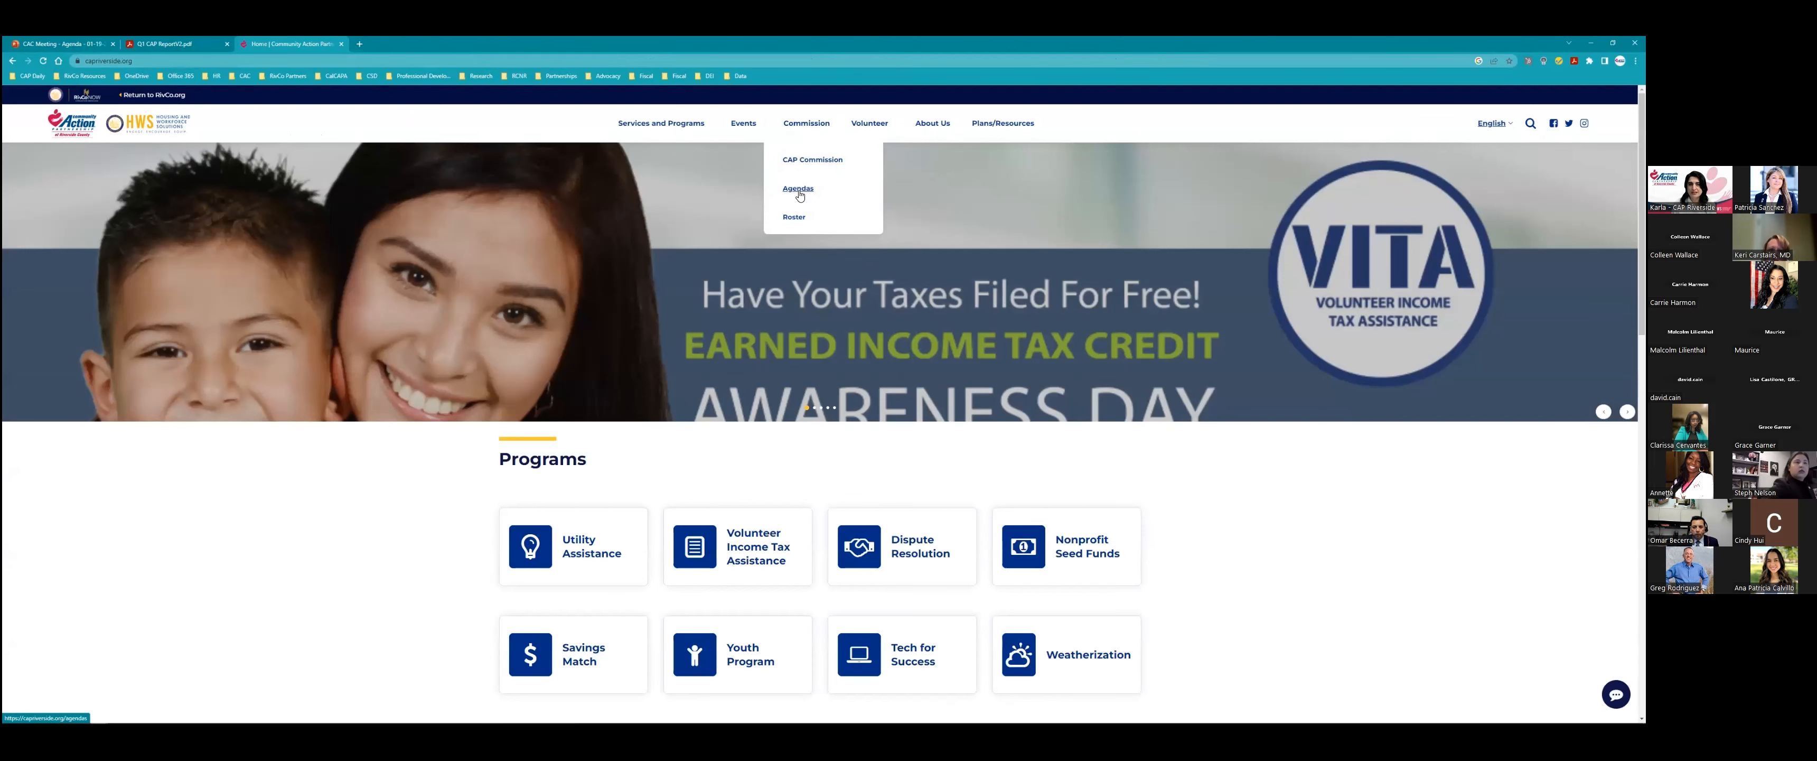
# Open the January 19, 2023 meeting agenda page from the Commission Agendas list.
pyautogui.click(798, 188)
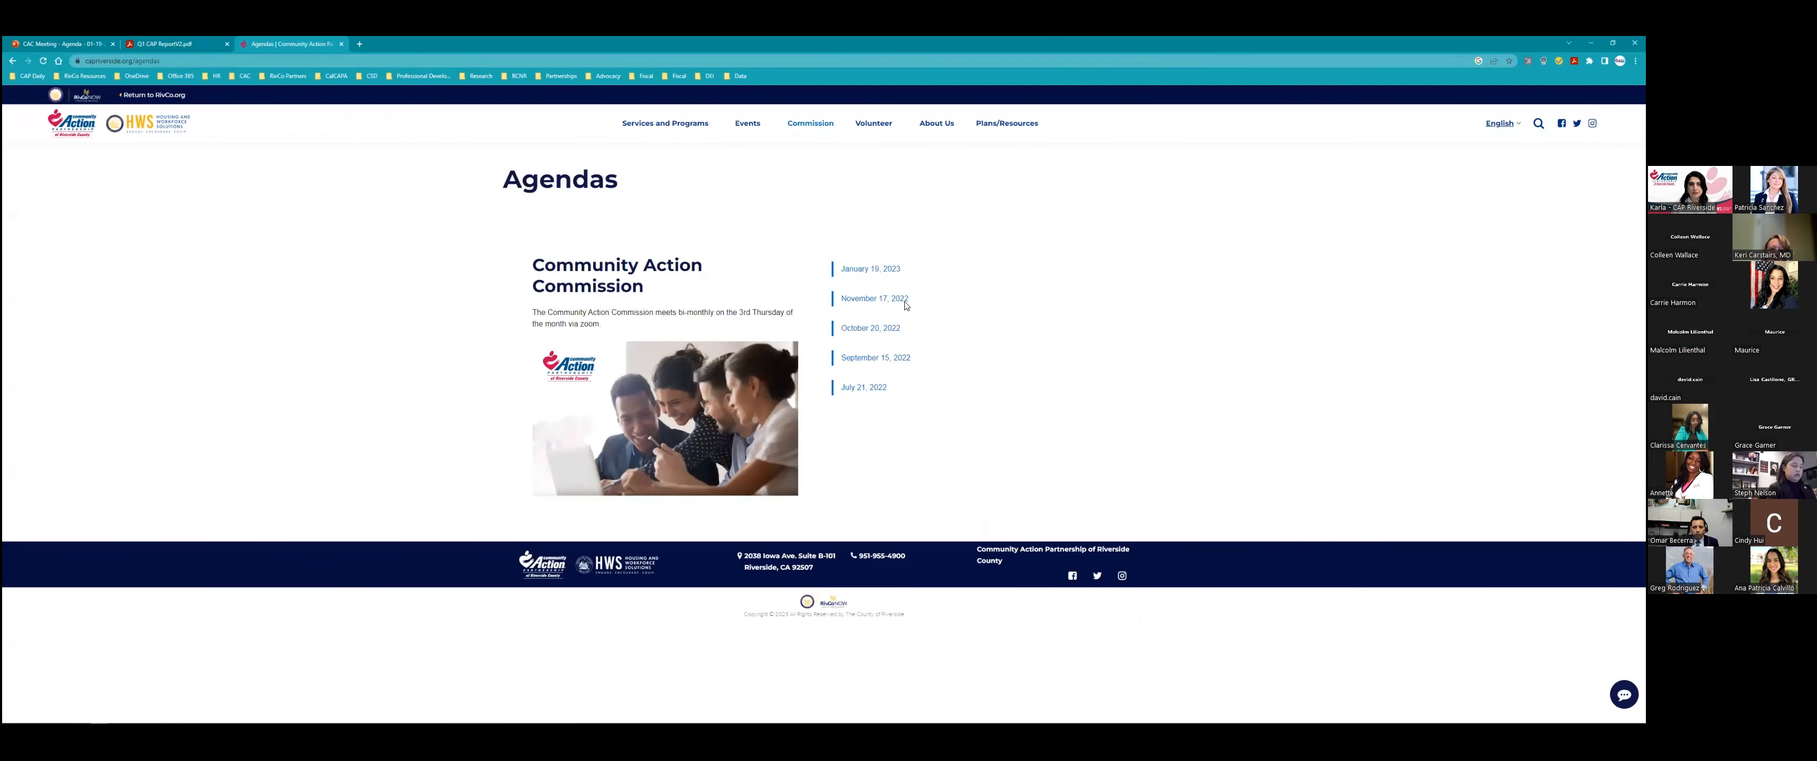
pyautogui.click(869, 268)
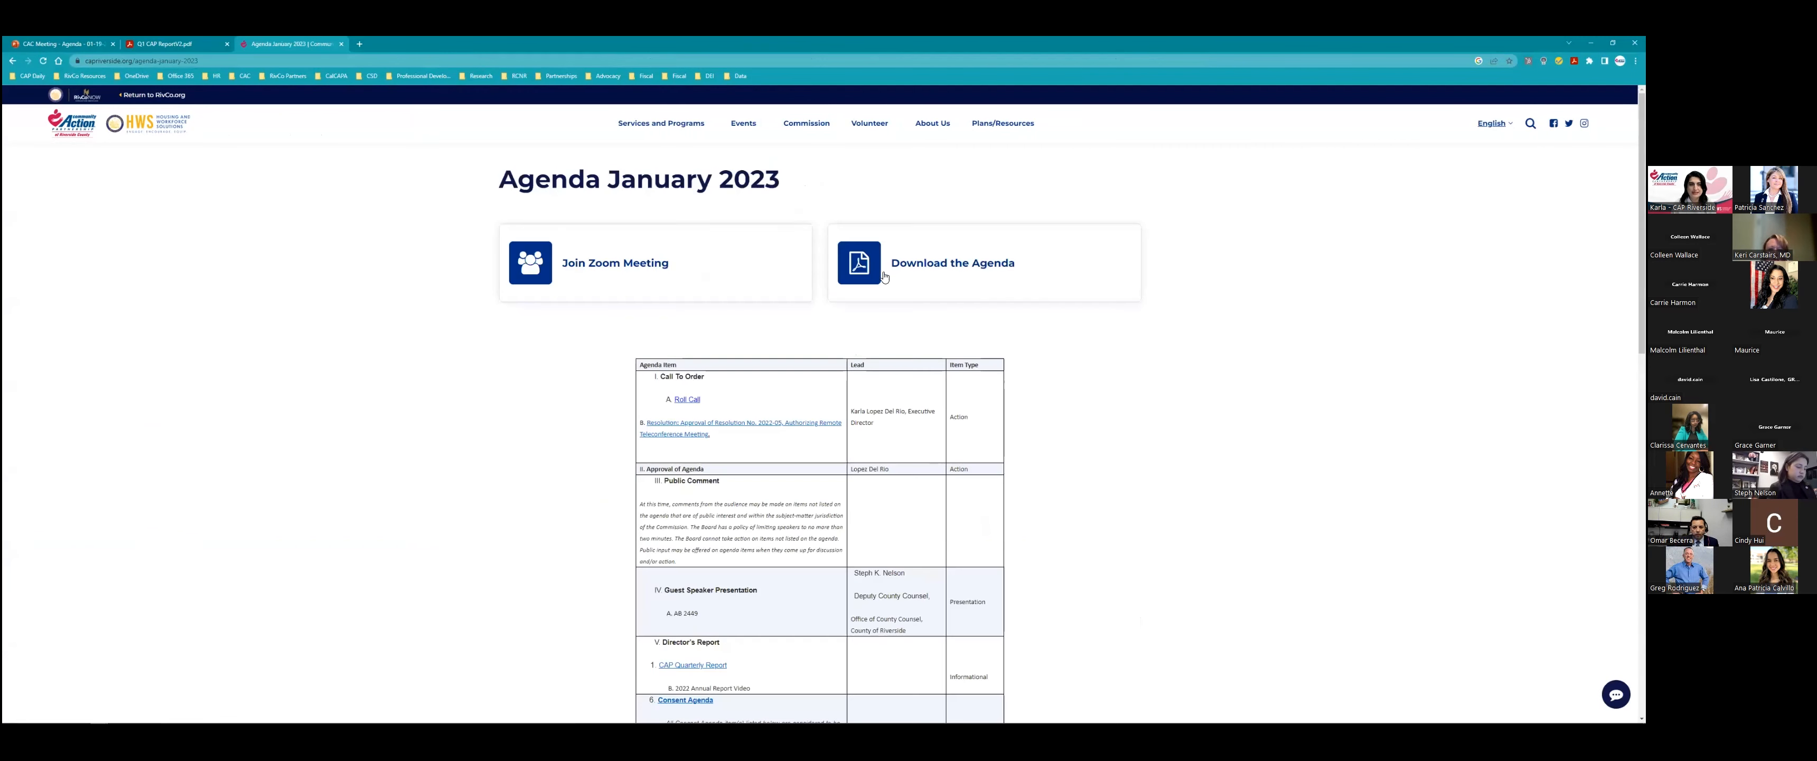
pyautogui.scroll(-3)
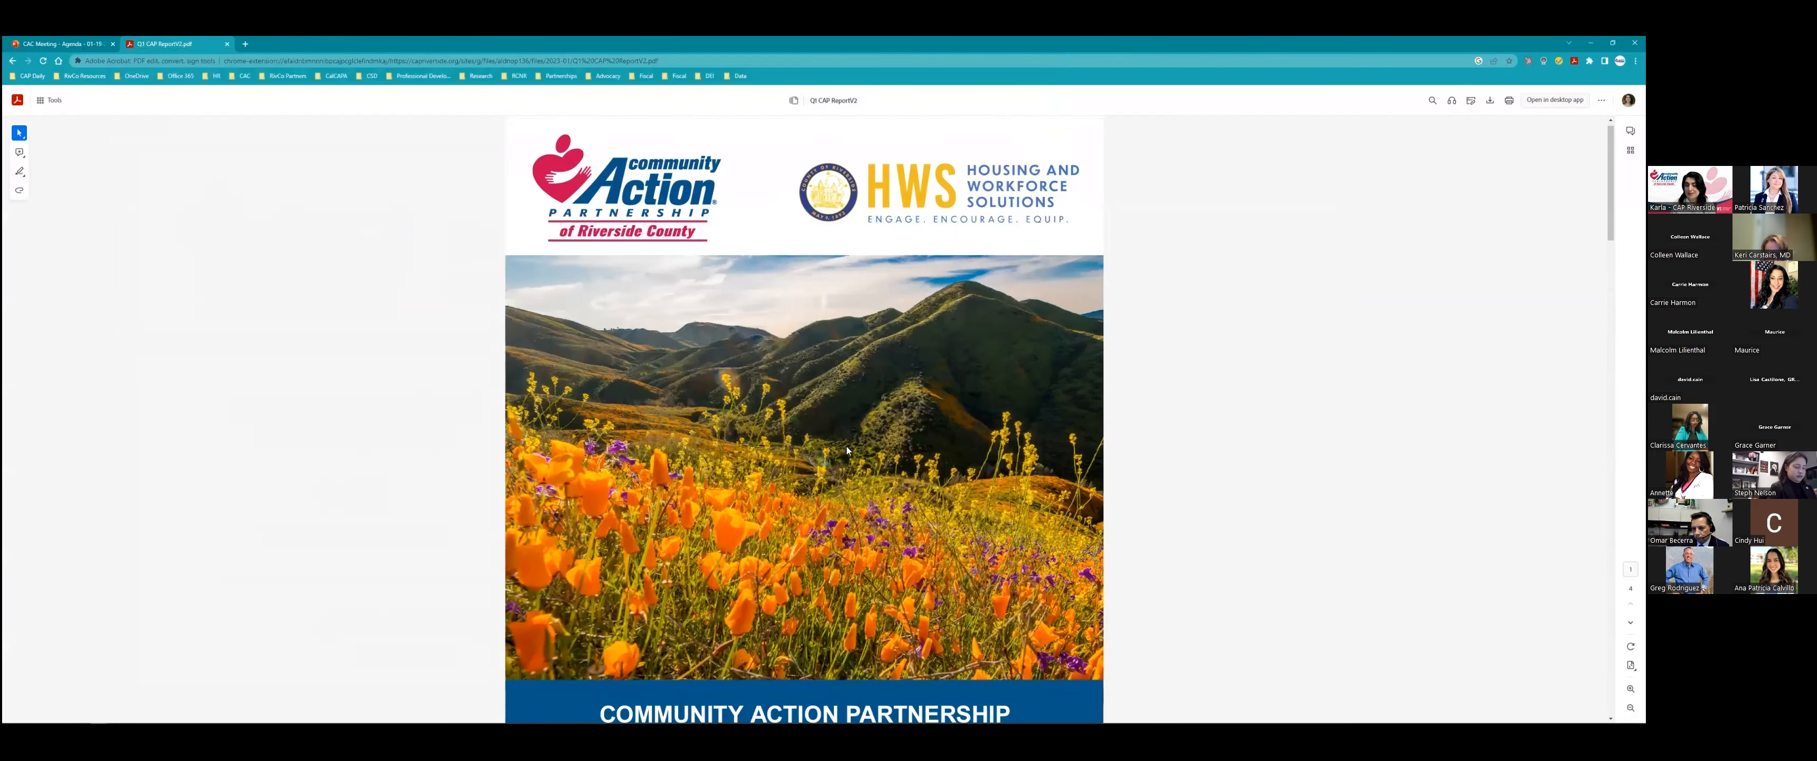
# Scroll the Q1 report past the cover to the Community Services and Support figures.
pyautogui.scroll(-3)
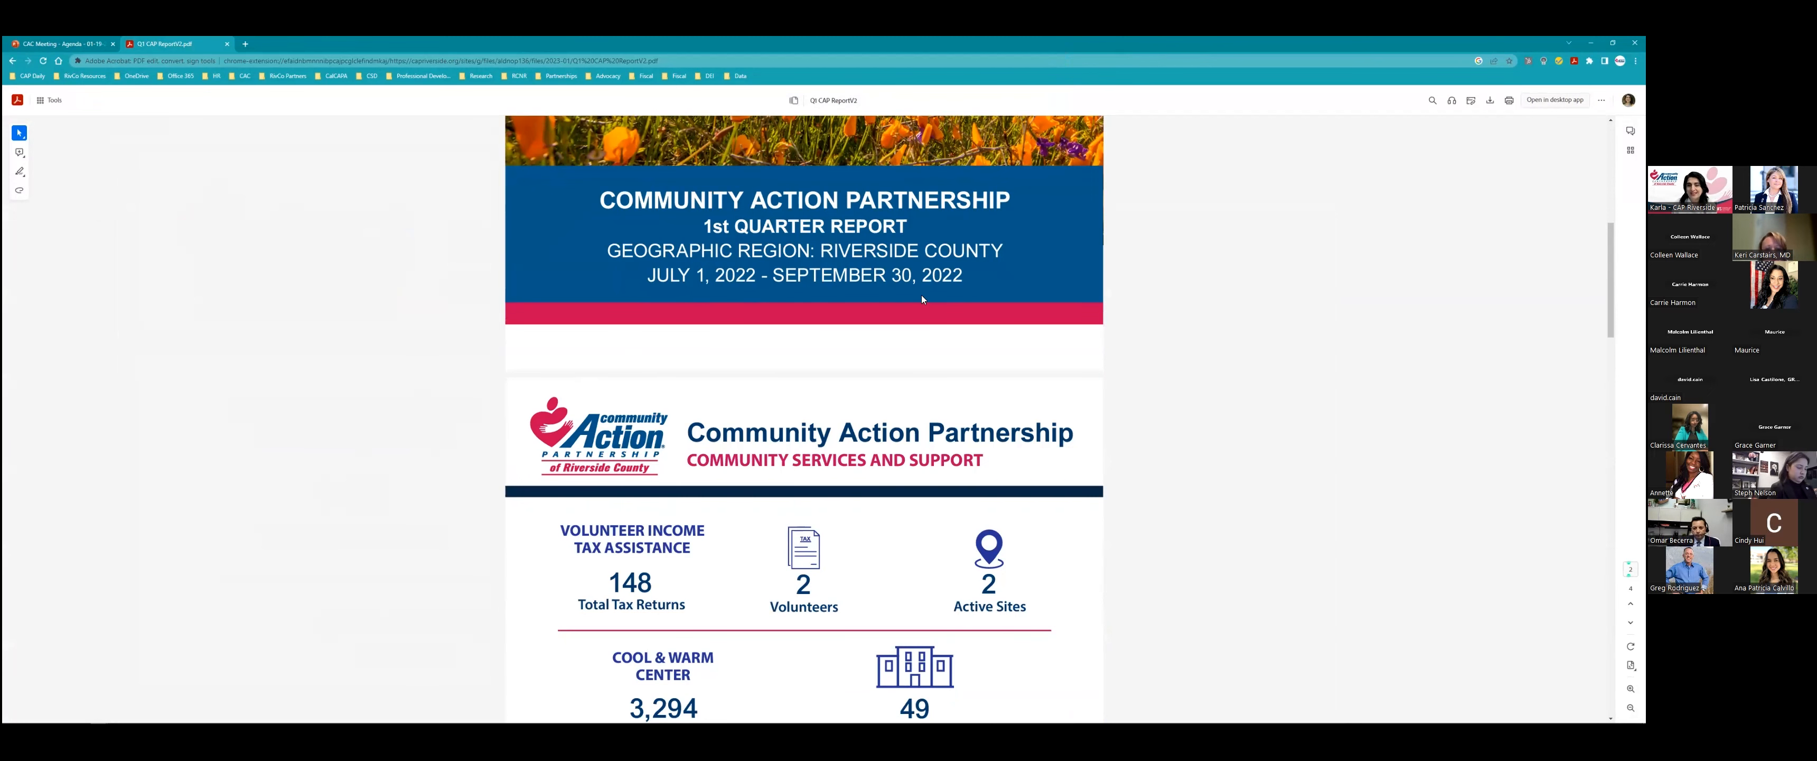
pyautogui.scroll(-3)
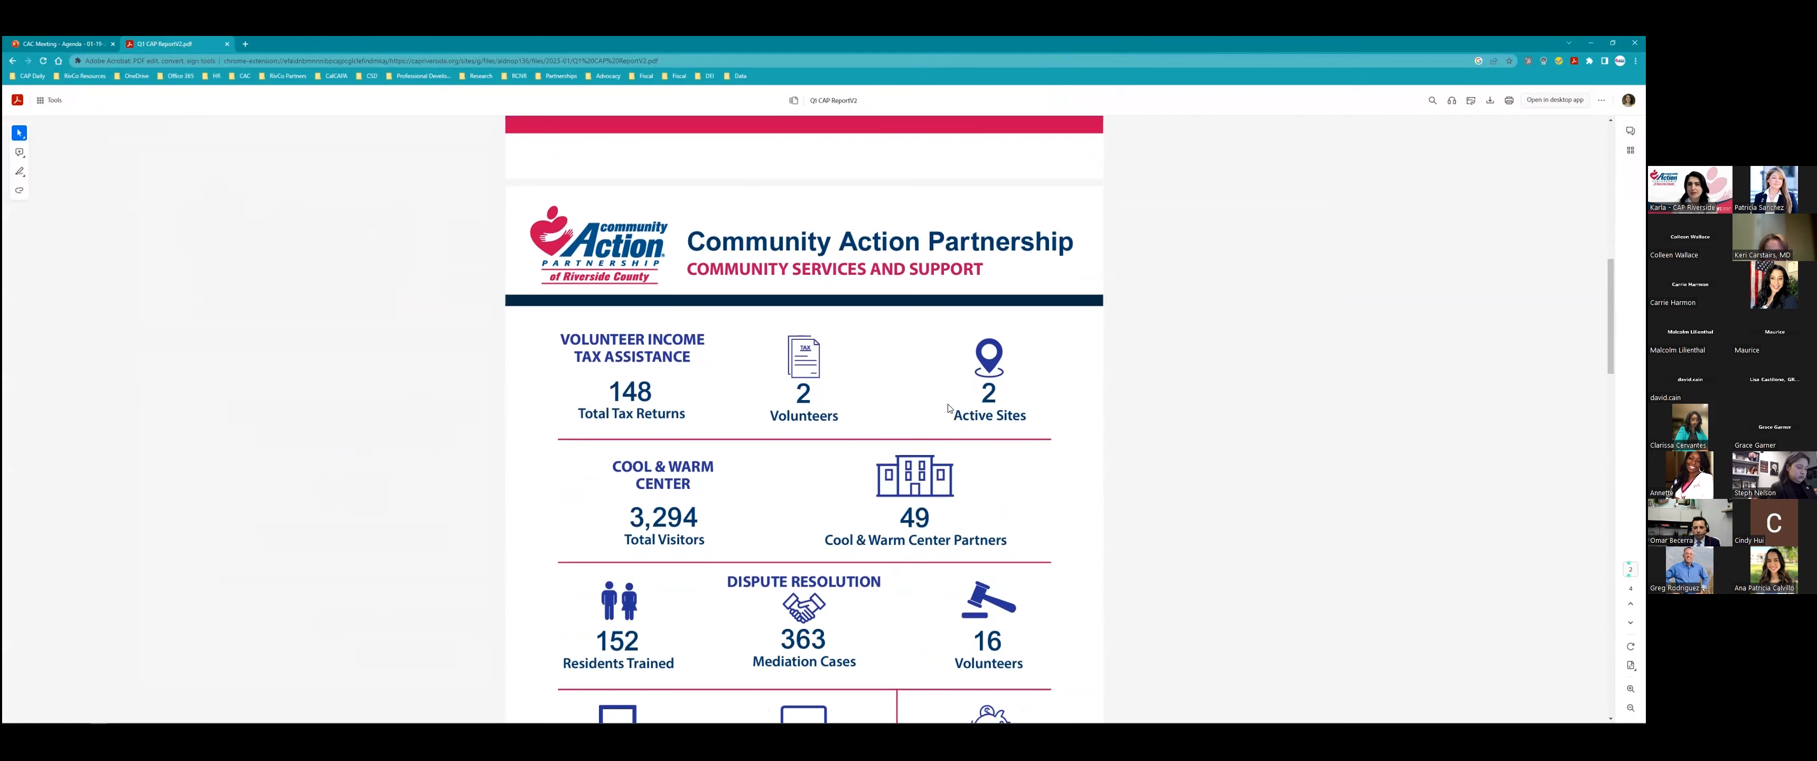
pyautogui.scroll(-3)
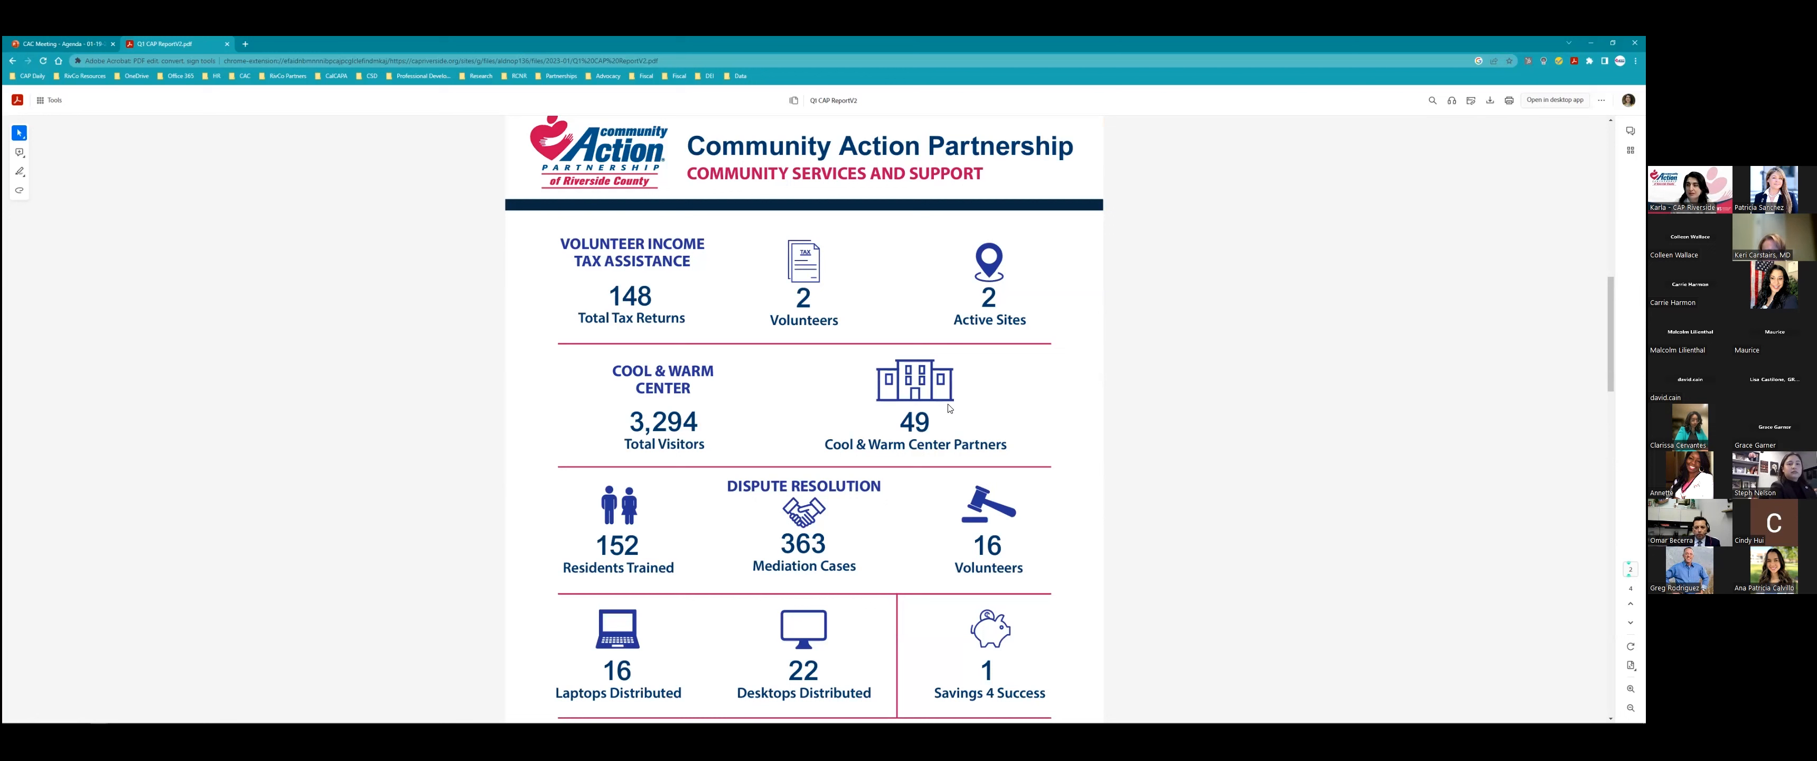
pyautogui.moveTo(999, 417)
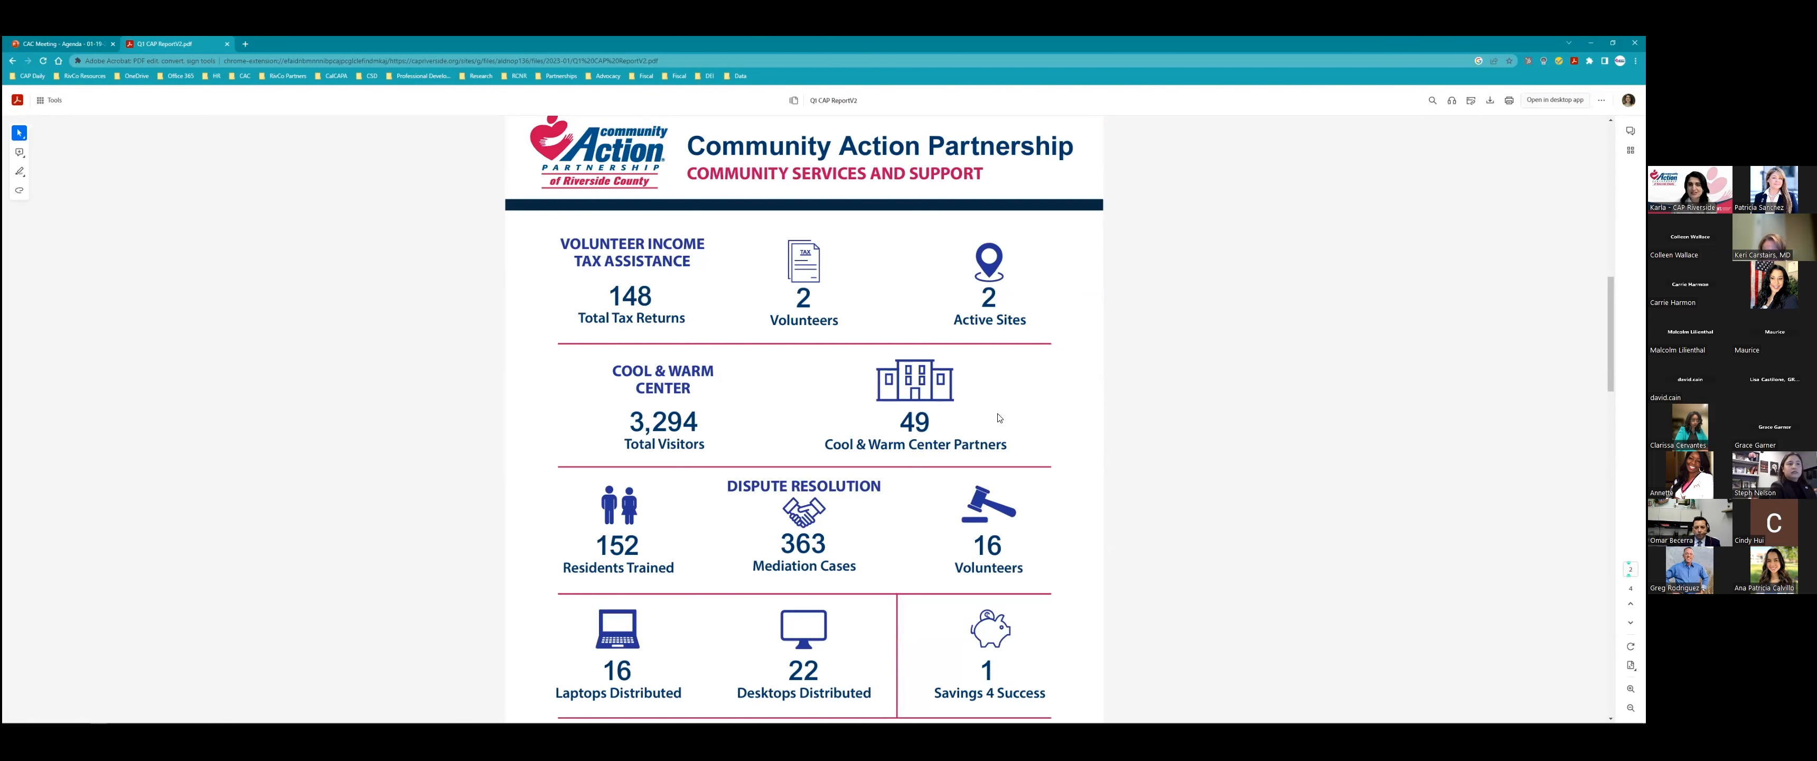
pyautogui.scroll(-3)
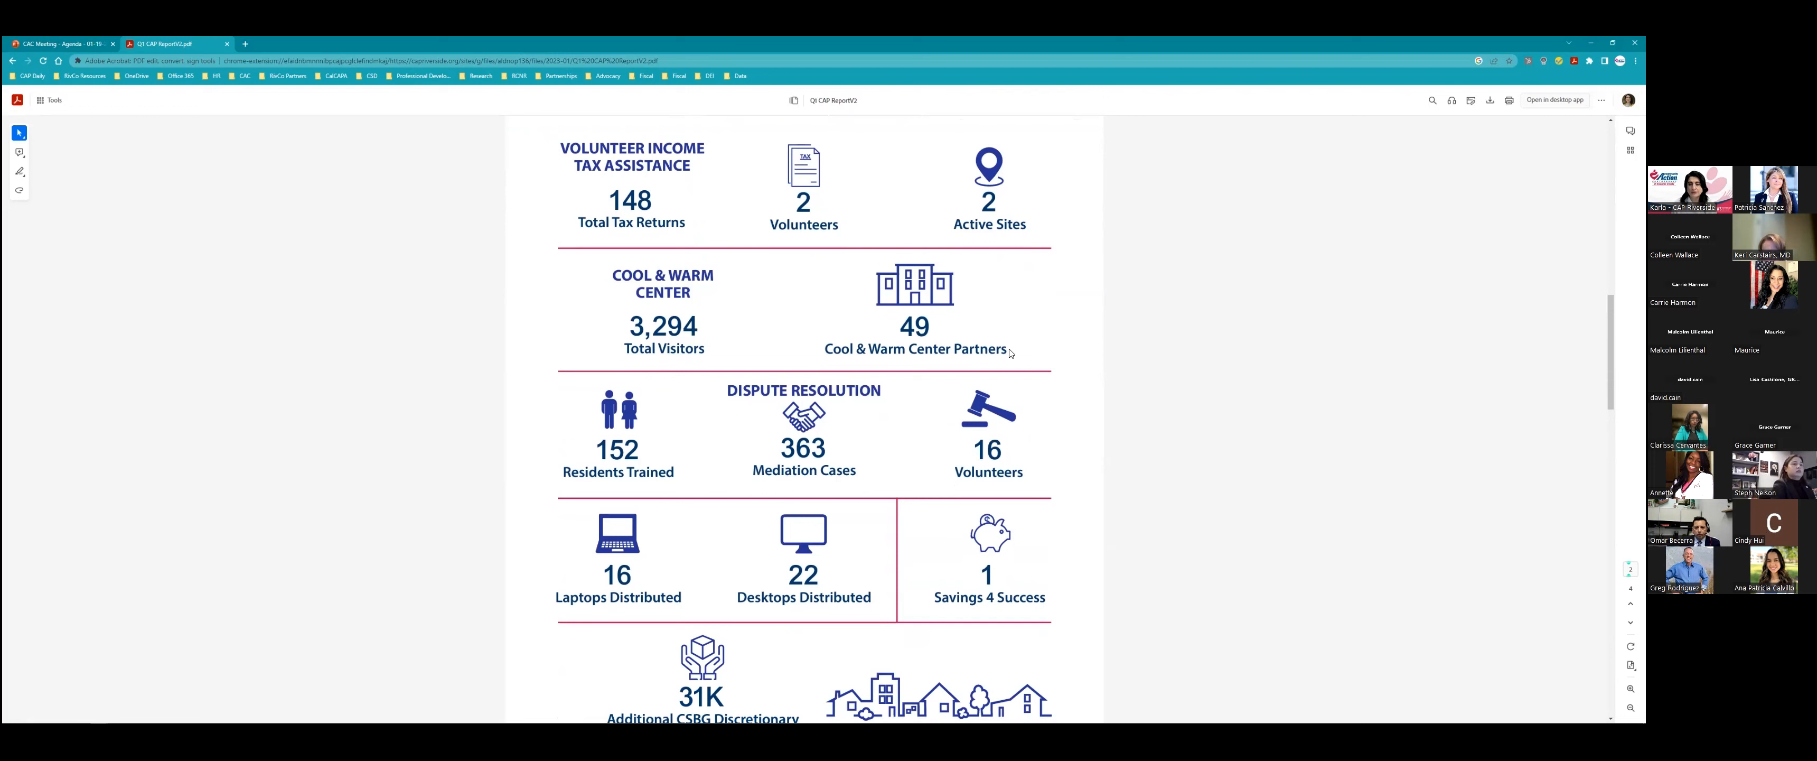
pyautogui.moveTo(1011, 345)
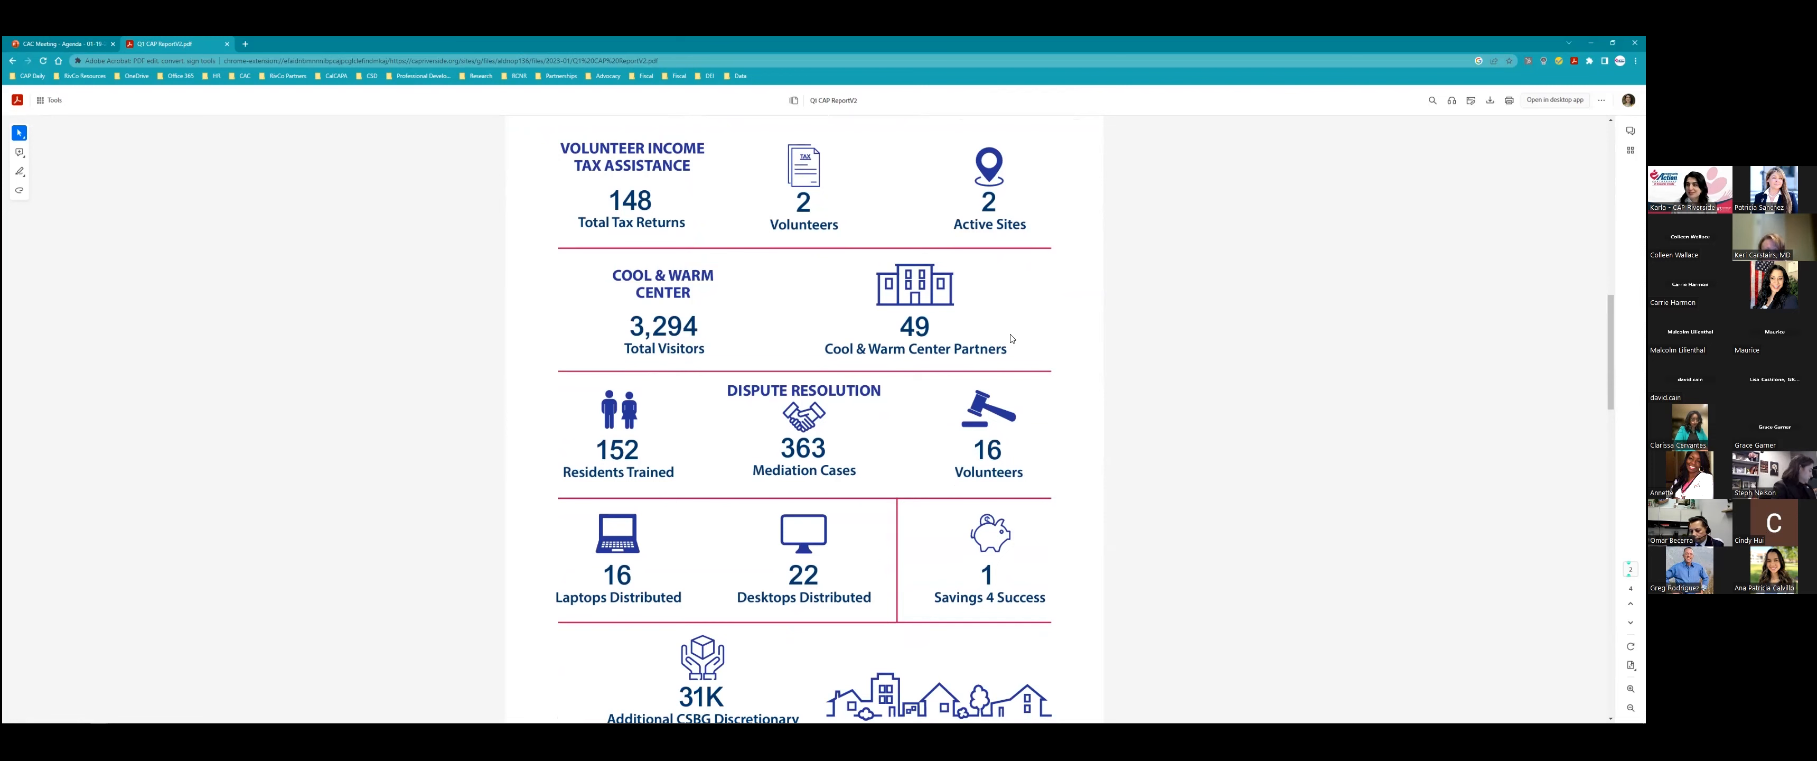
# Scroll past the 31K CSBG Discretionary figure to the Utility Assistance and Weatherization page showing $5,066,881 reinvested.
pyautogui.scroll(-3)
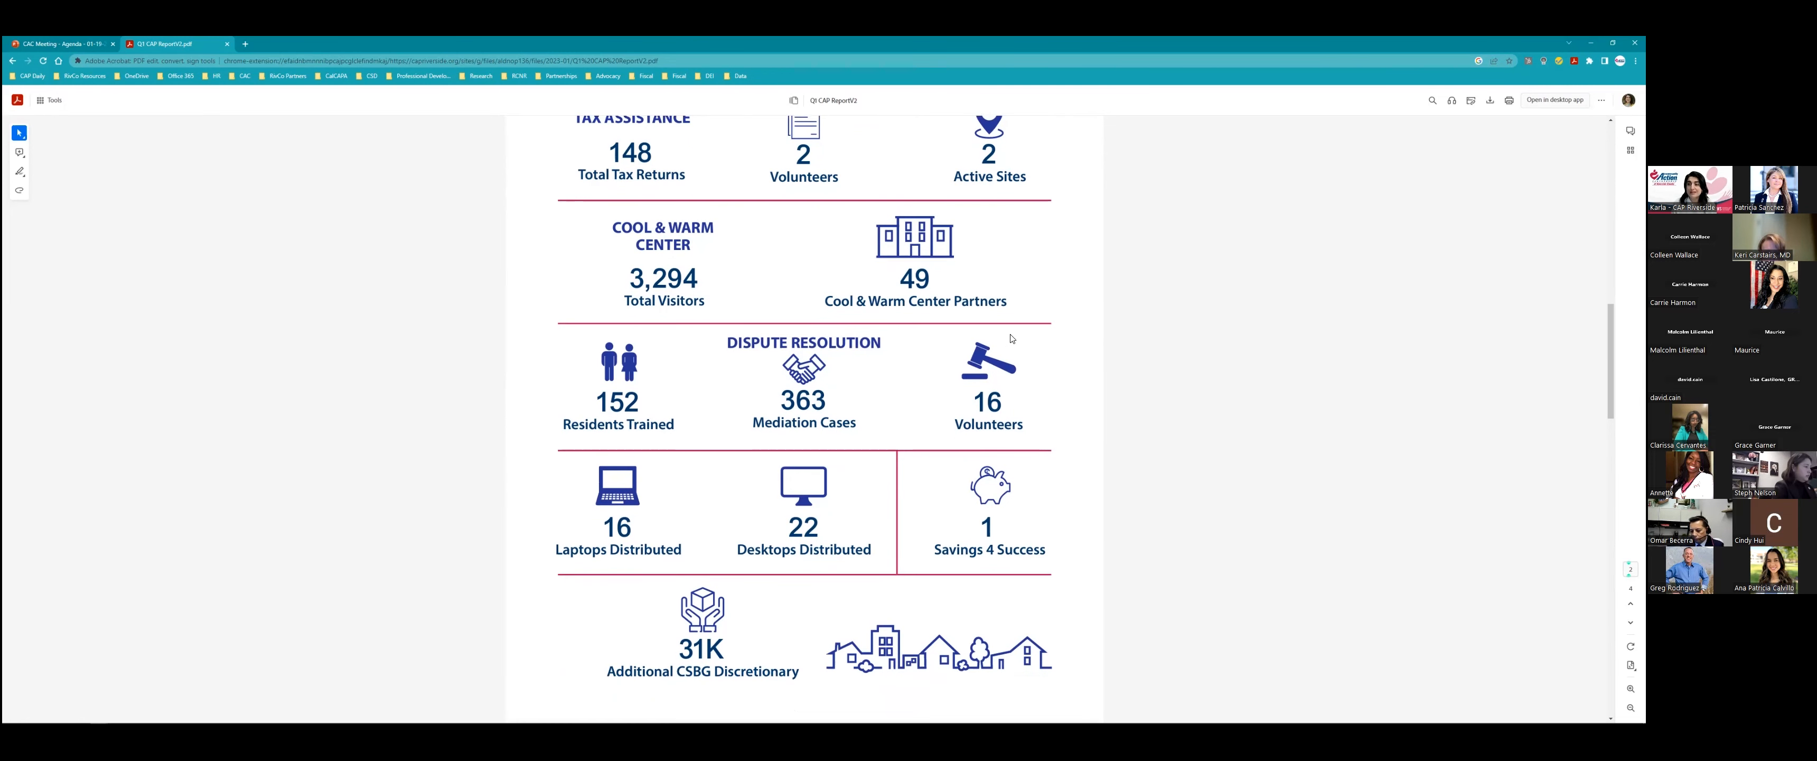
pyautogui.scroll(-3)
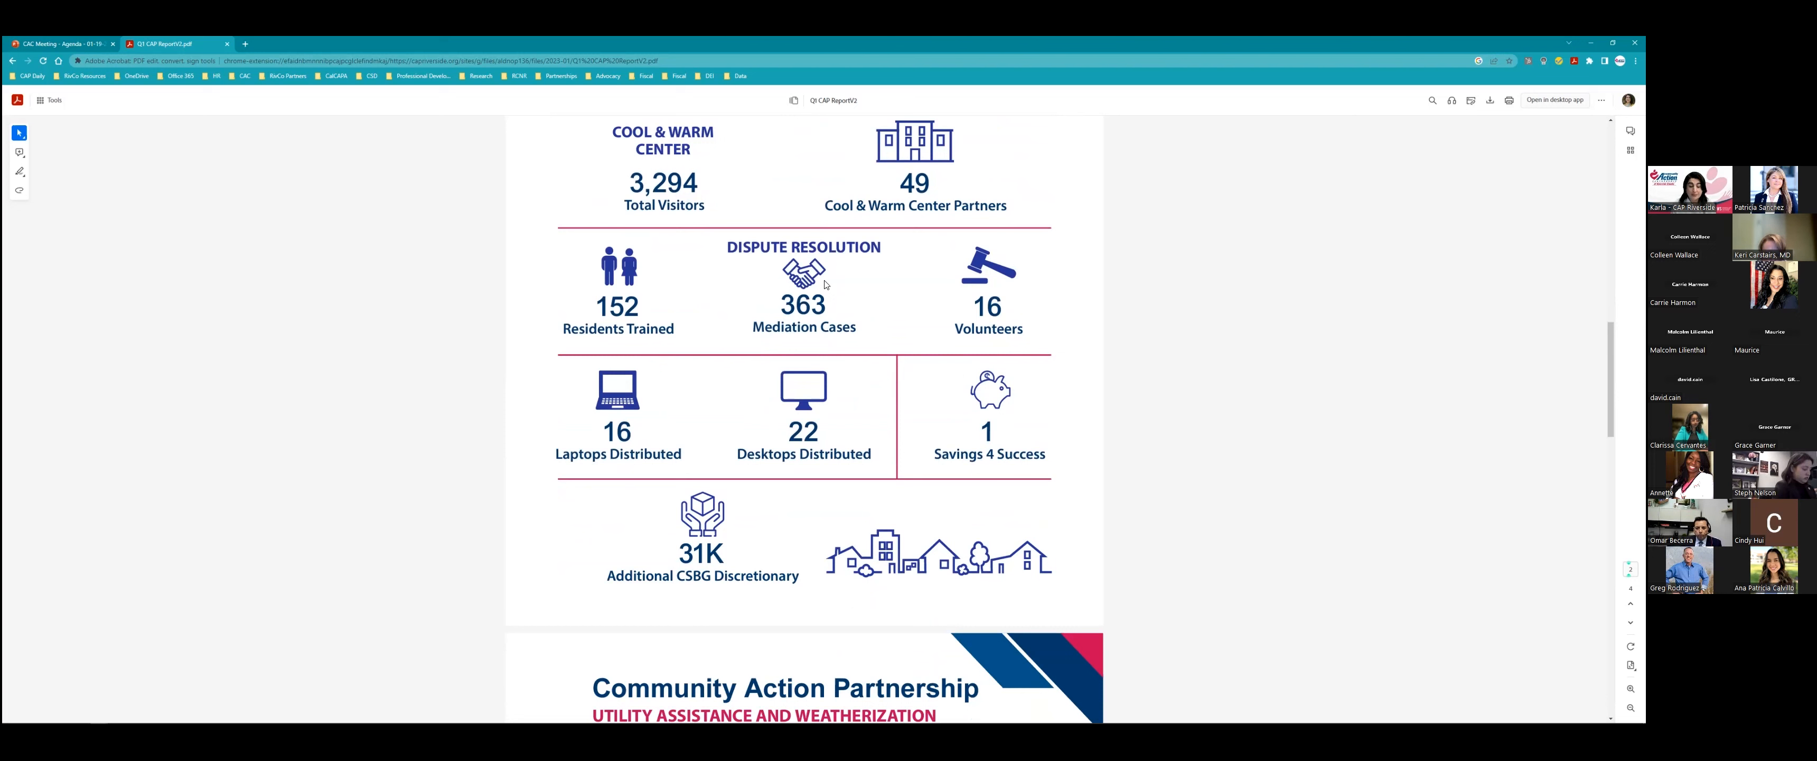
pyautogui.moveTo(1169, 310)
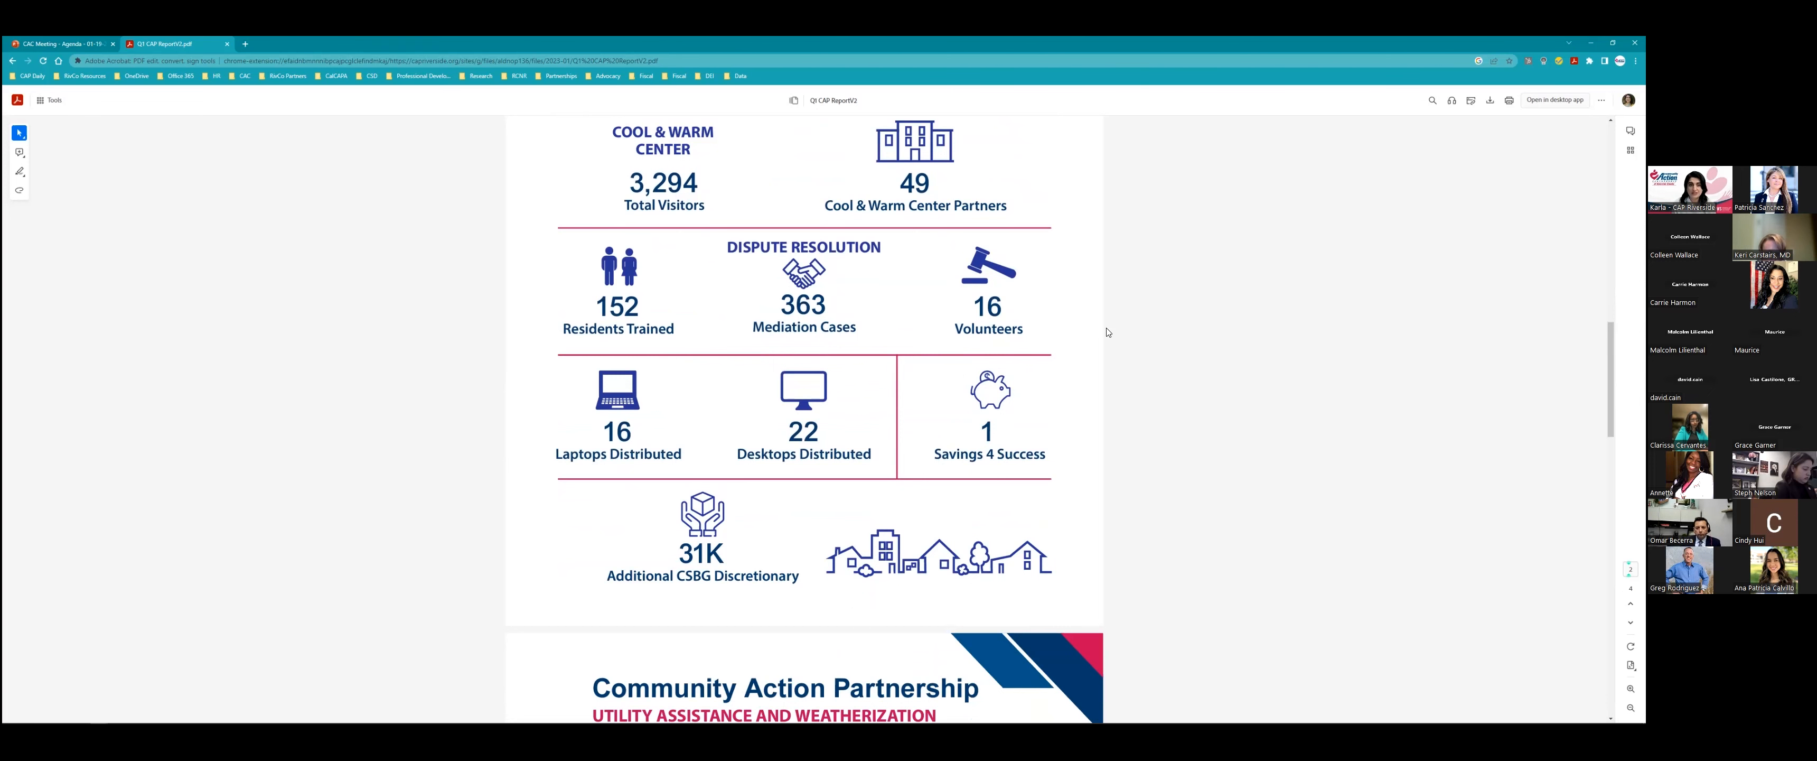
pyautogui.scroll(-3)
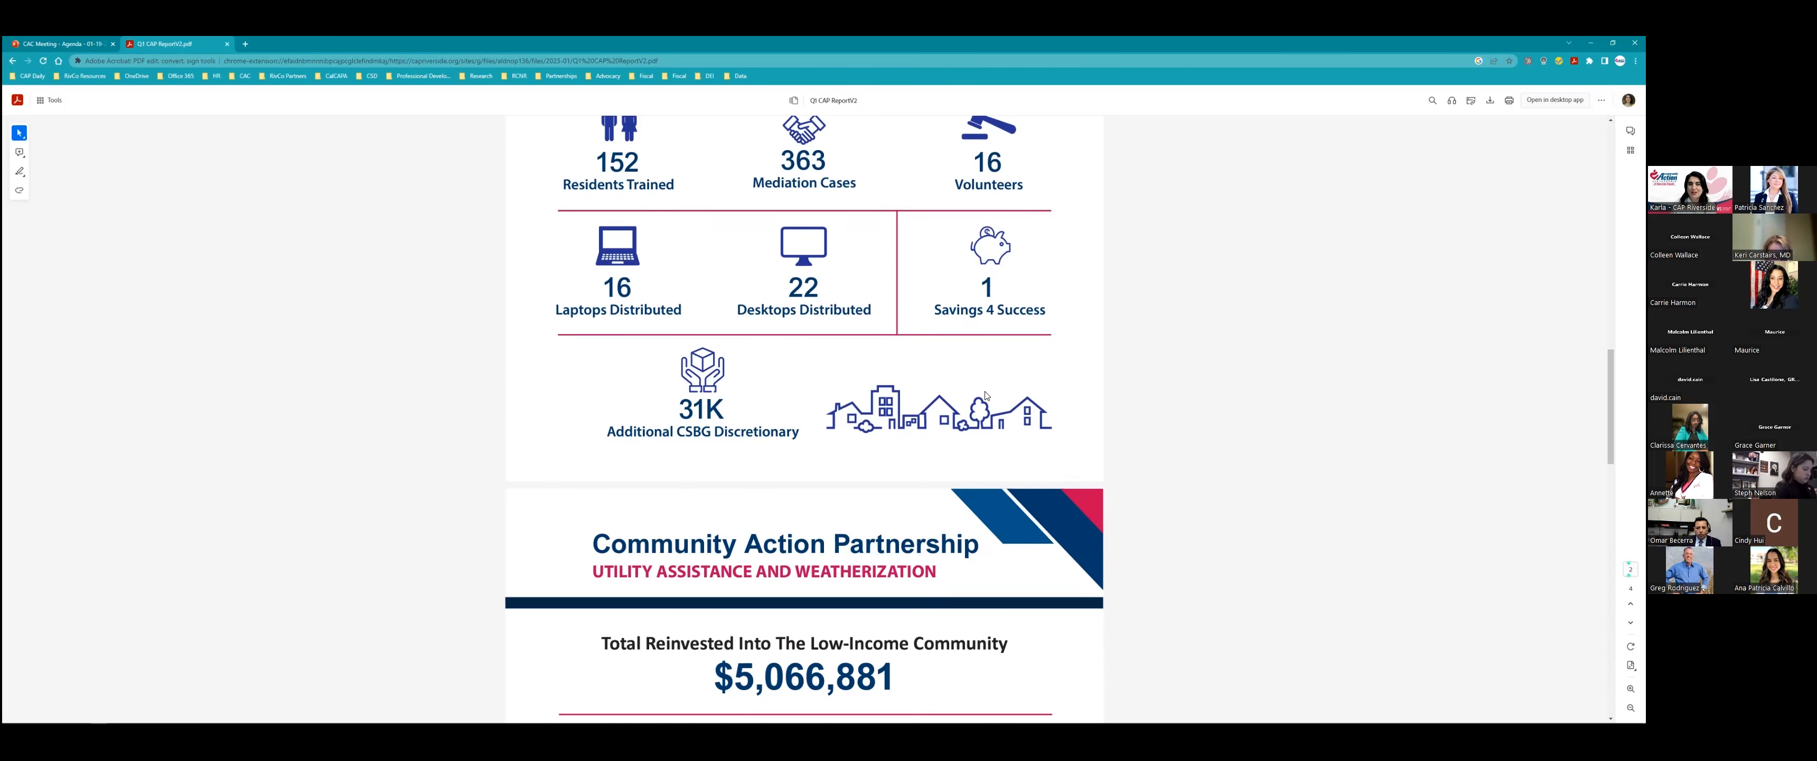
pyautogui.scroll(-3)
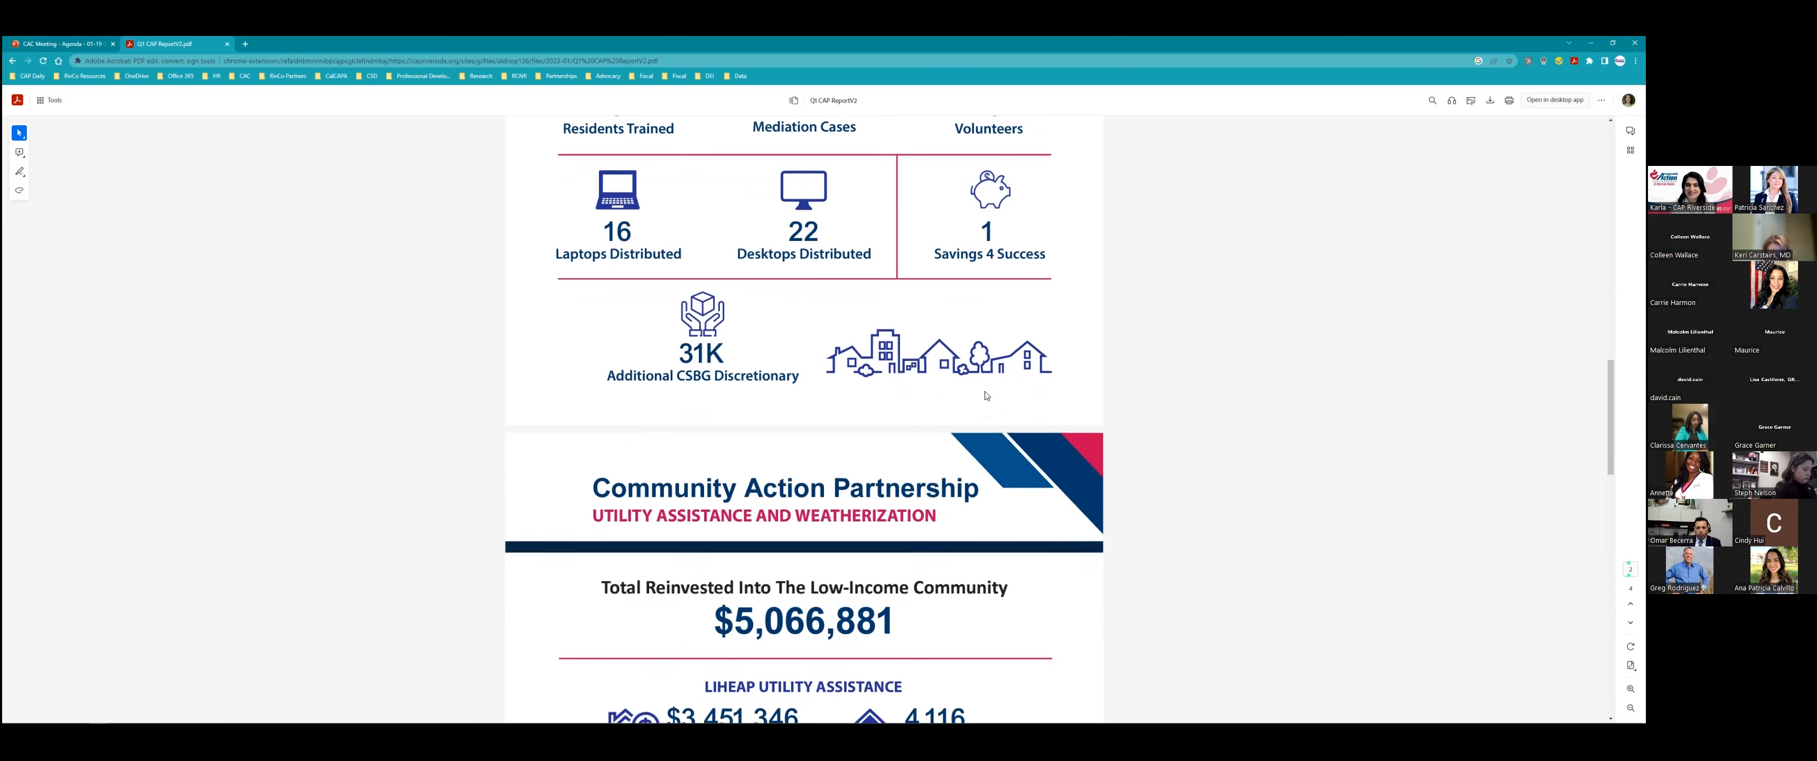
pyautogui.scroll(-3)
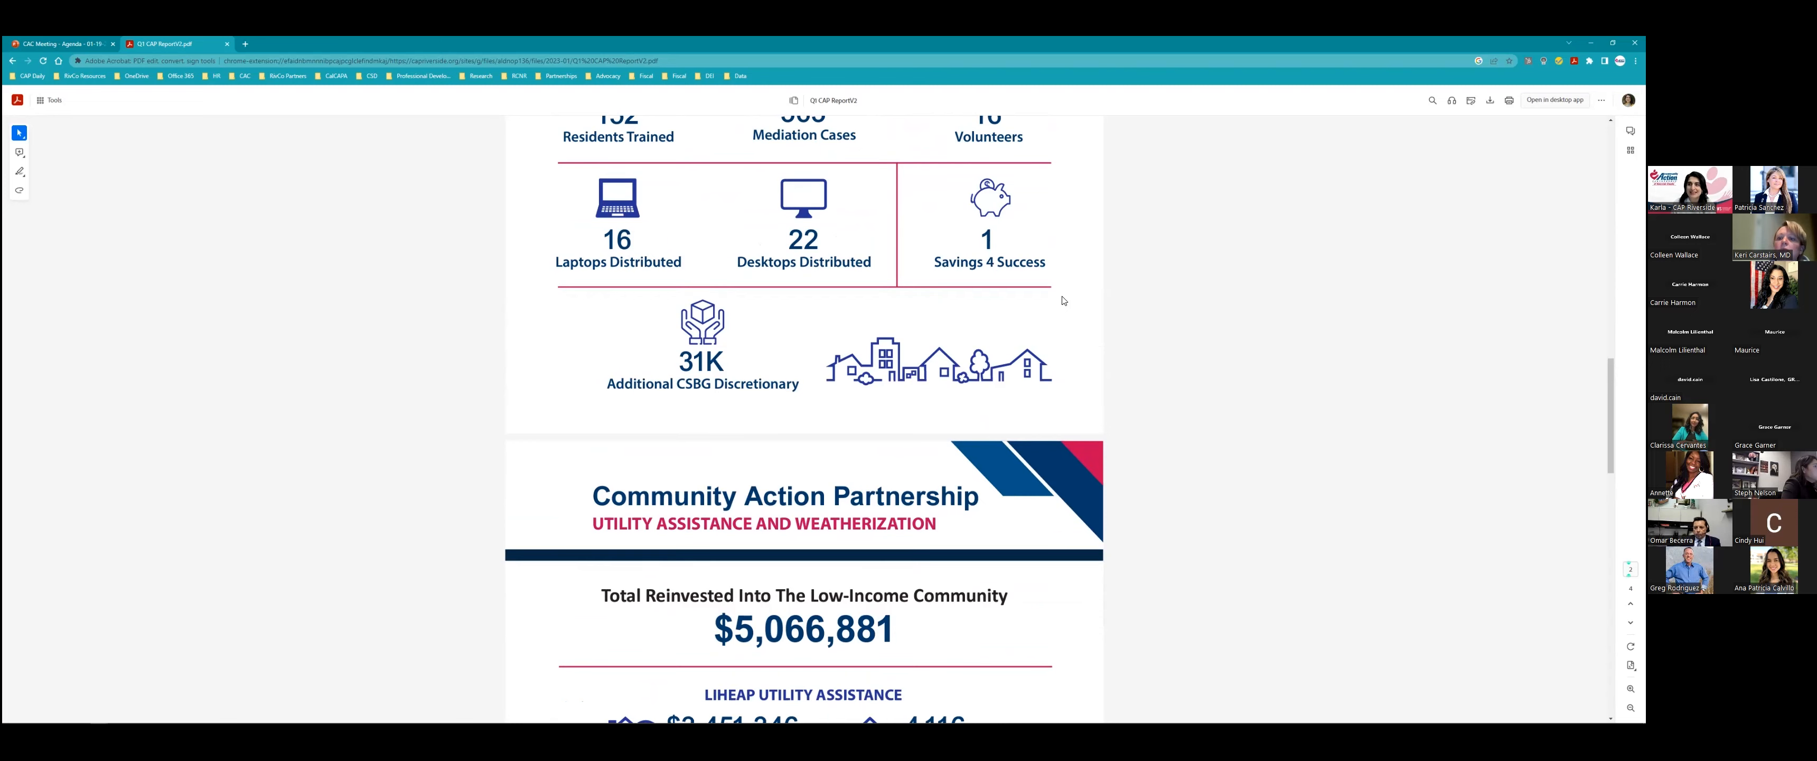
pyautogui.scroll(-3)
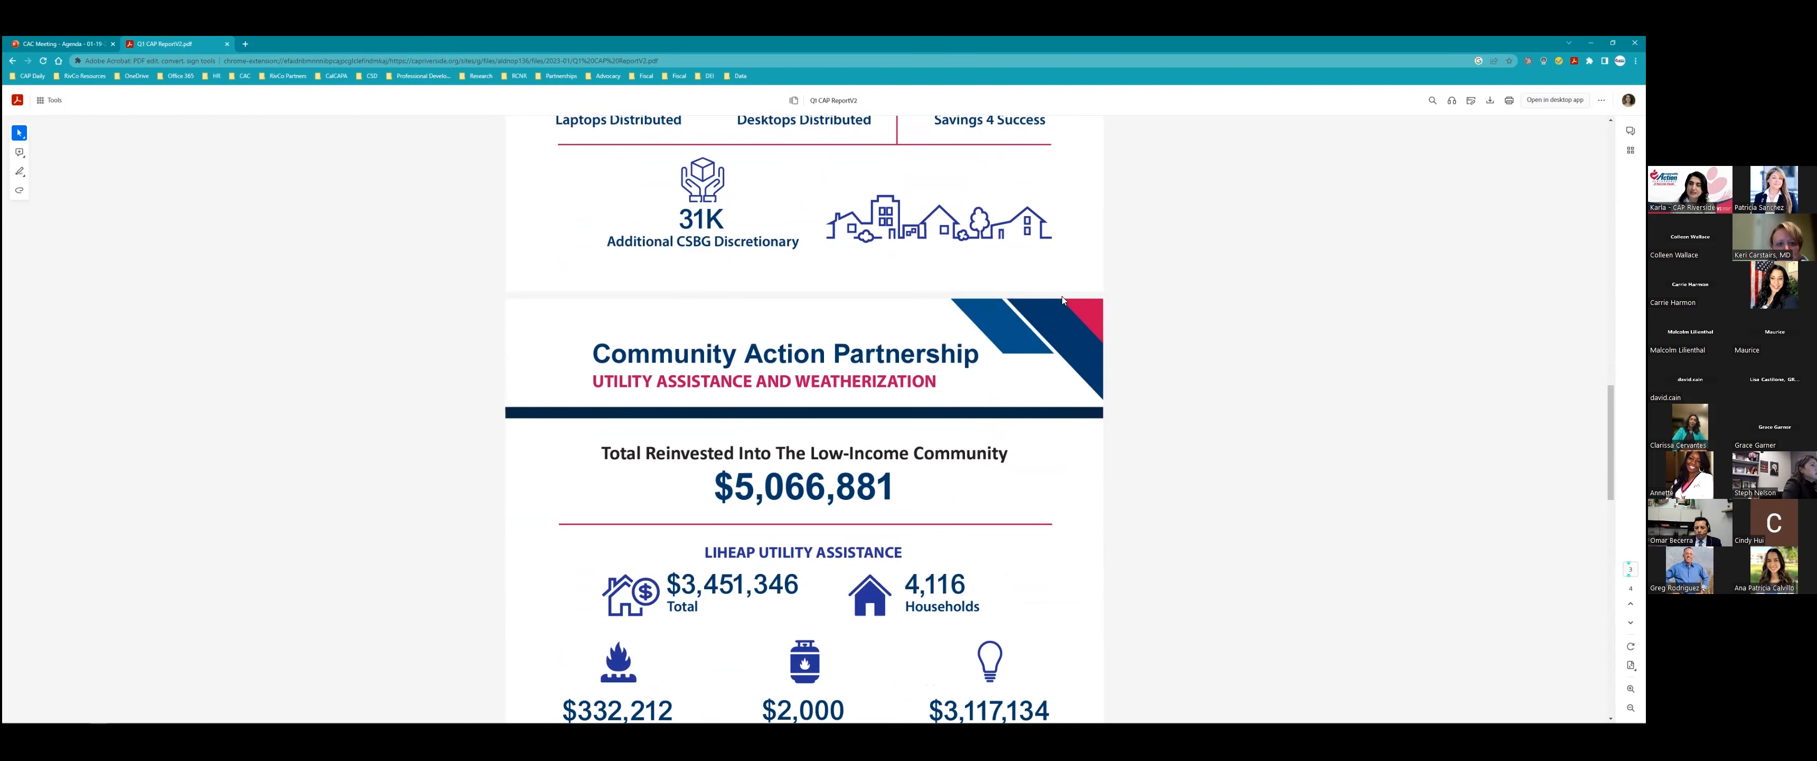
pyautogui.moveTo(1065, 350)
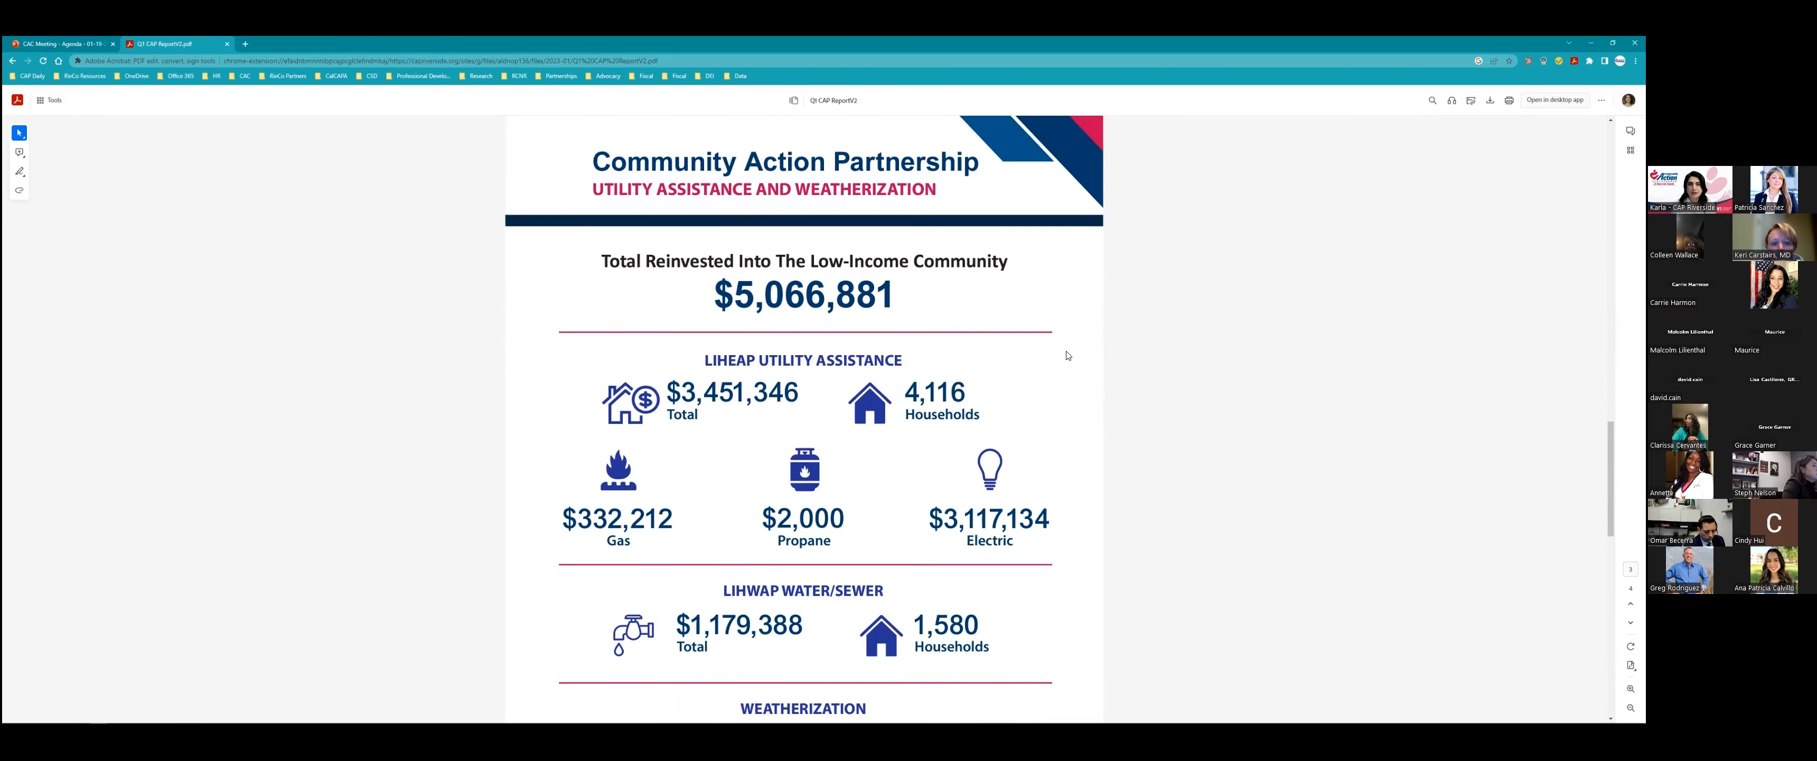
# Scroll to the LIHEAP gas, propane, electric figures and LIHWAP water/sewer totals.
pyautogui.scroll(-3)
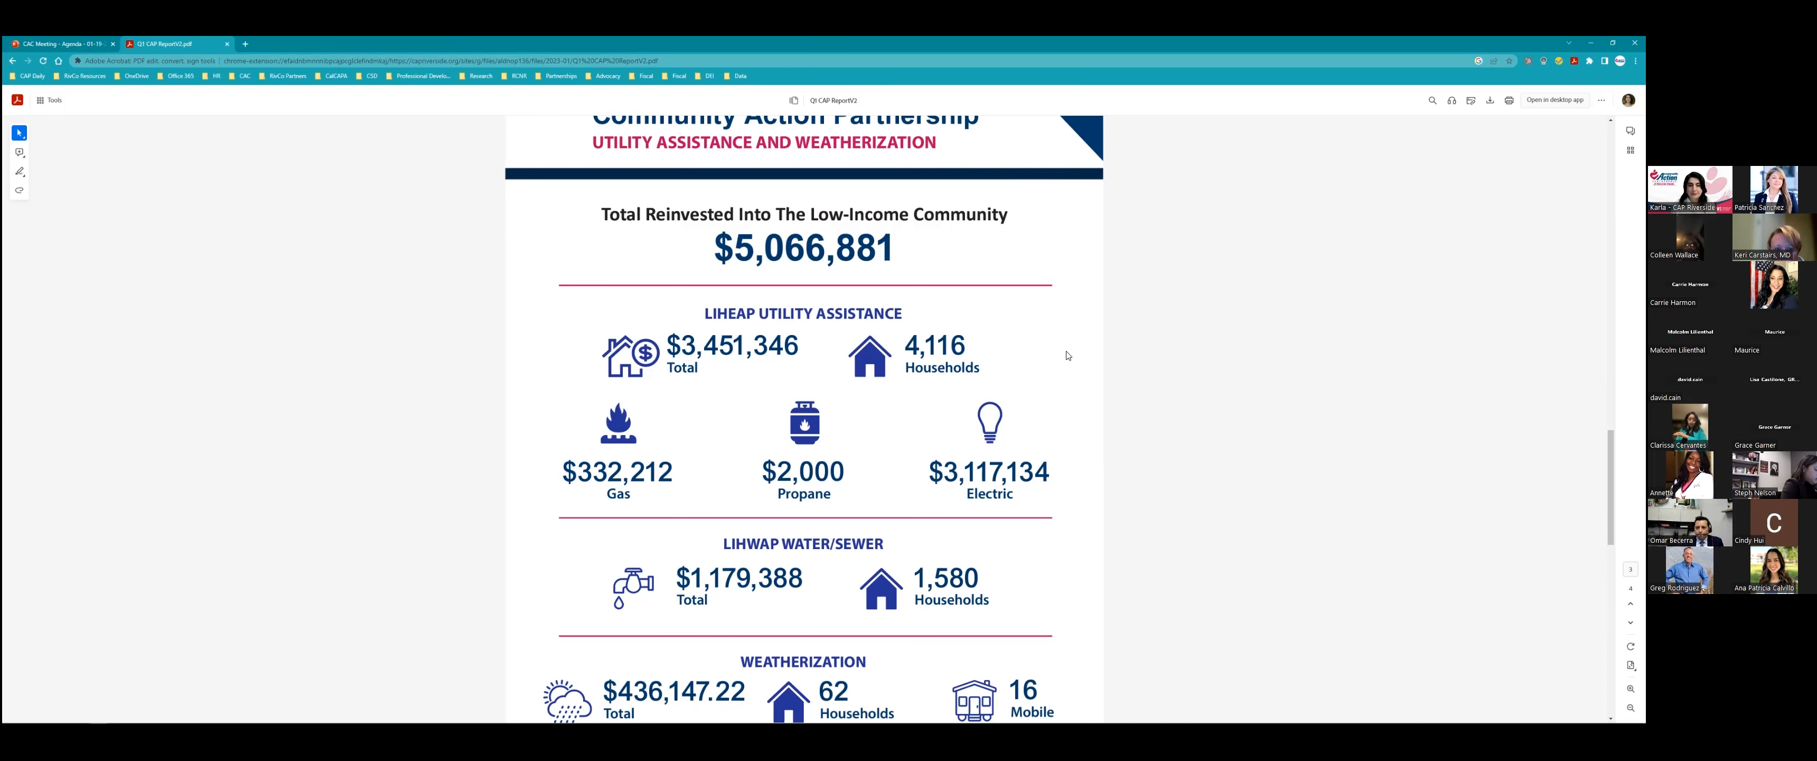
# Scroll through the Weatherization figures to the next page with the Community Action logo and city photo.
pyautogui.scroll(-3)
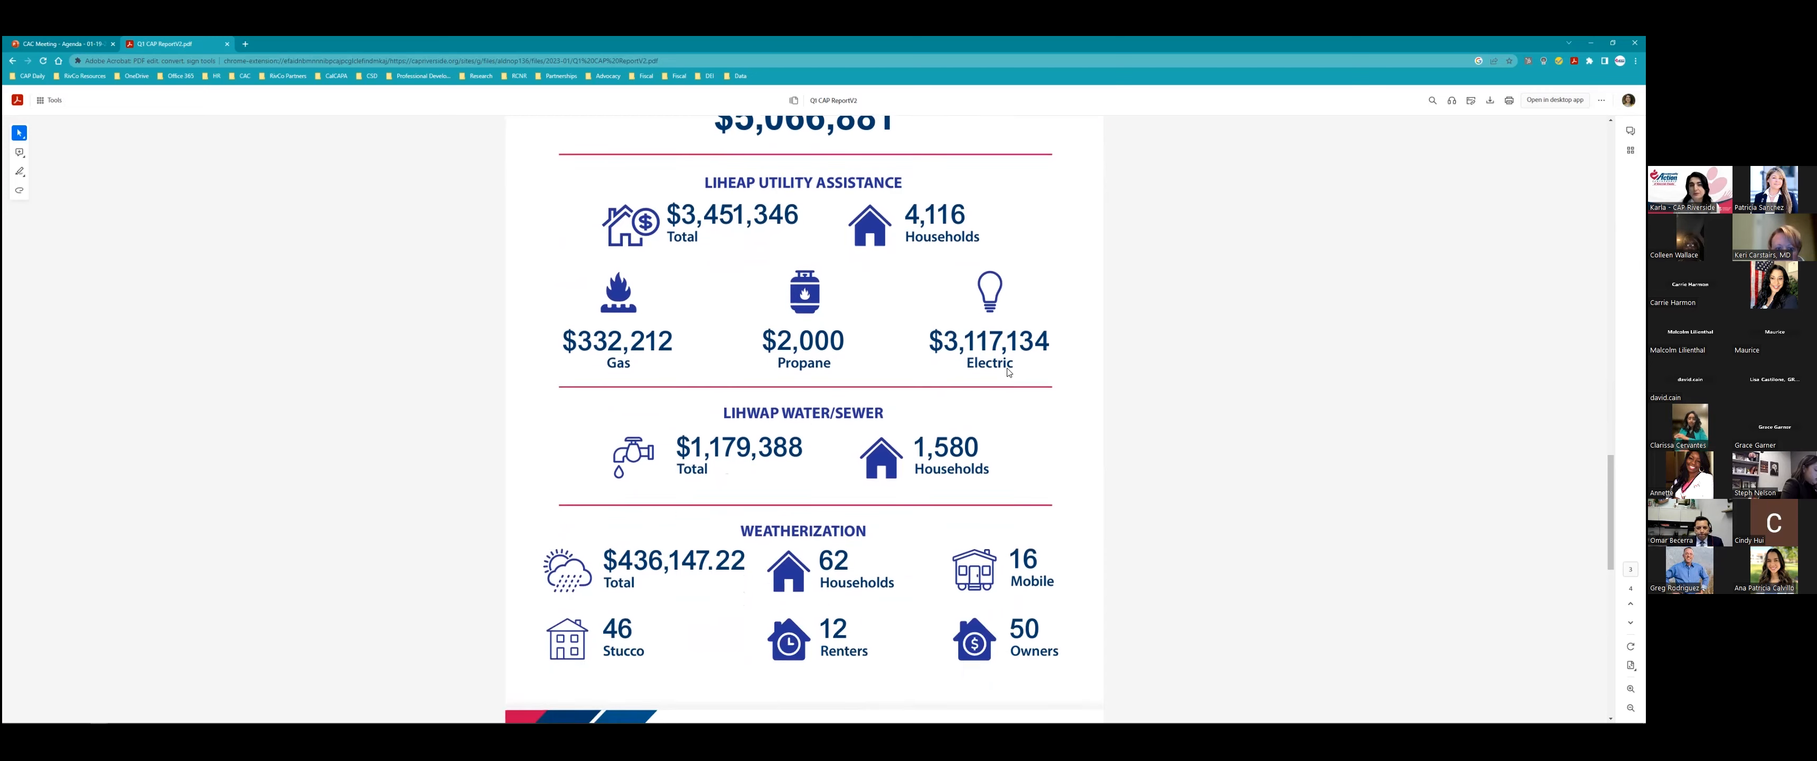
pyautogui.scroll(-3)
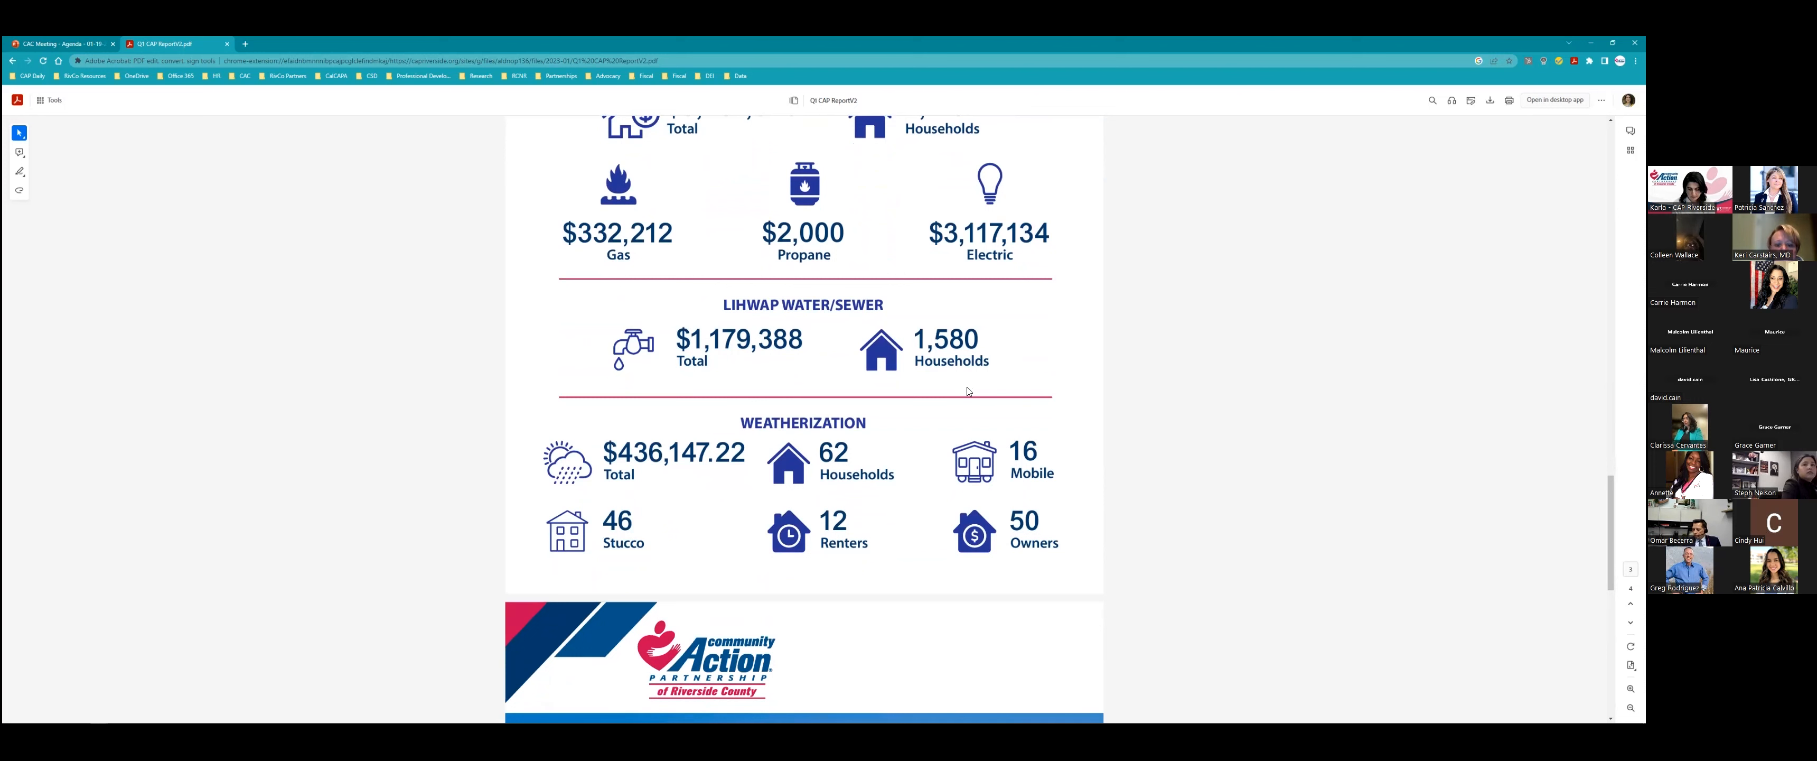
pyautogui.moveTo(938, 194)
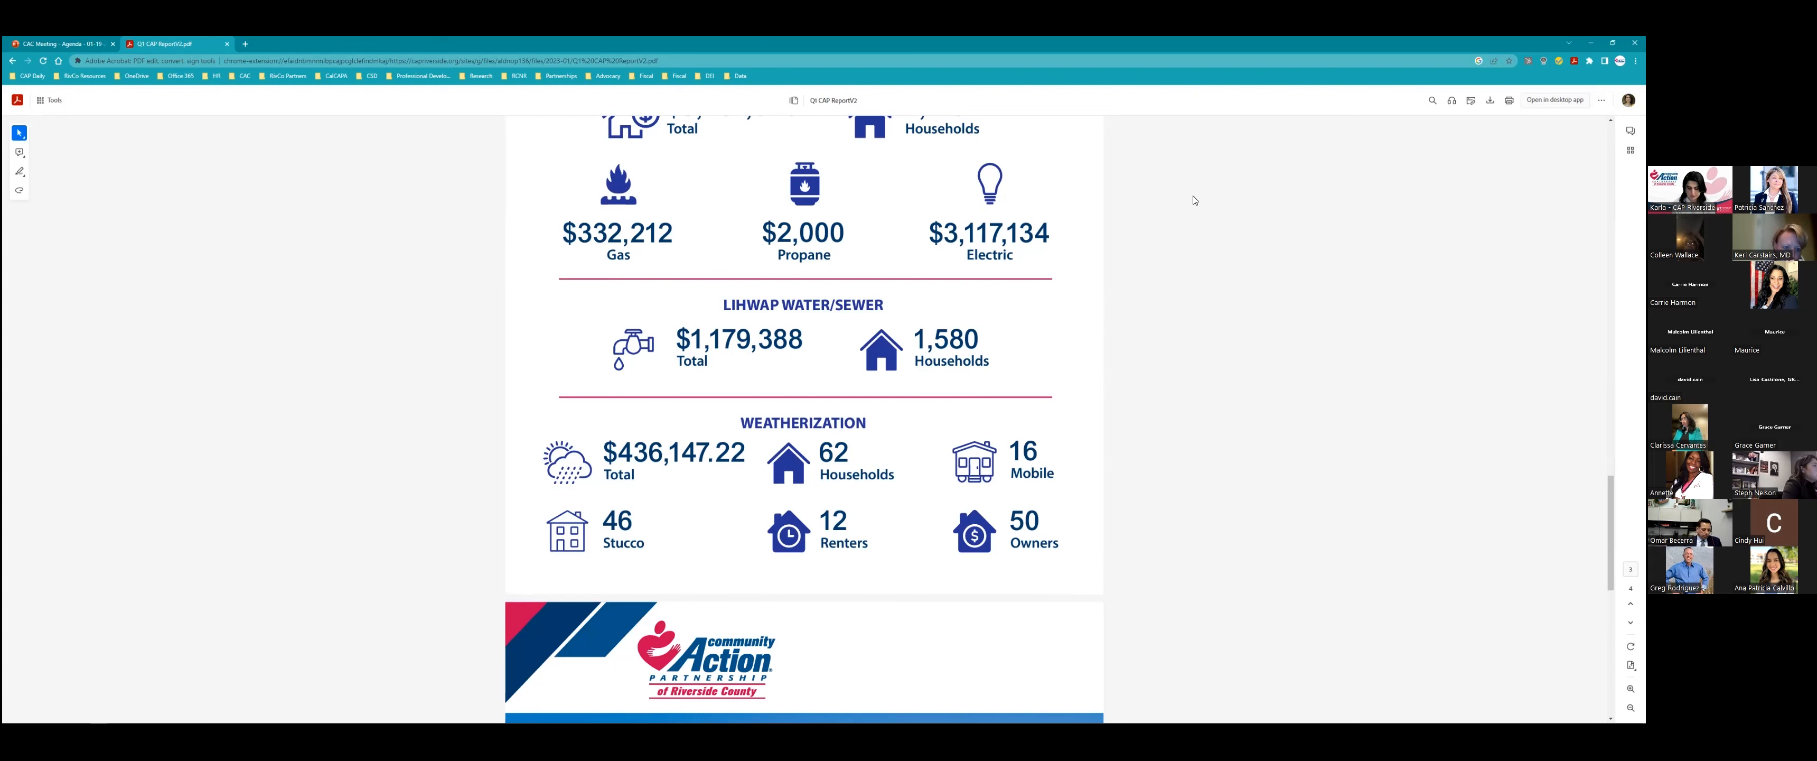
pyautogui.moveTo(1068, 385)
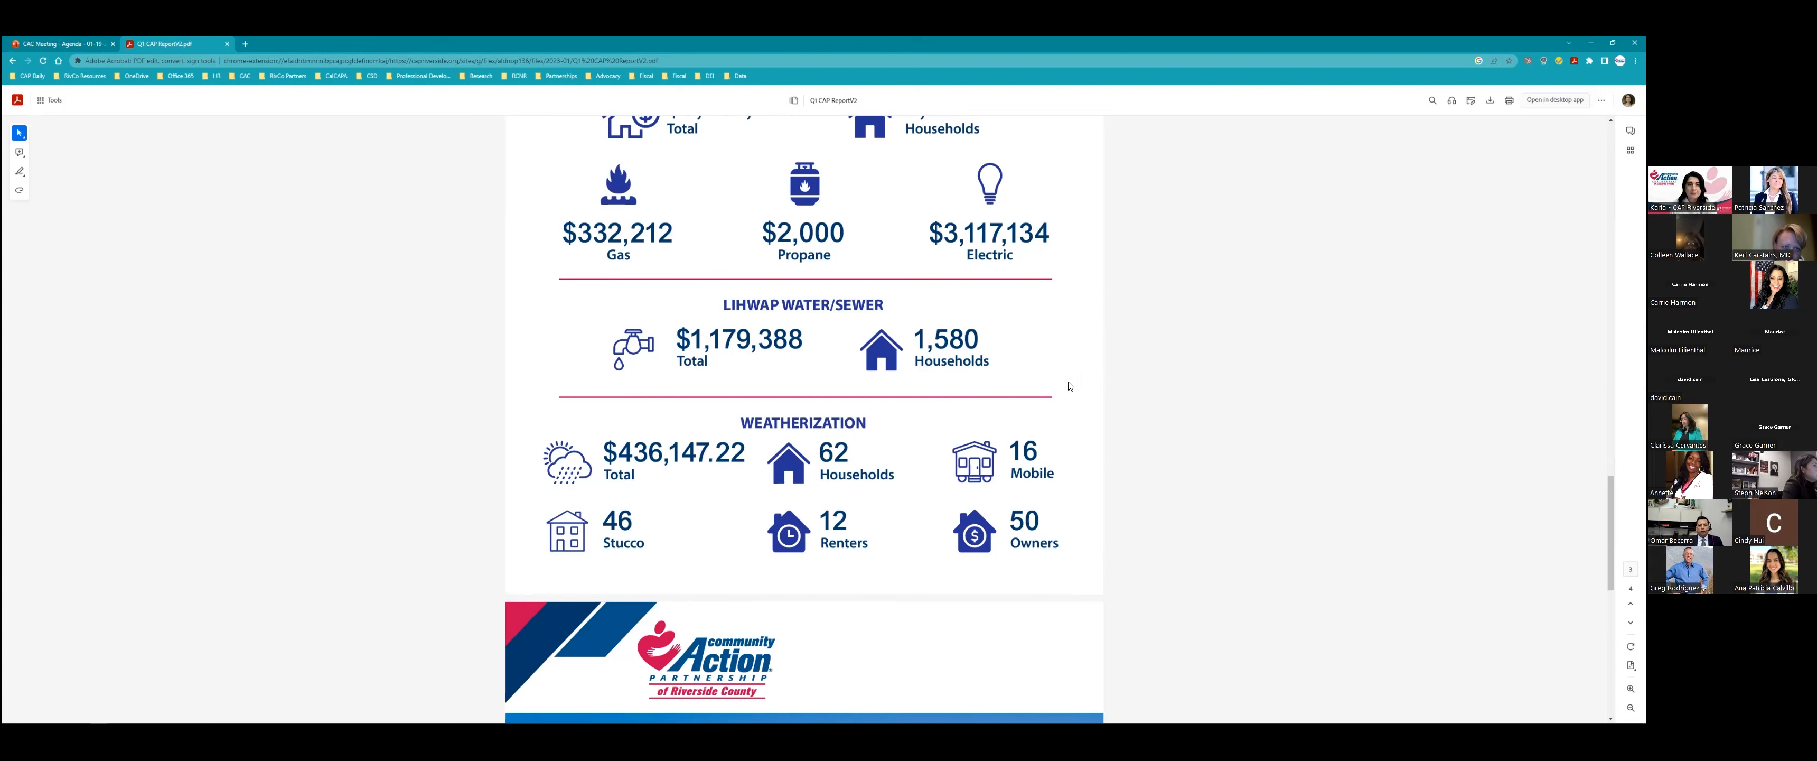
pyautogui.moveTo(905, 456)
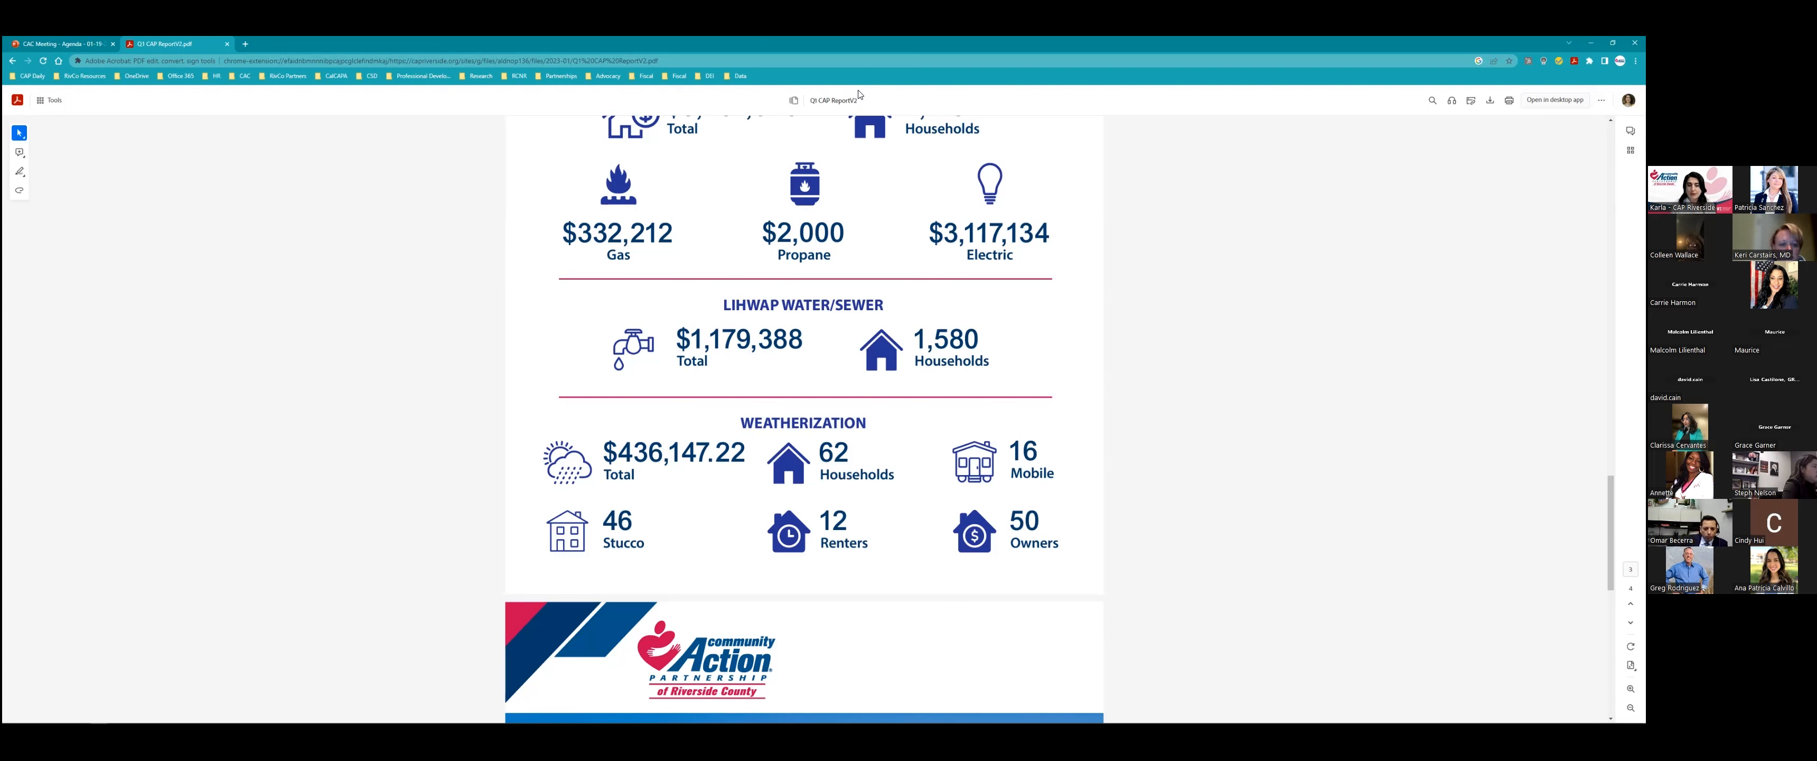
pyautogui.moveTo(852, 283)
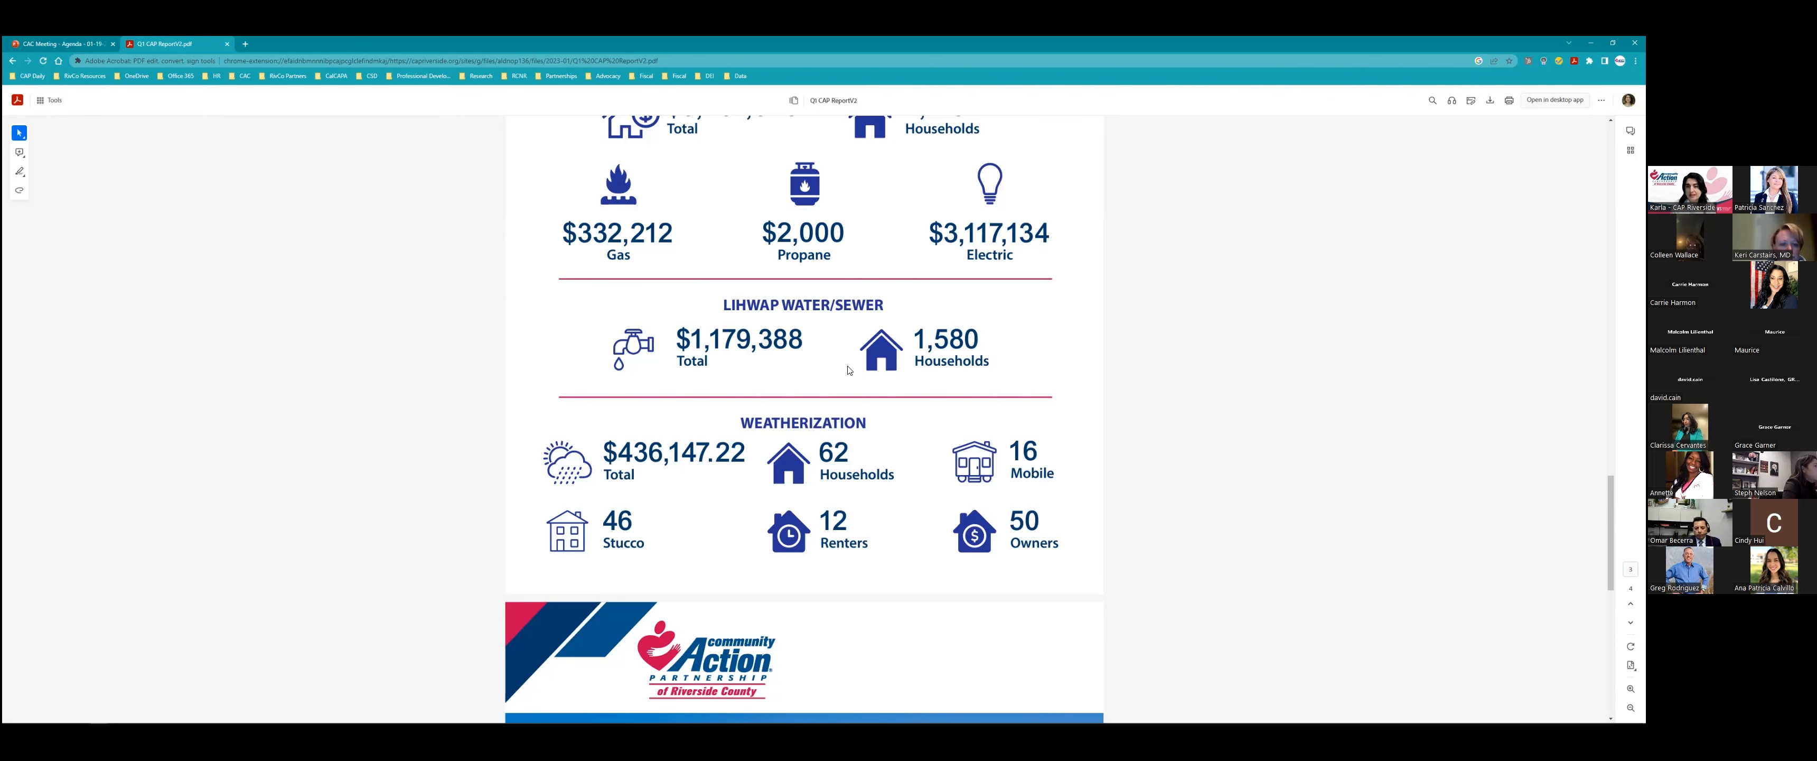
pyautogui.scroll(-3)
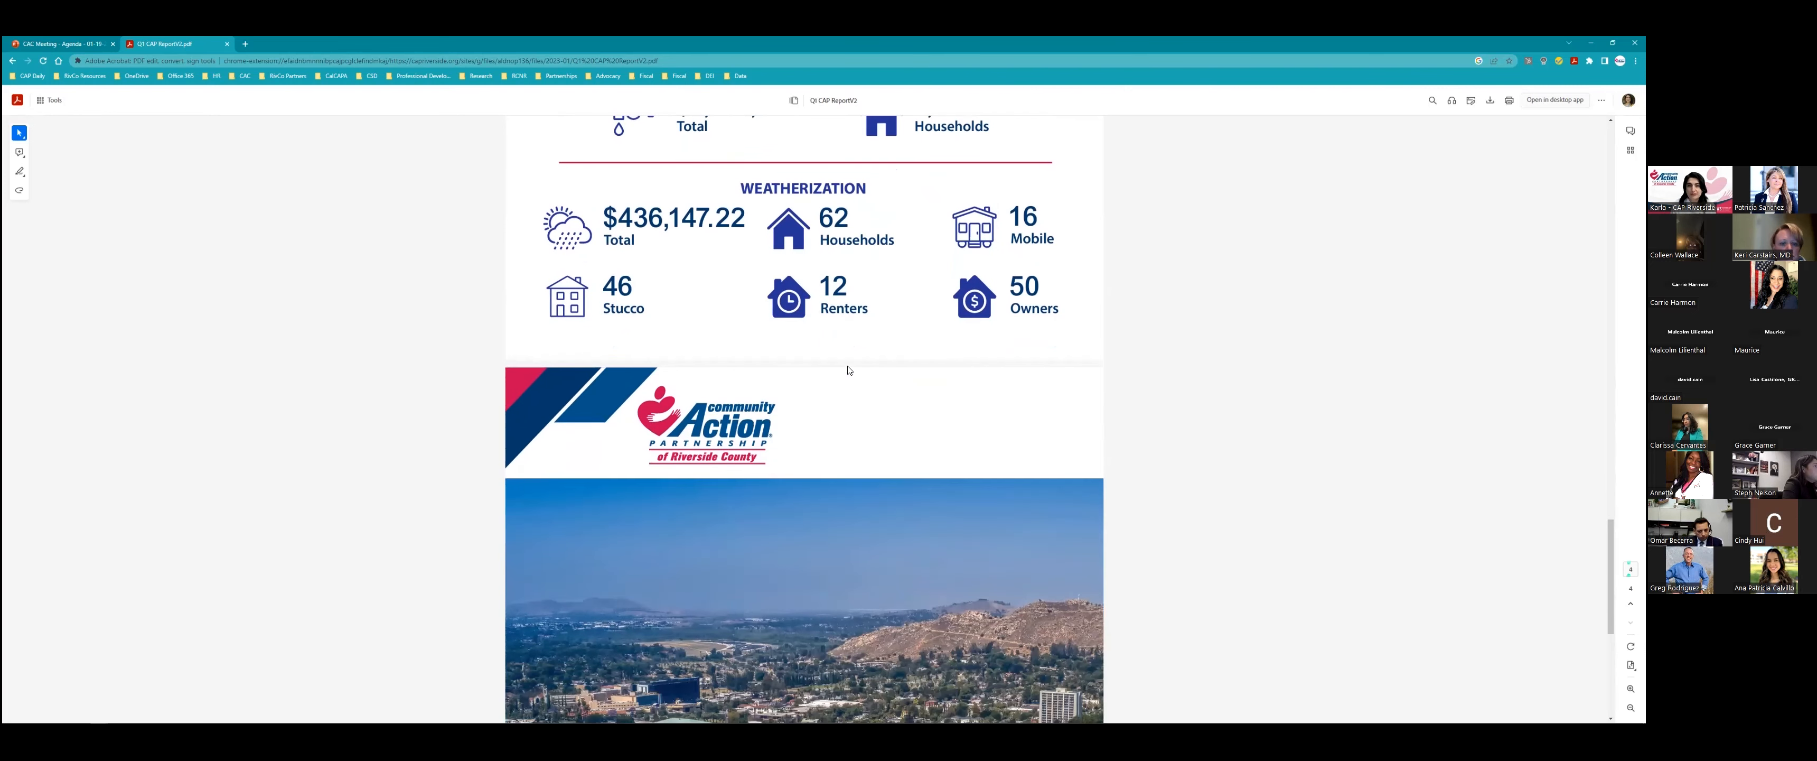
pyautogui.scroll(-3)
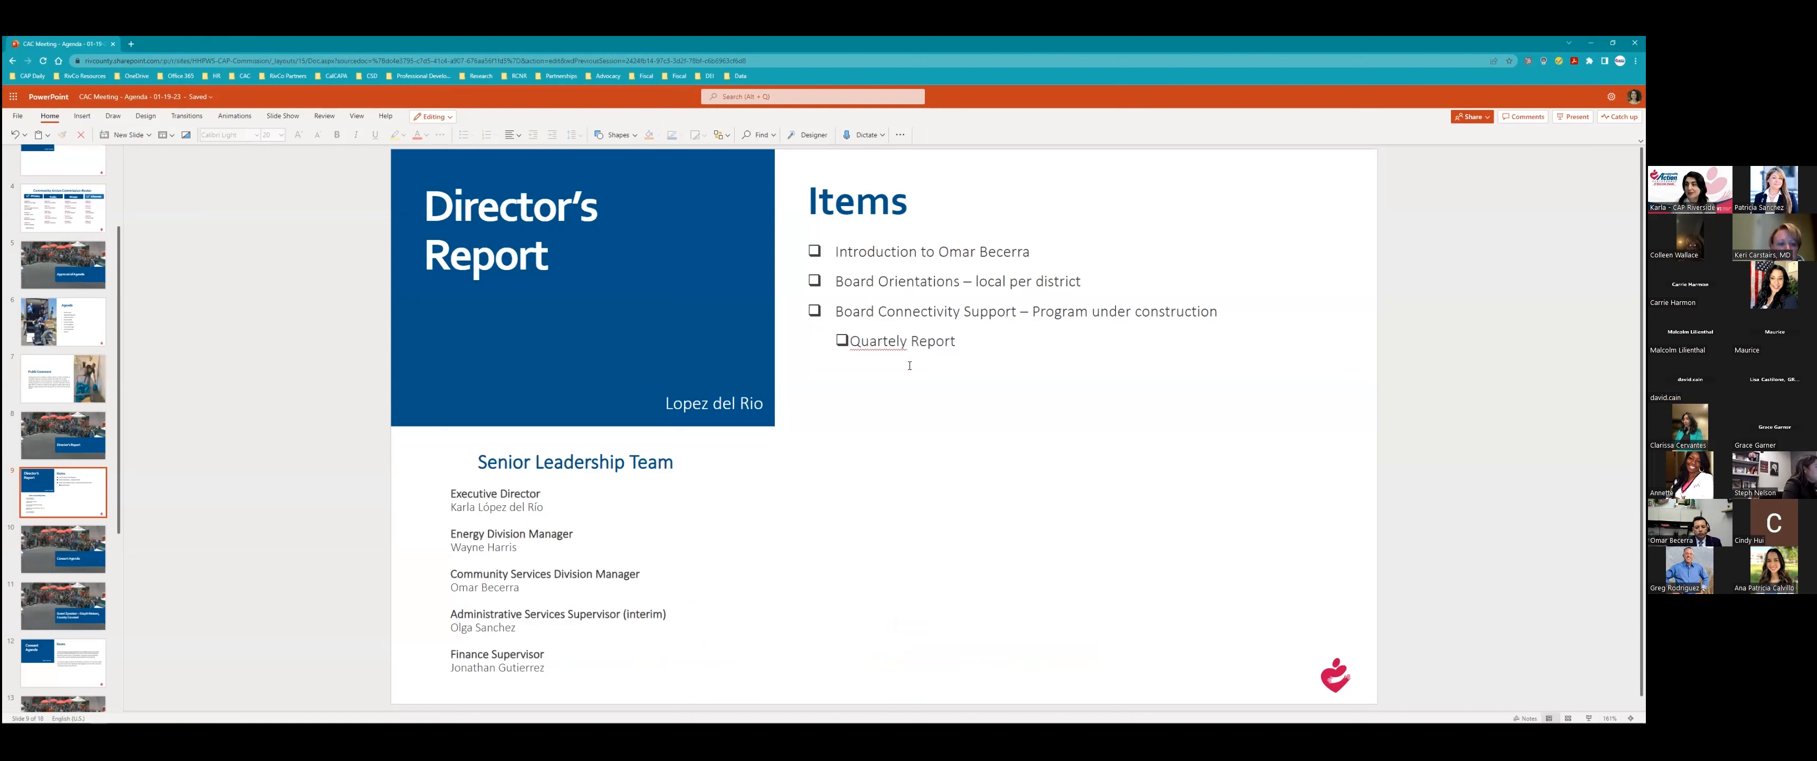
pyautogui.moveTo(284, 474)
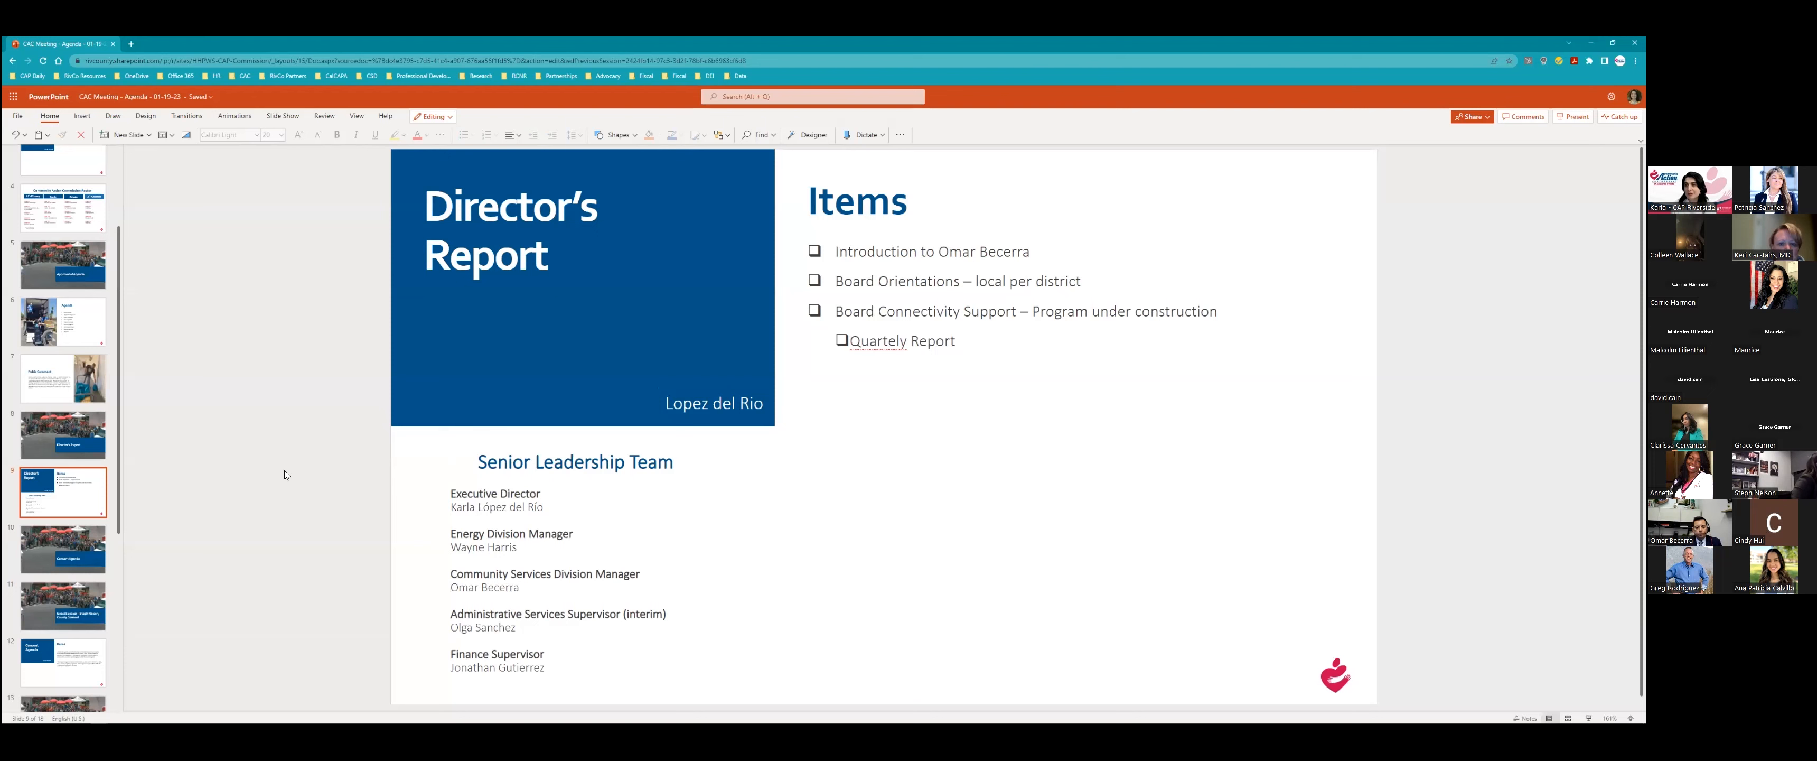
pyautogui.moveTo(73, 543)
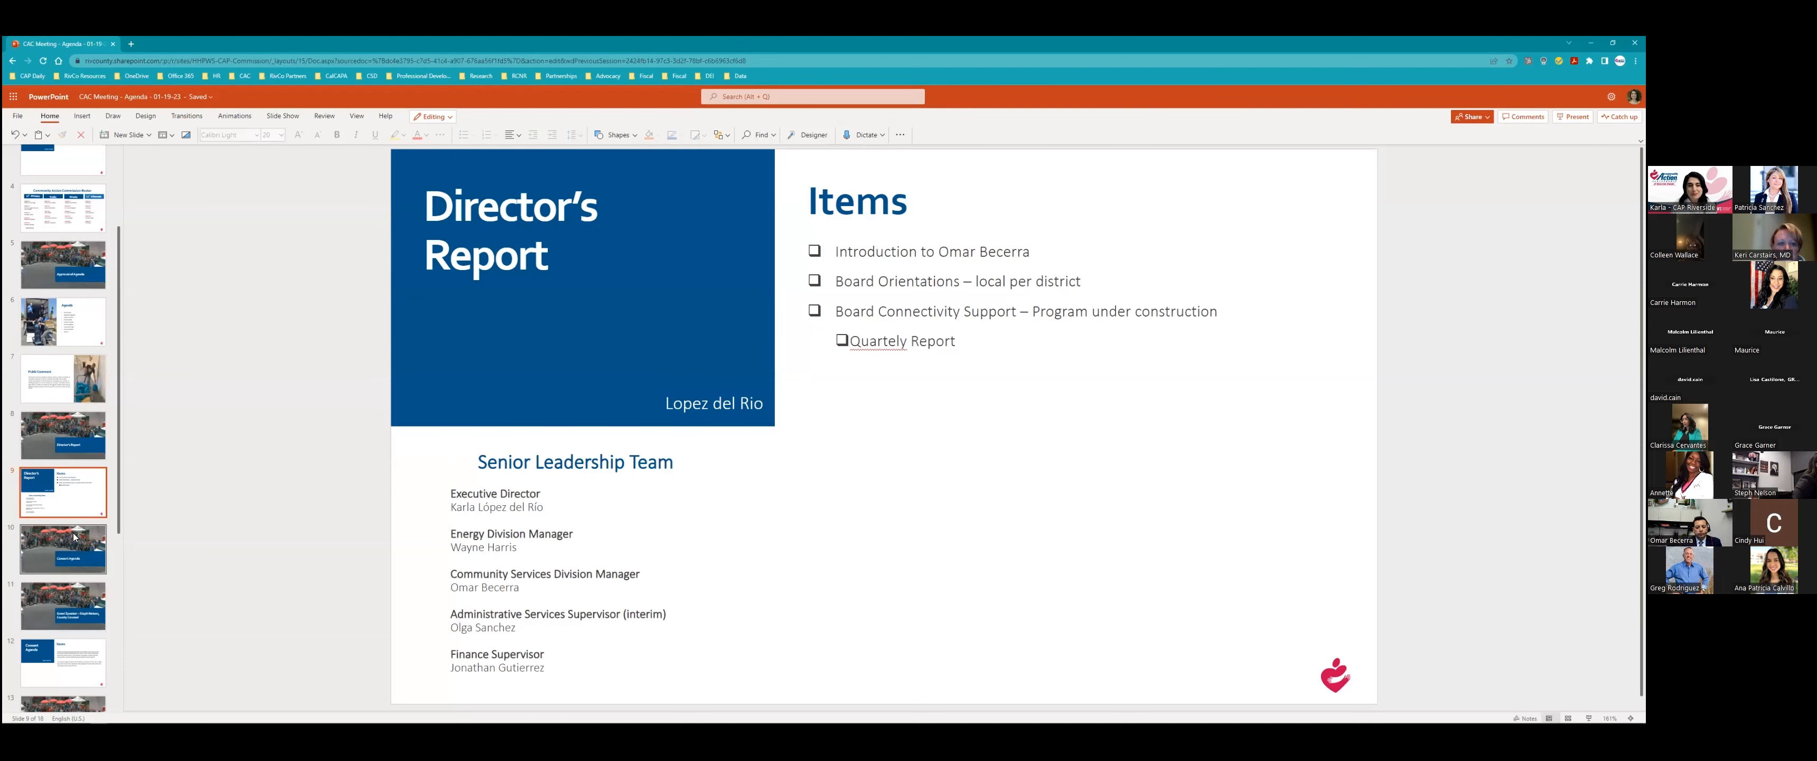
# Move from the Director's Report slide to the Consent Agenda section slide.
pyautogui.click(63, 548)
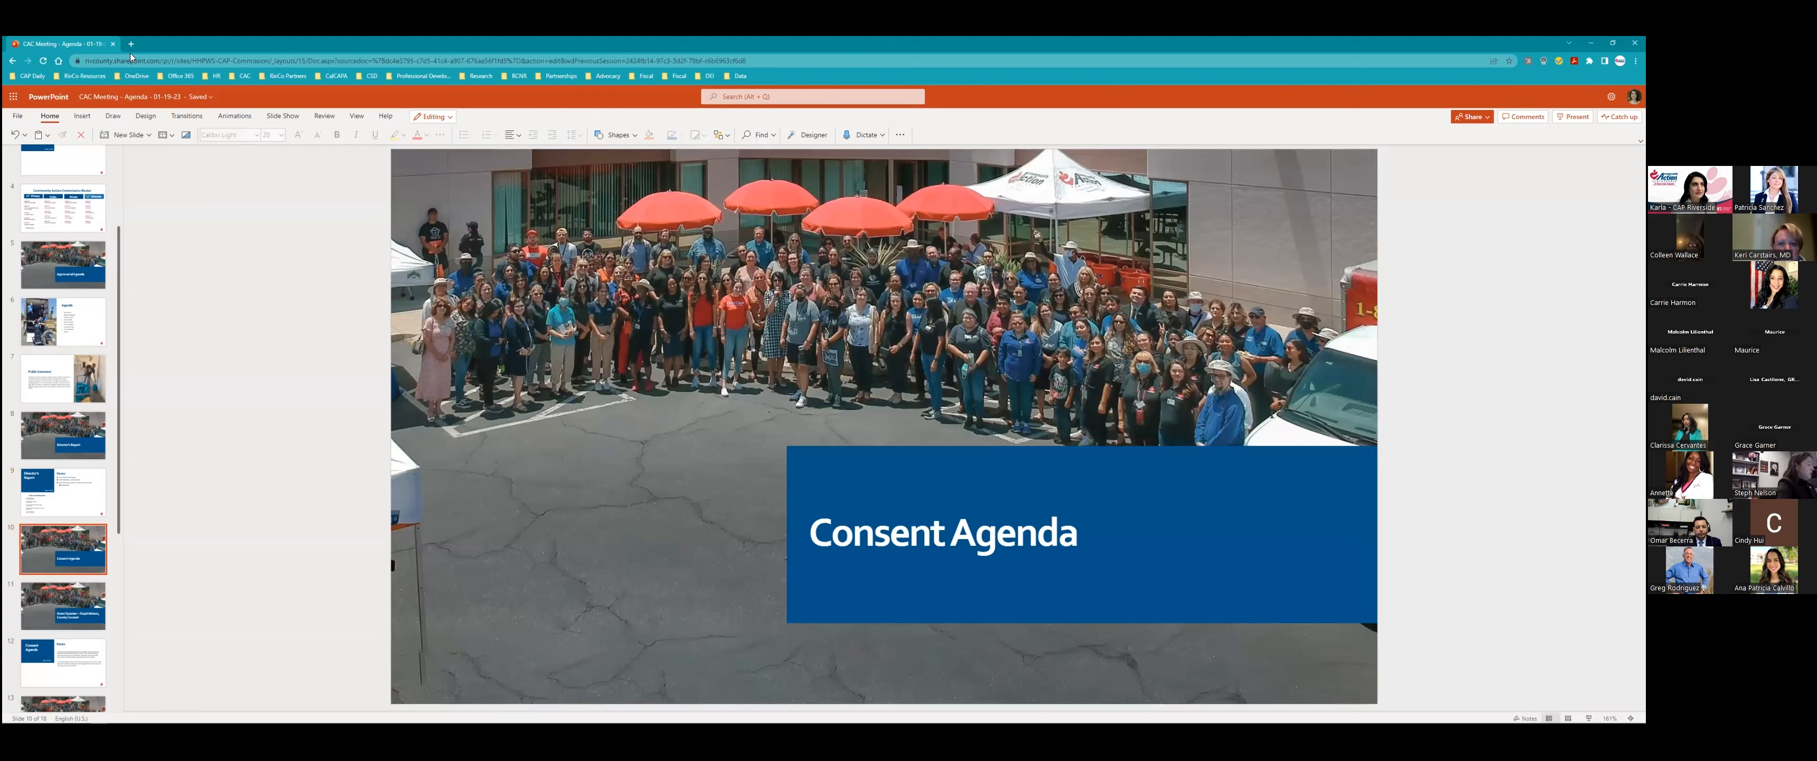
pyautogui.moveTo(131, 45)
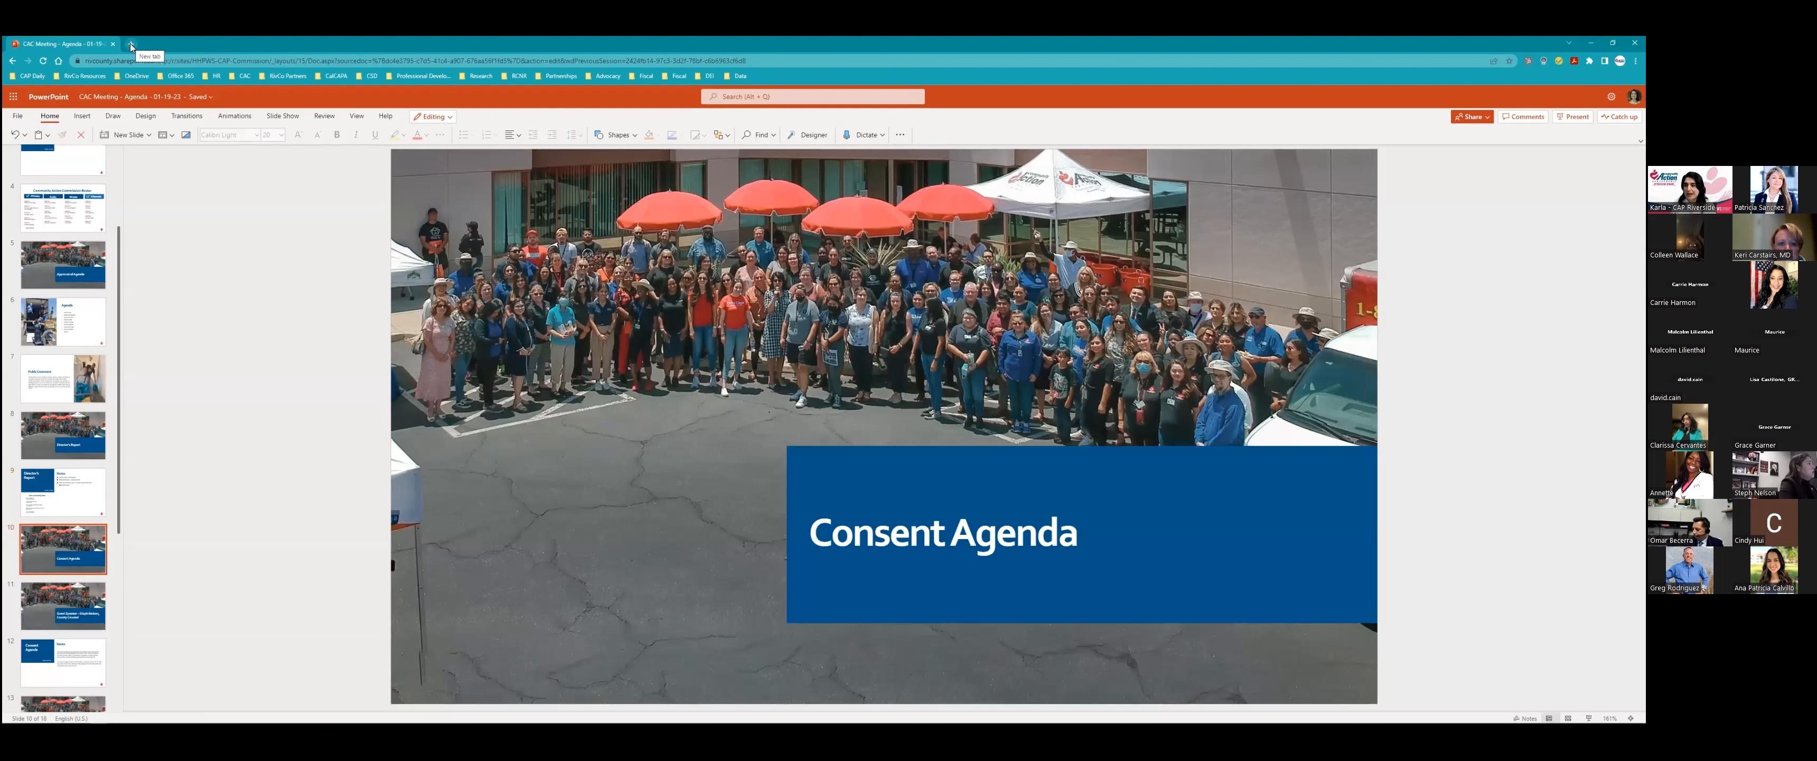
# Briefly open a blank browser tab, then return to the deck on the Consent Agenda slide.
pyautogui.click(174, 43)
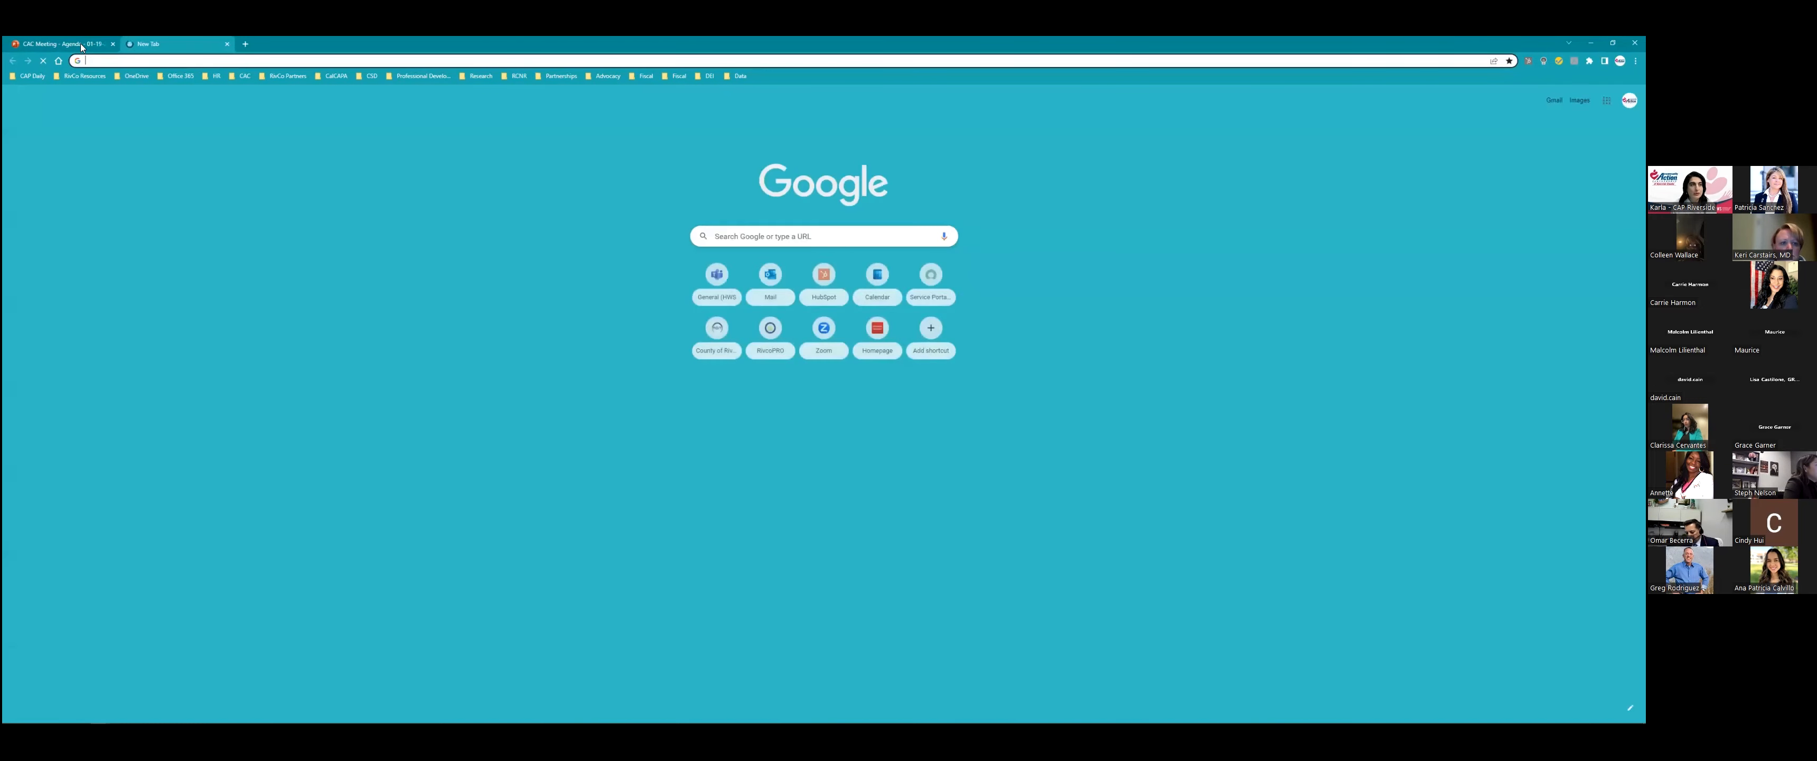
pyautogui.click(58, 45)
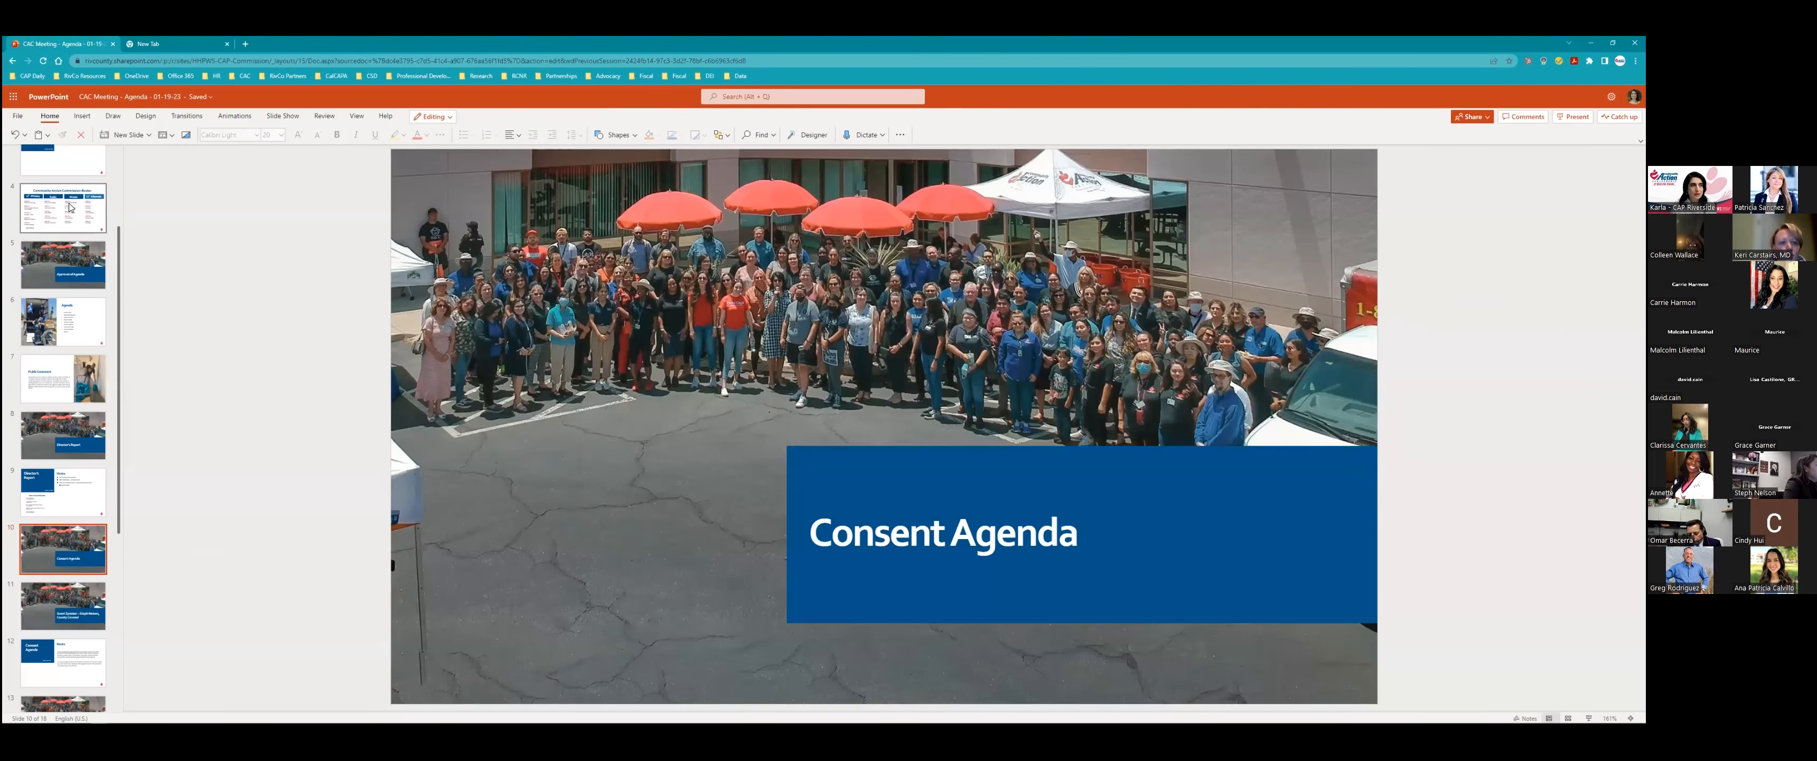
# Revisit the Commission Roster slide, then show the Consent Agenda Items slide on block approval.
pyautogui.click(62, 210)
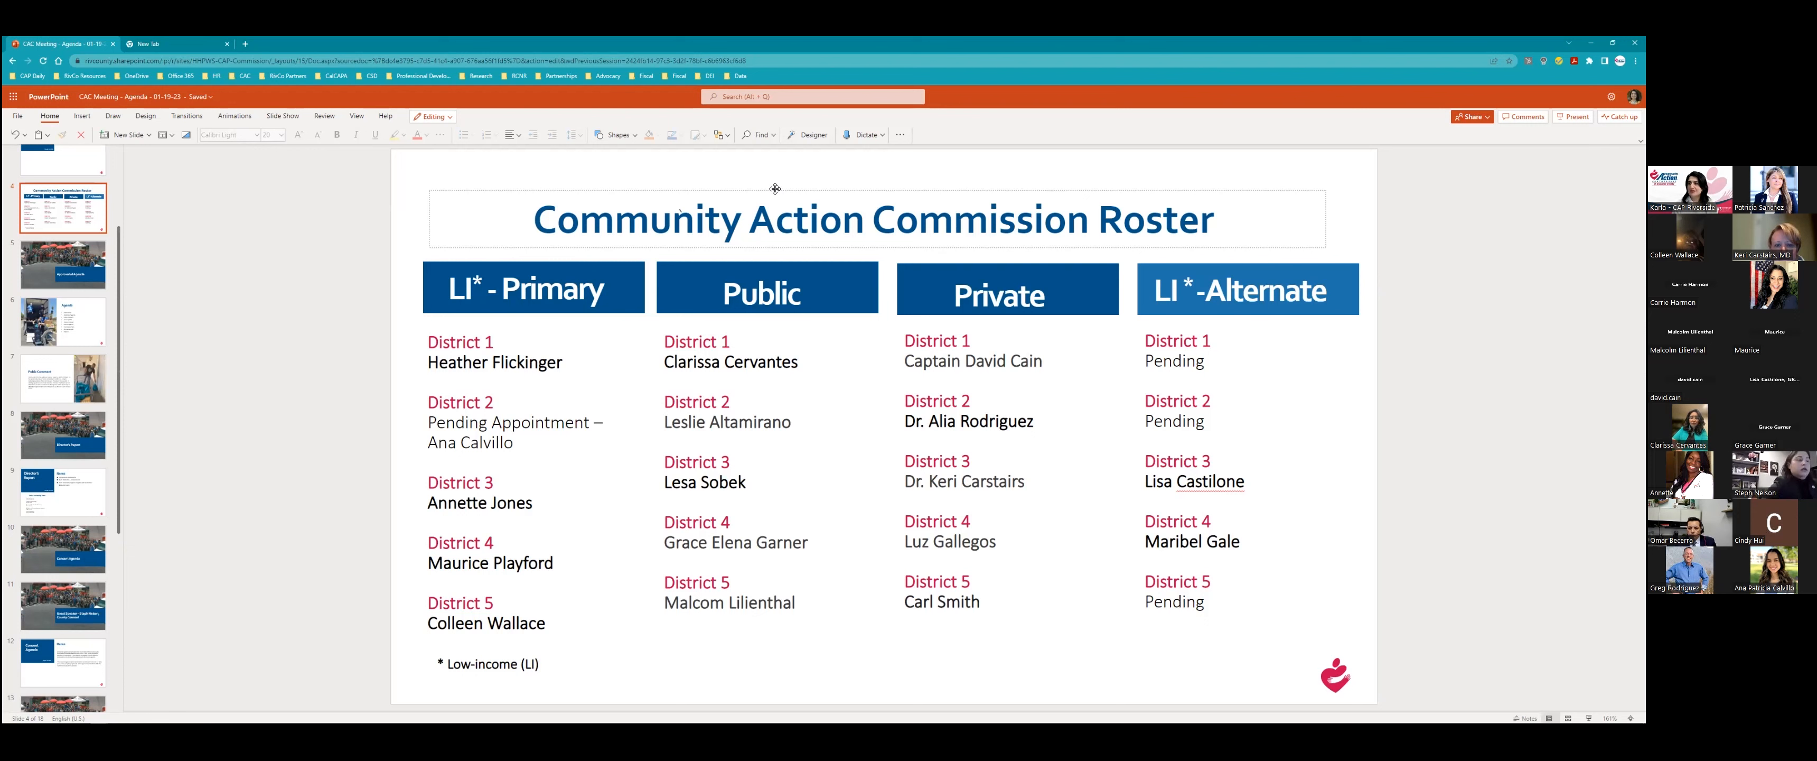
pyautogui.scroll(-3)
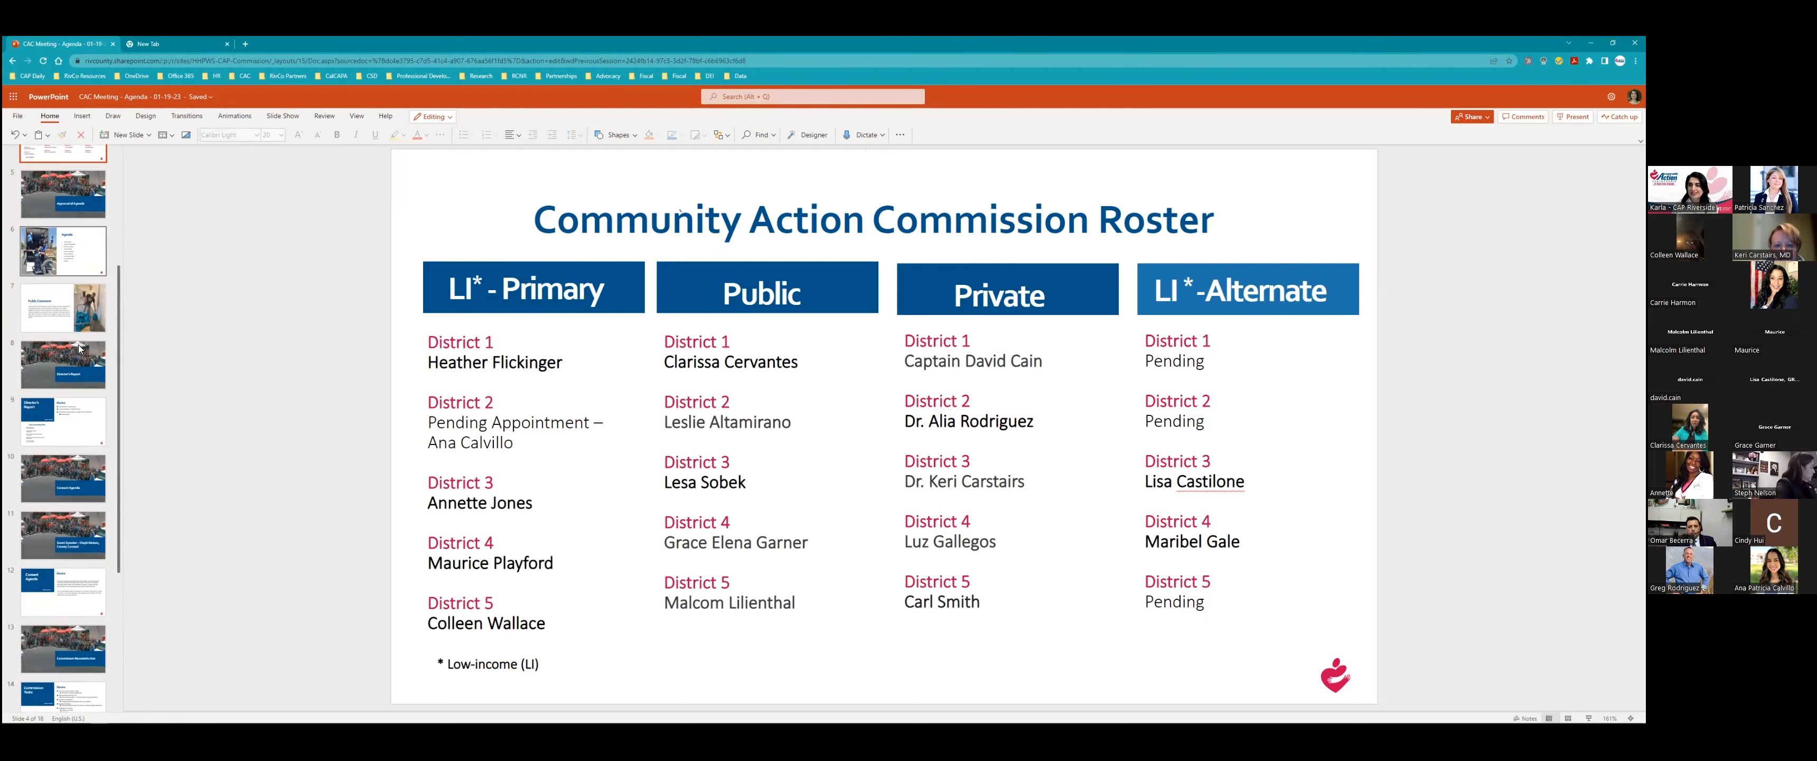
pyautogui.scroll(-3)
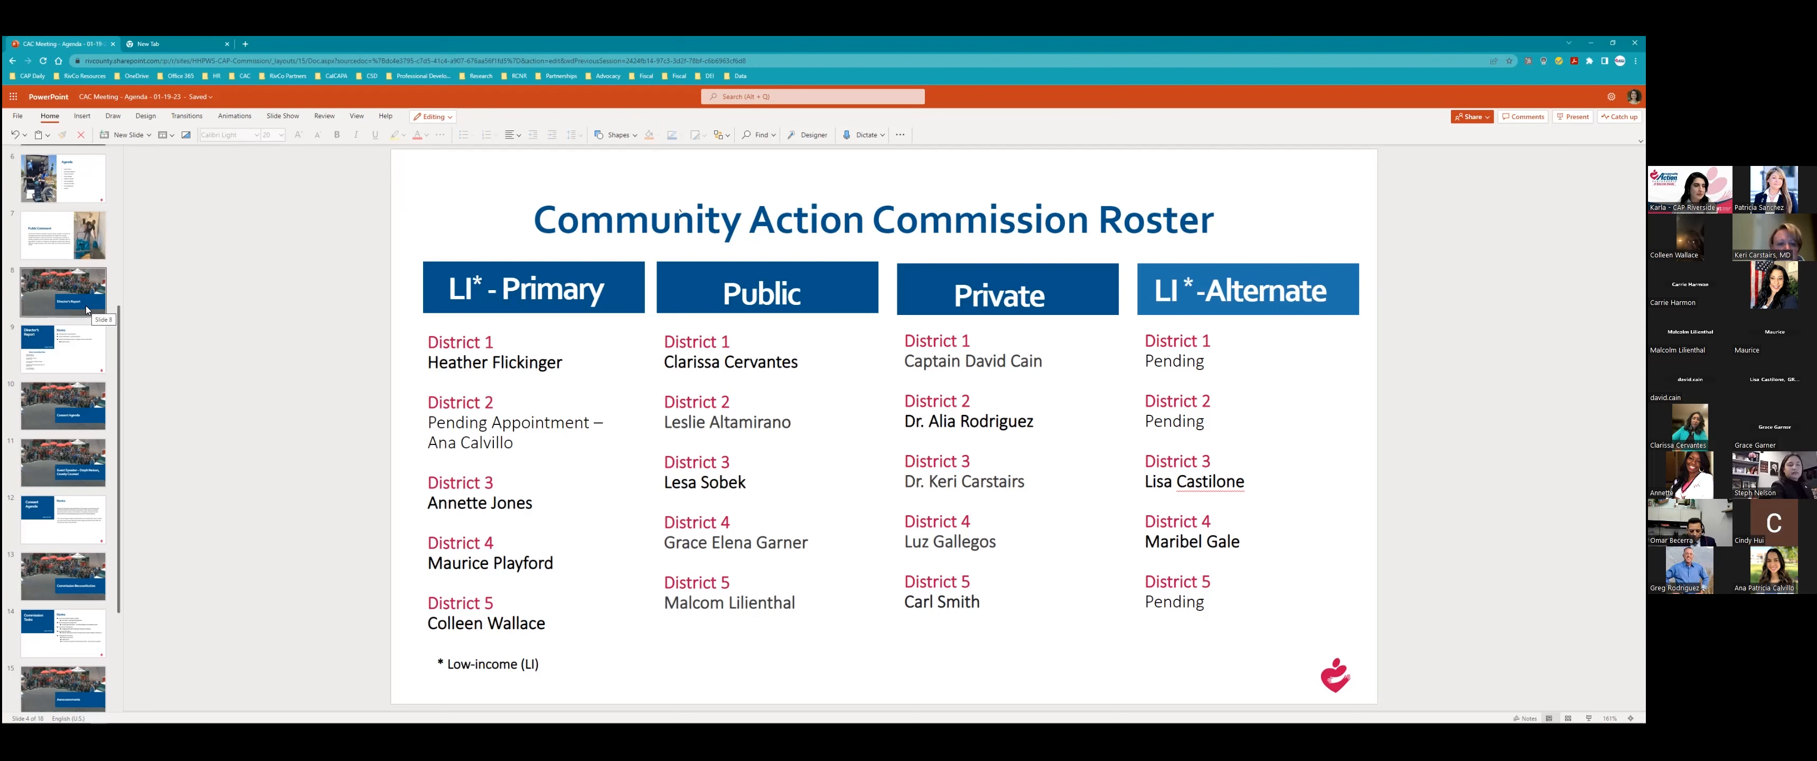
pyautogui.scroll(-3)
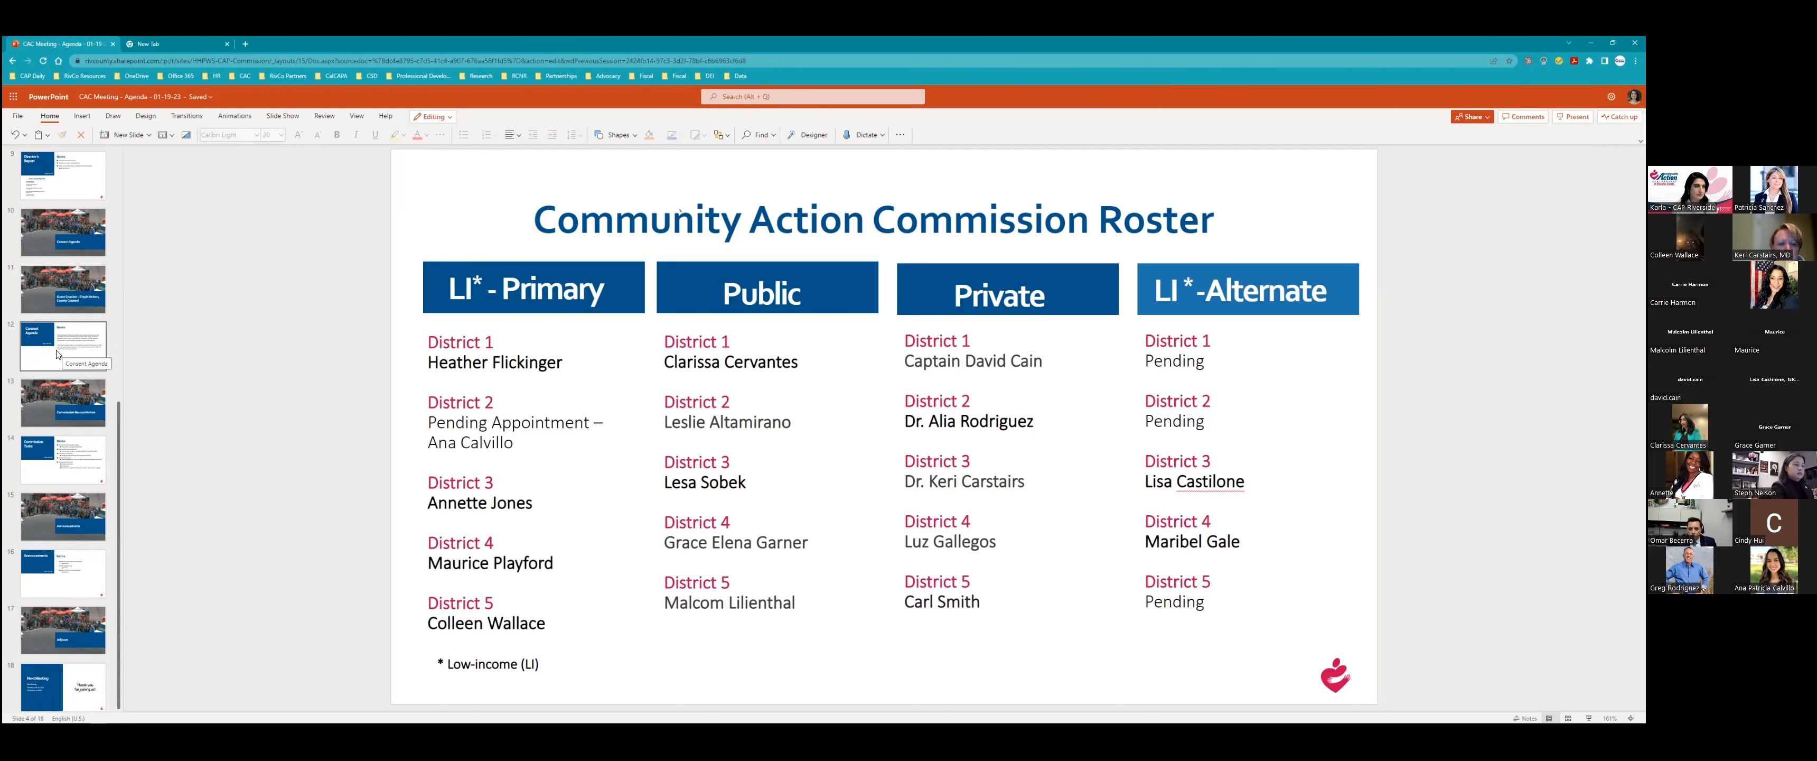
pyautogui.click(63, 346)
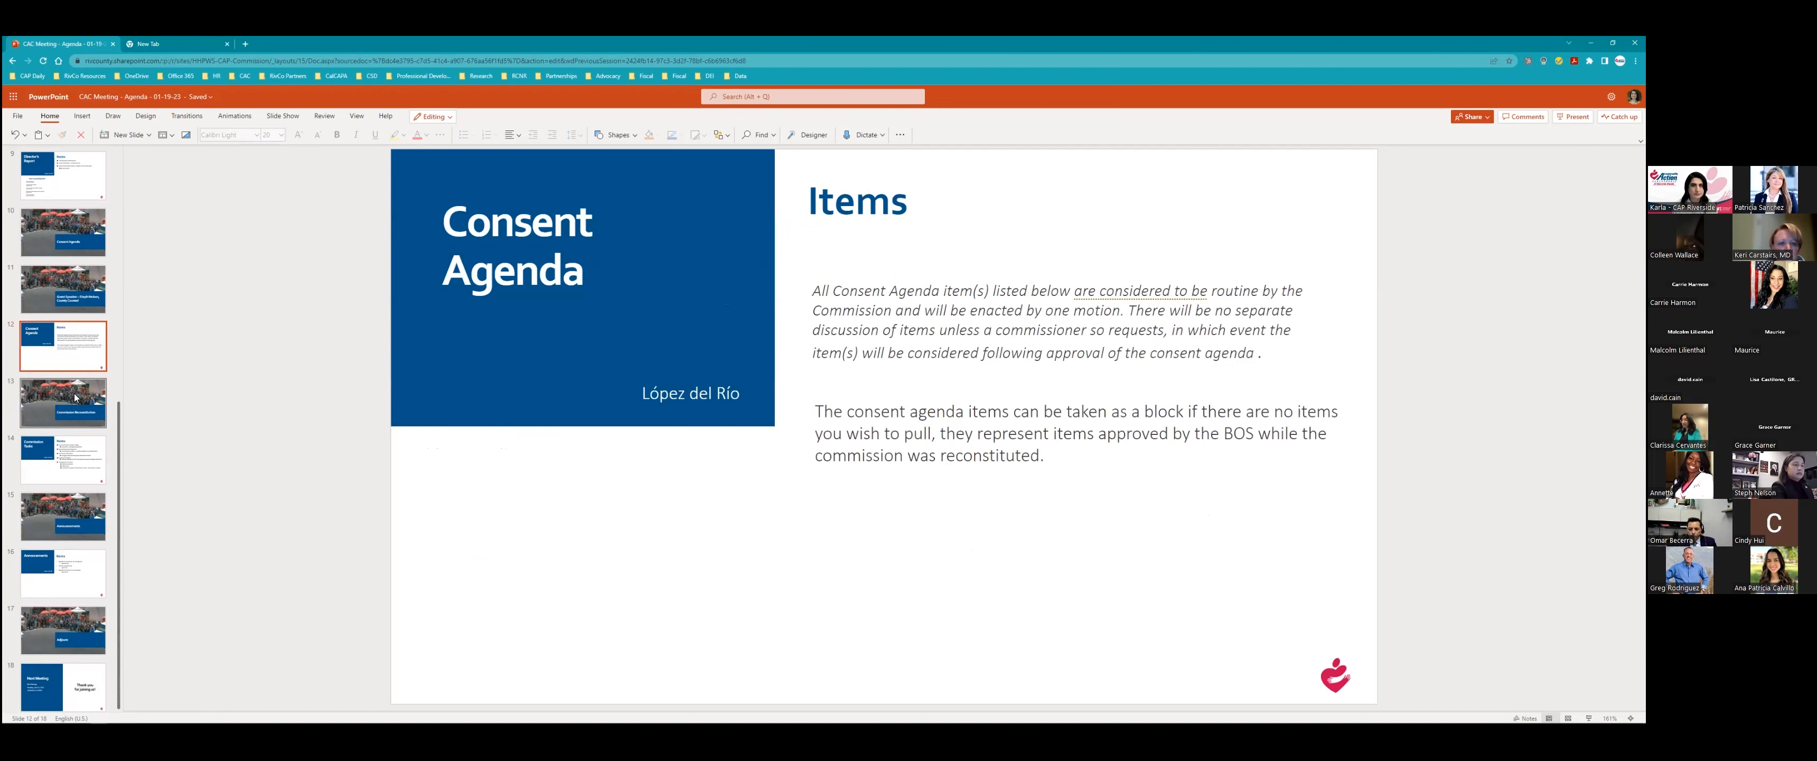
# Show the Commission Tasks slide listing election update, next meeting, orientations and strategic plan.
pyautogui.click(64, 403)
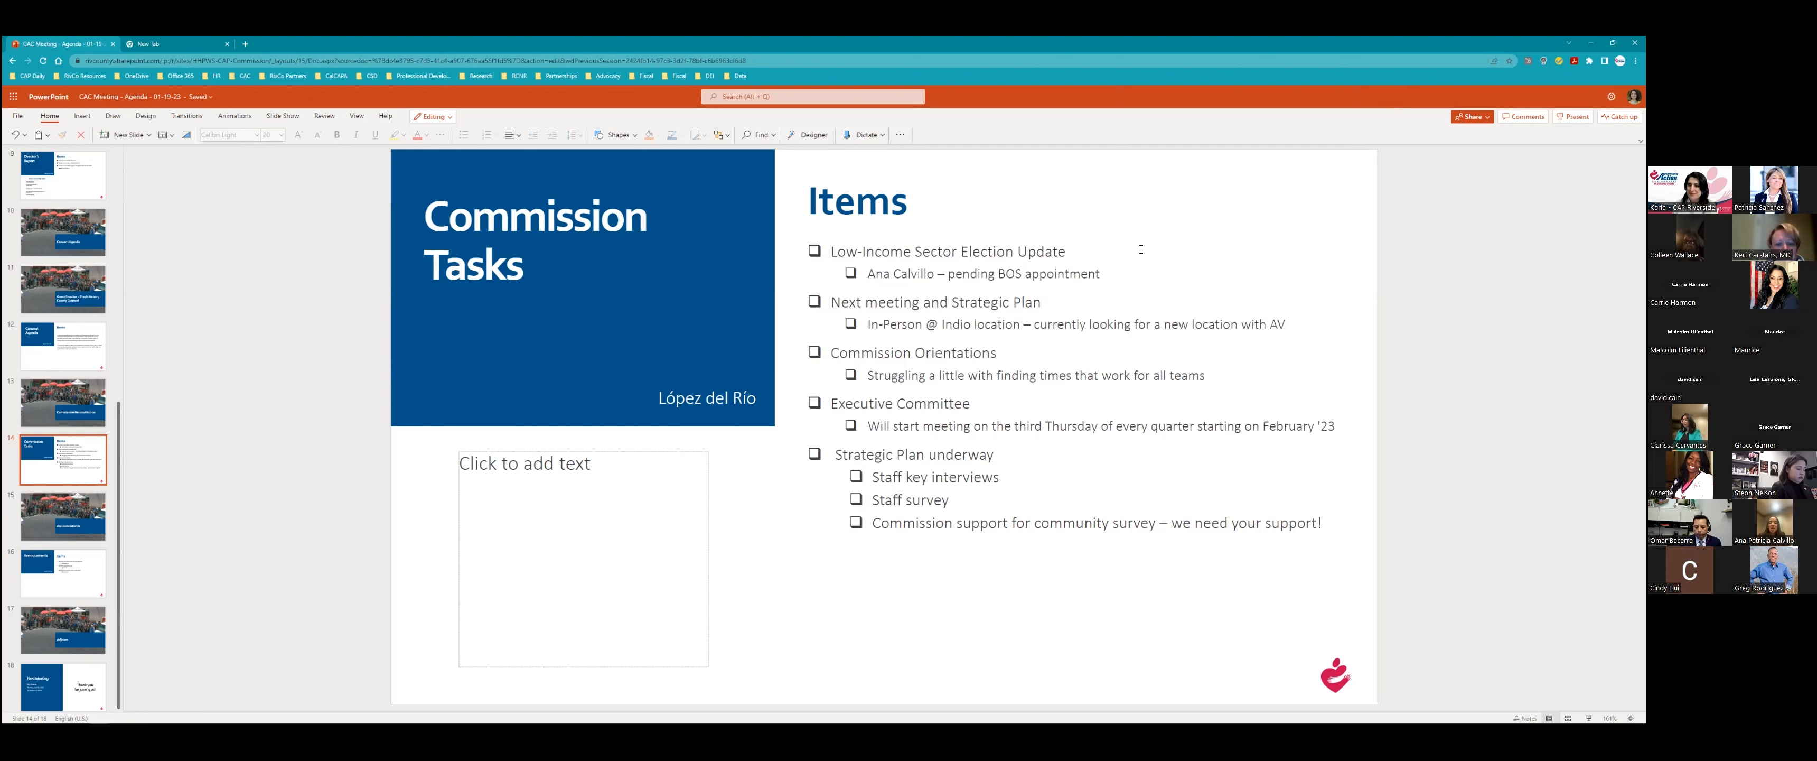
pyautogui.click(858, 201)
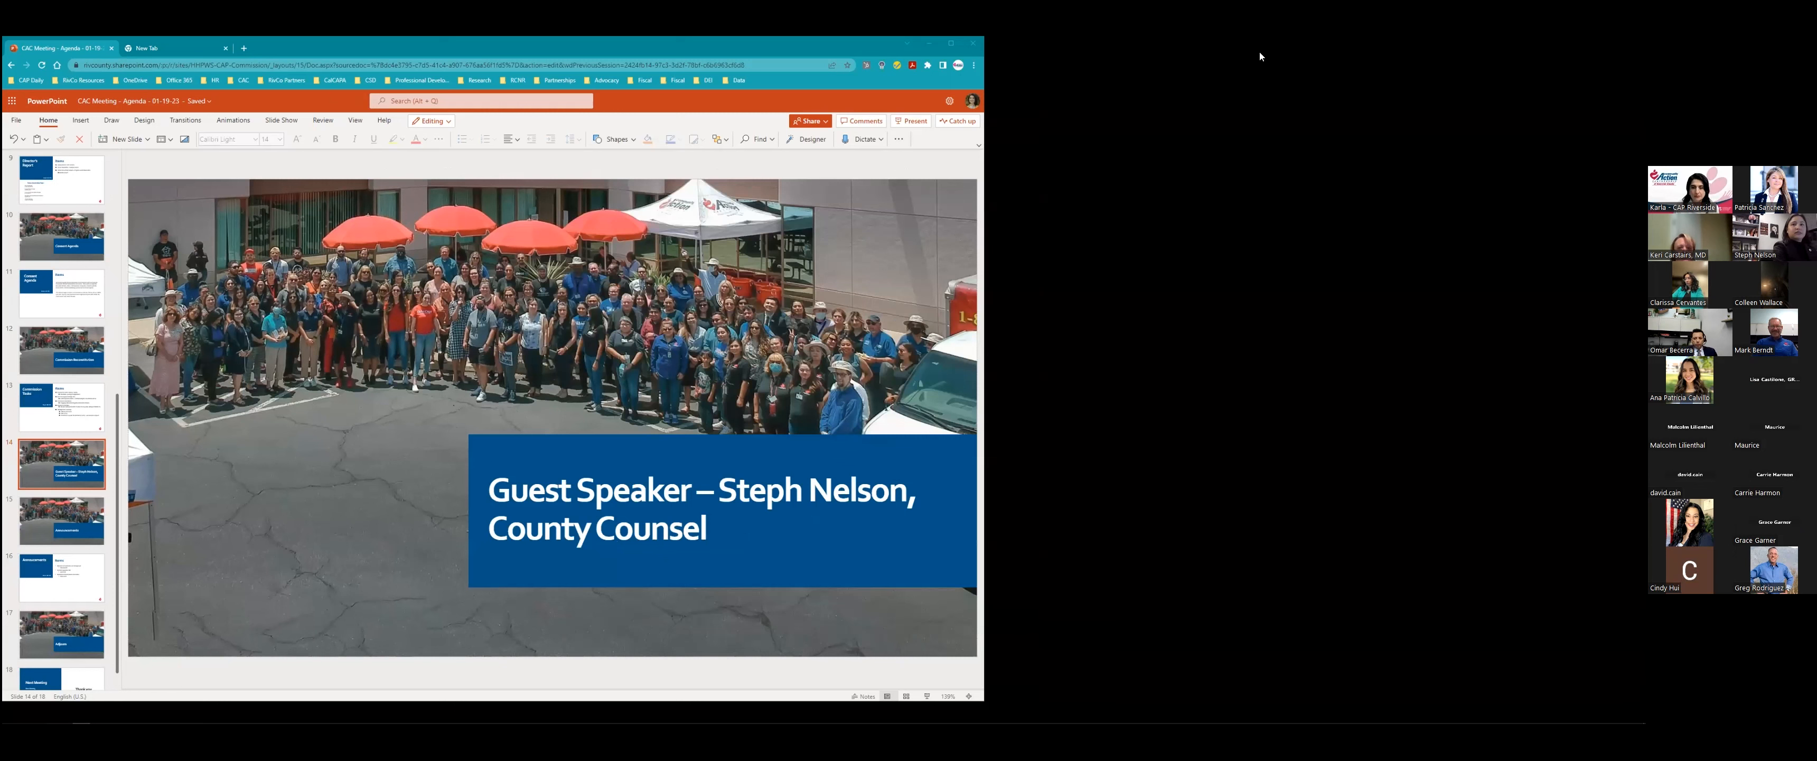
pyautogui.moveTo(874, 462)
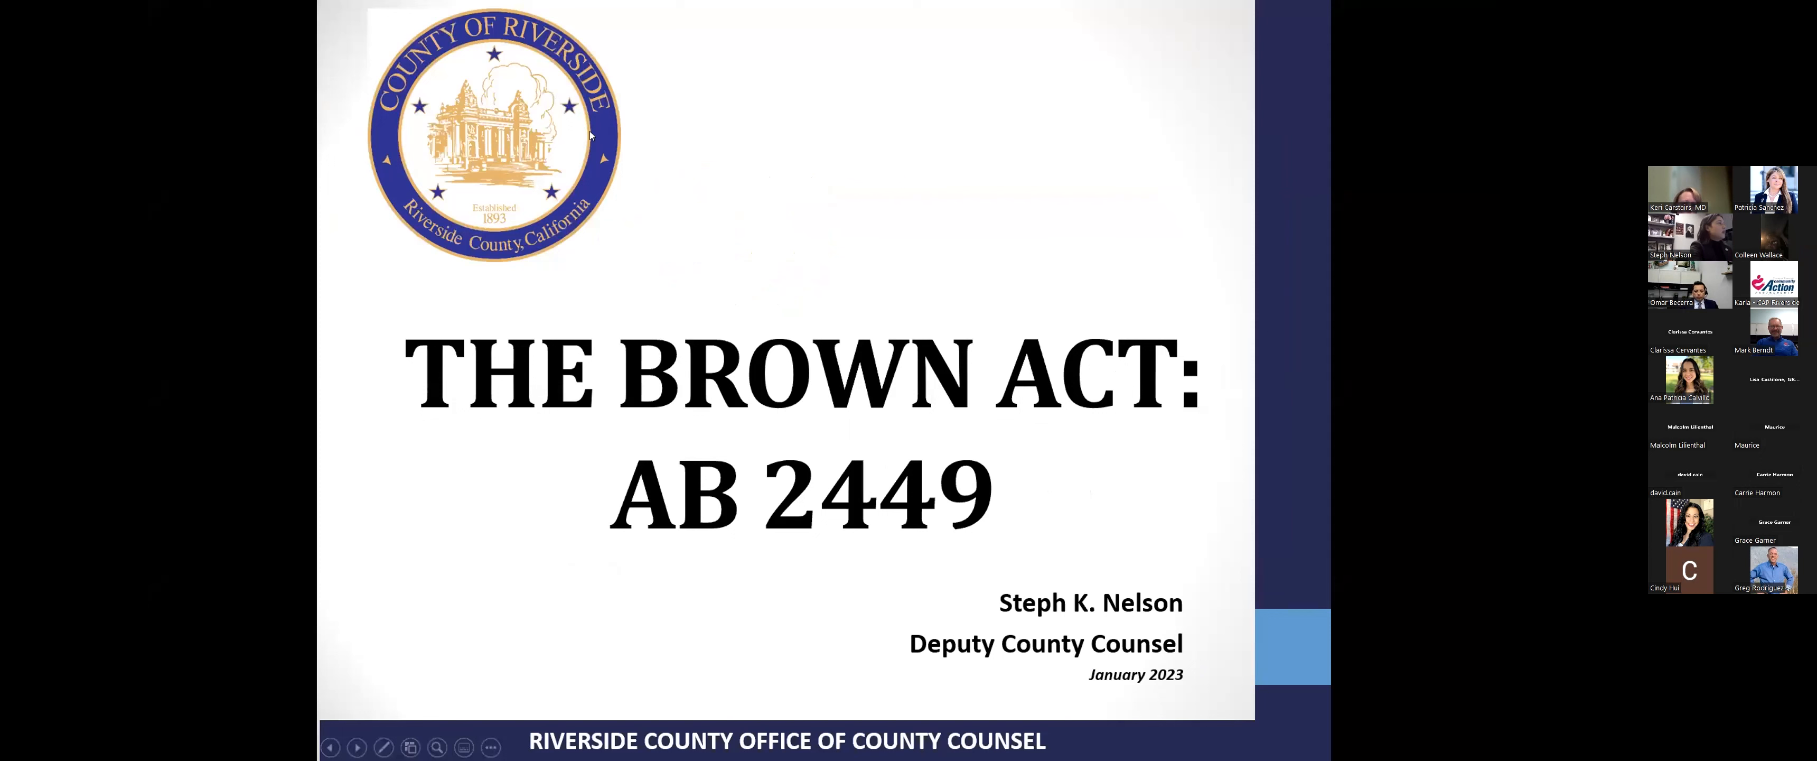
pyautogui.moveTo(719, 266)
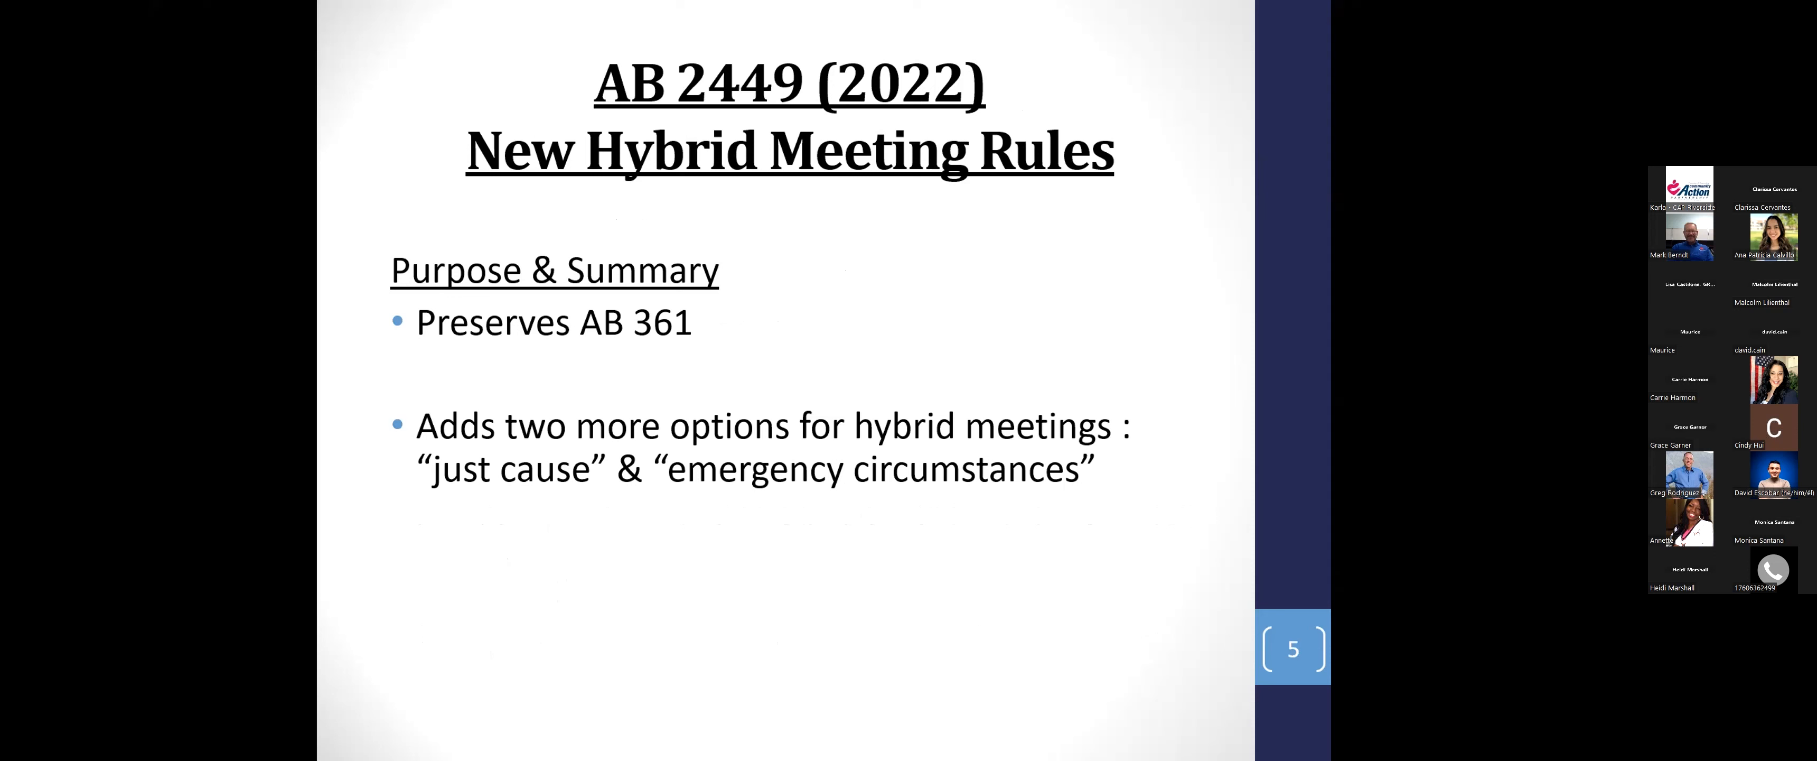
# Advance the slideshow to slide 9 on Emergency Circumstances qualifications for remote attendance.
pyautogui.press('Right')
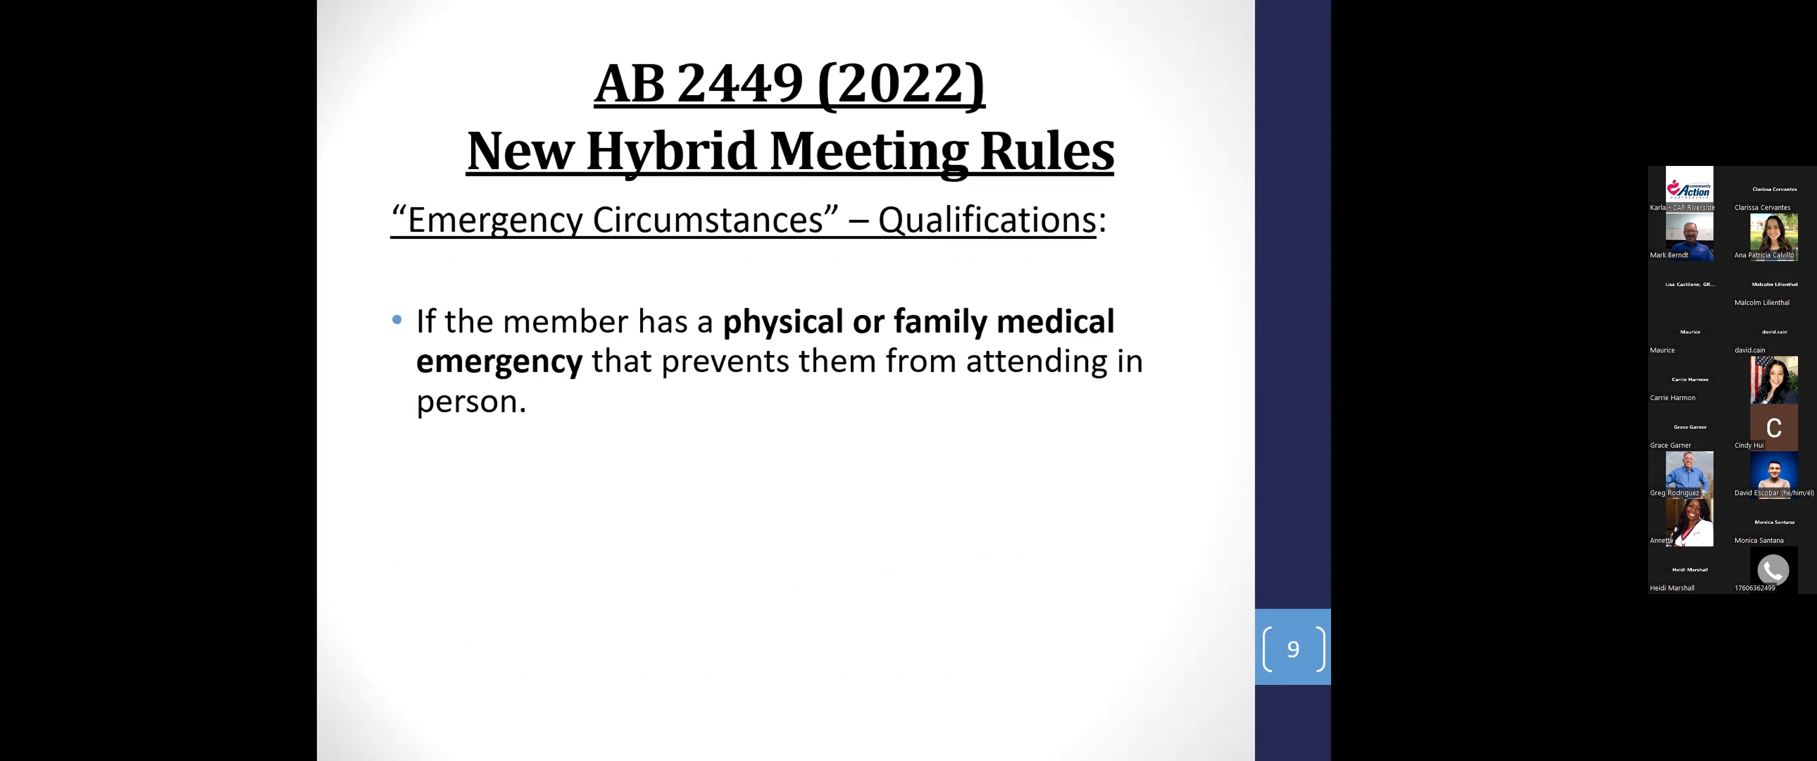
pyautogui.press('right')
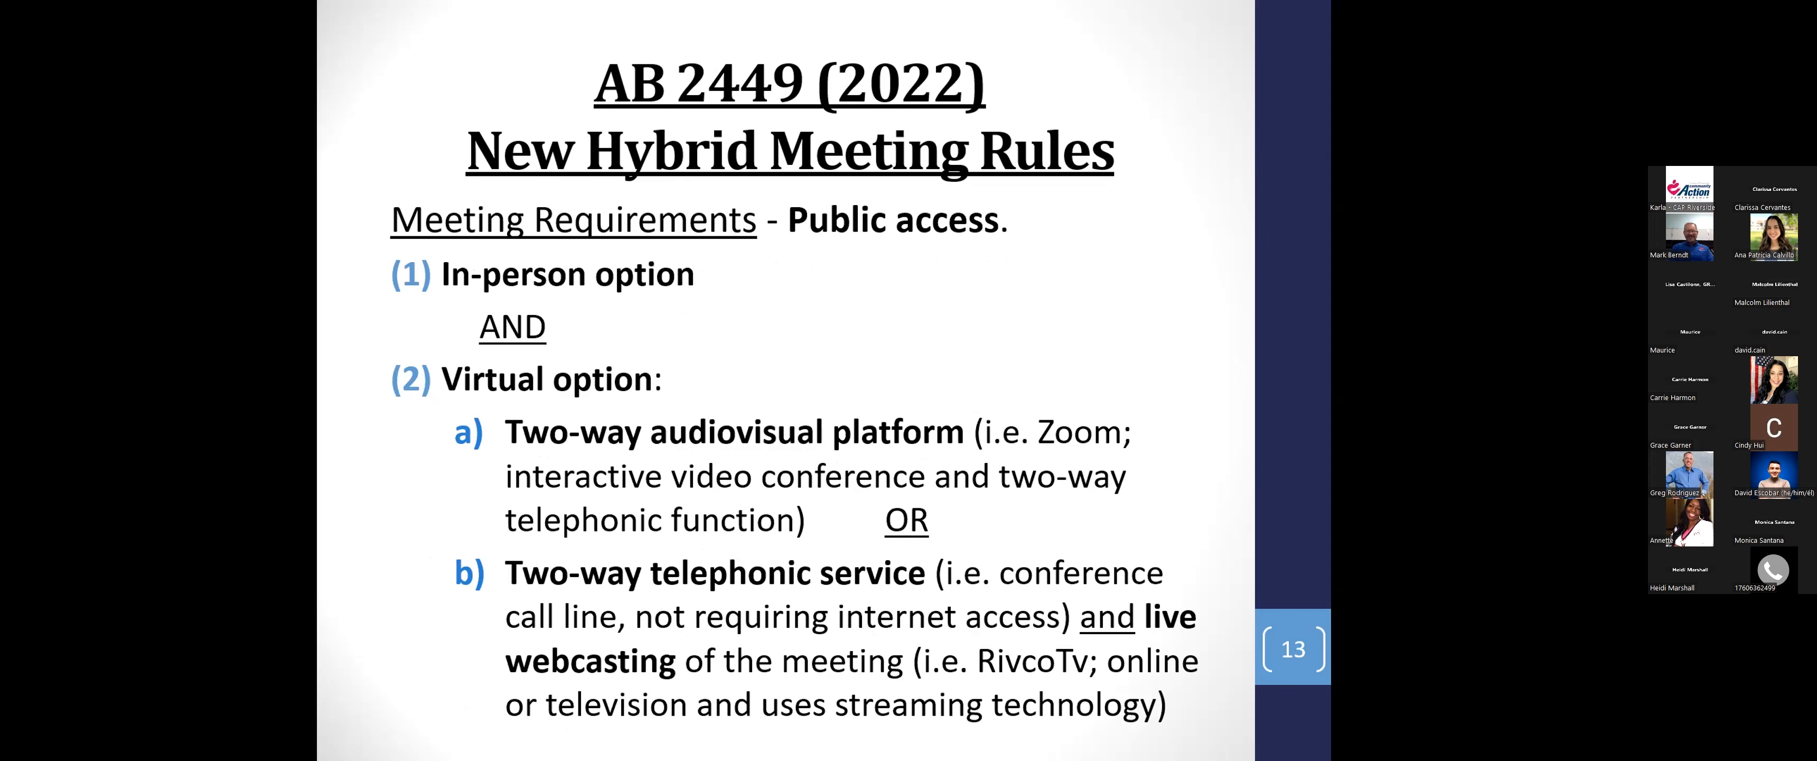
pyautogui.moveTo(1041, 323)
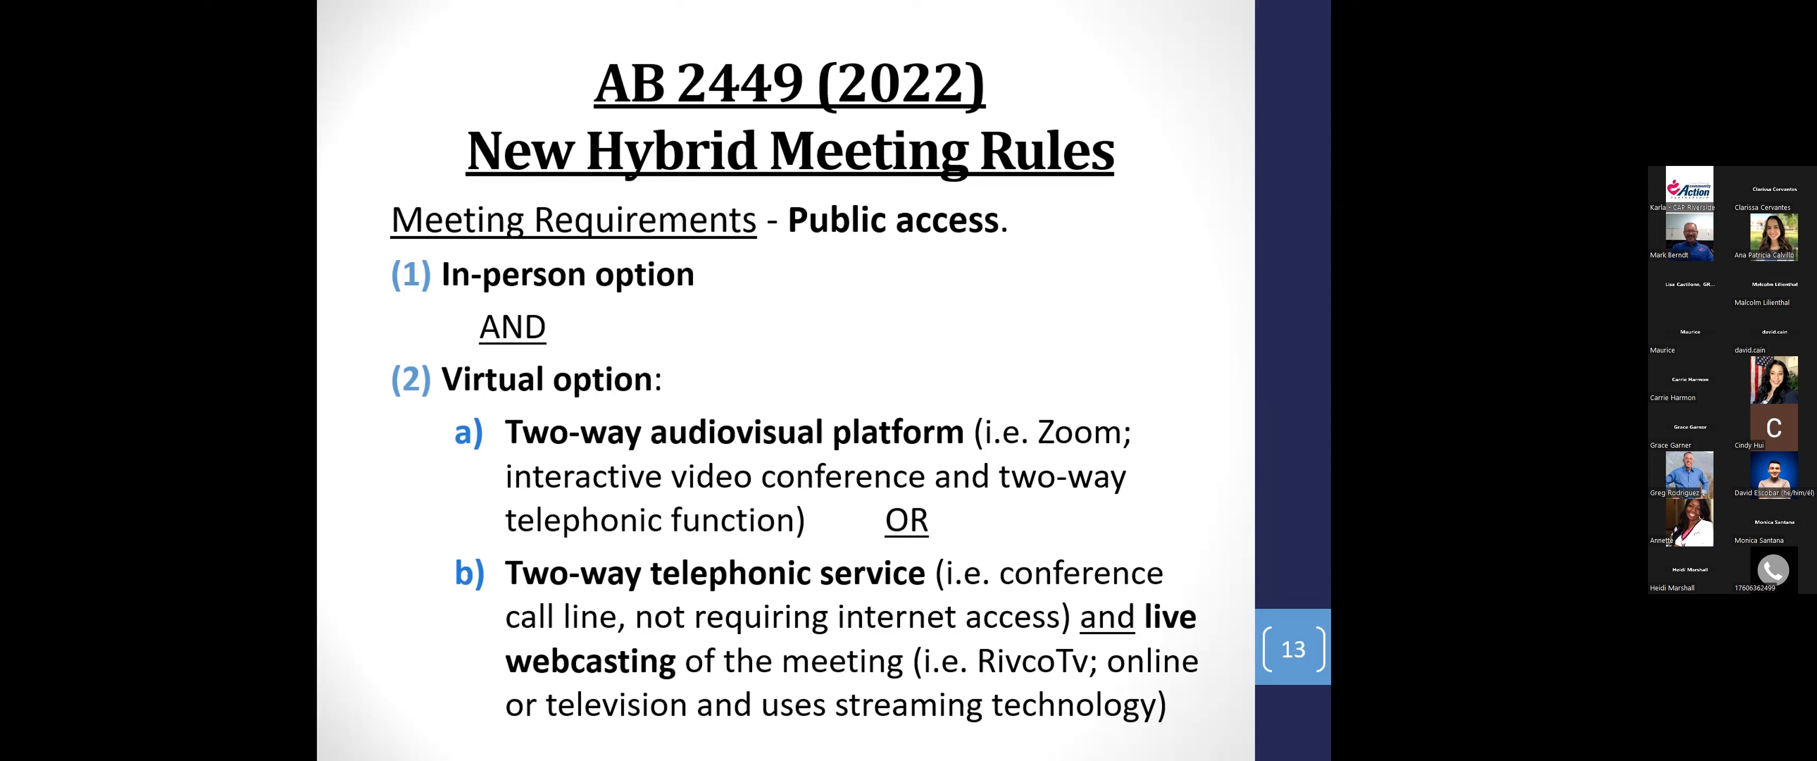
# Advance to slide 14, Meeting Requirements – Disruption of Broadcast.
pyautogui.press('Right')
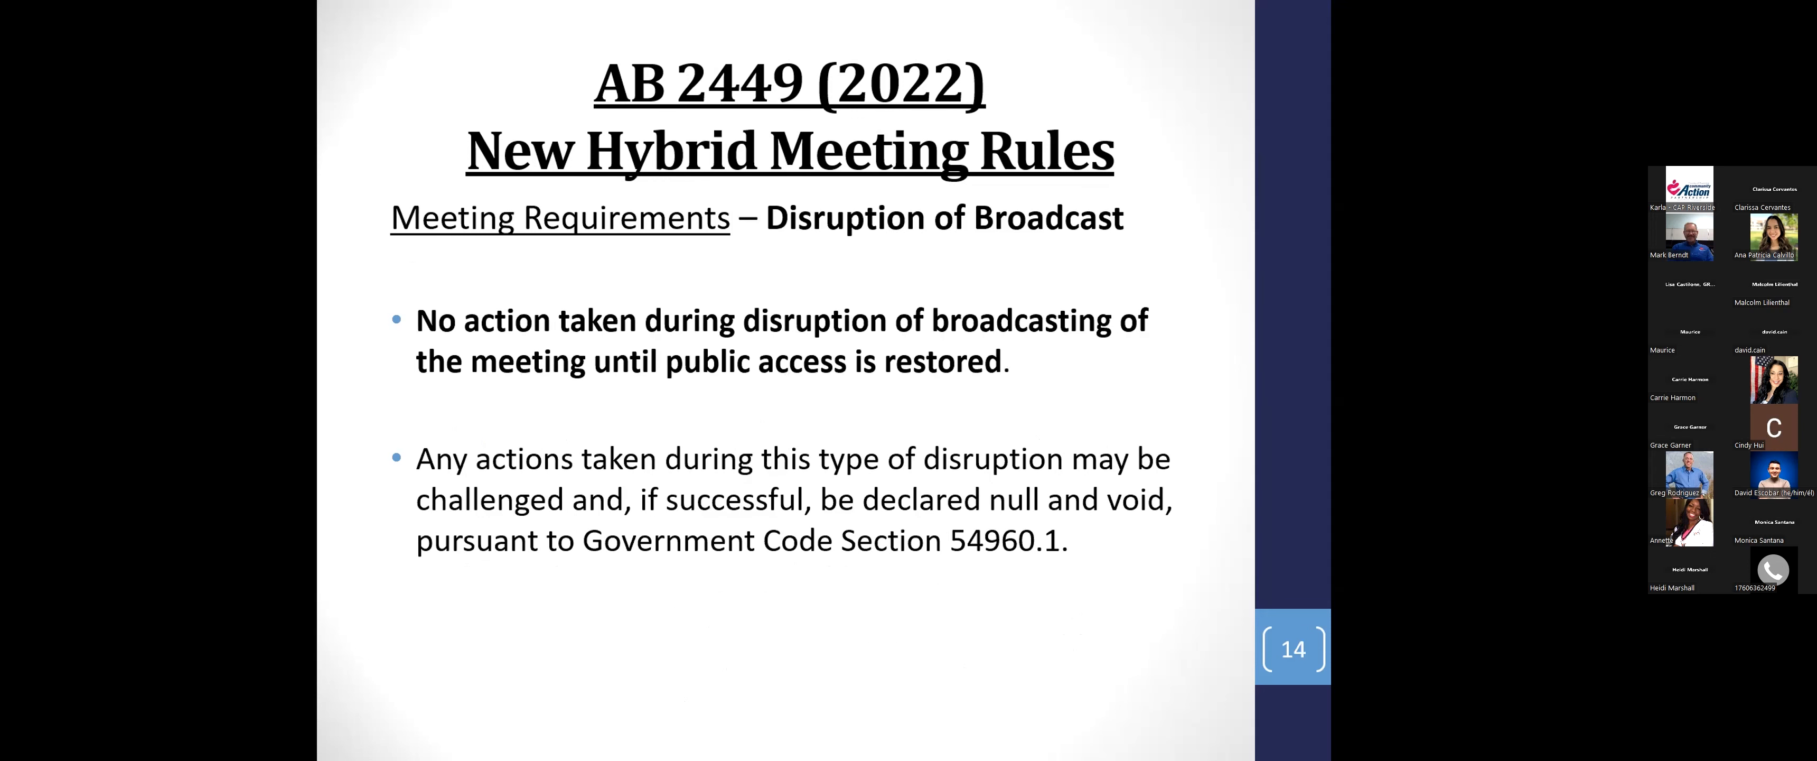
# Advance to slide 15, Public Comment and Third Party Registration requirements.
pyautogui.press('Right')
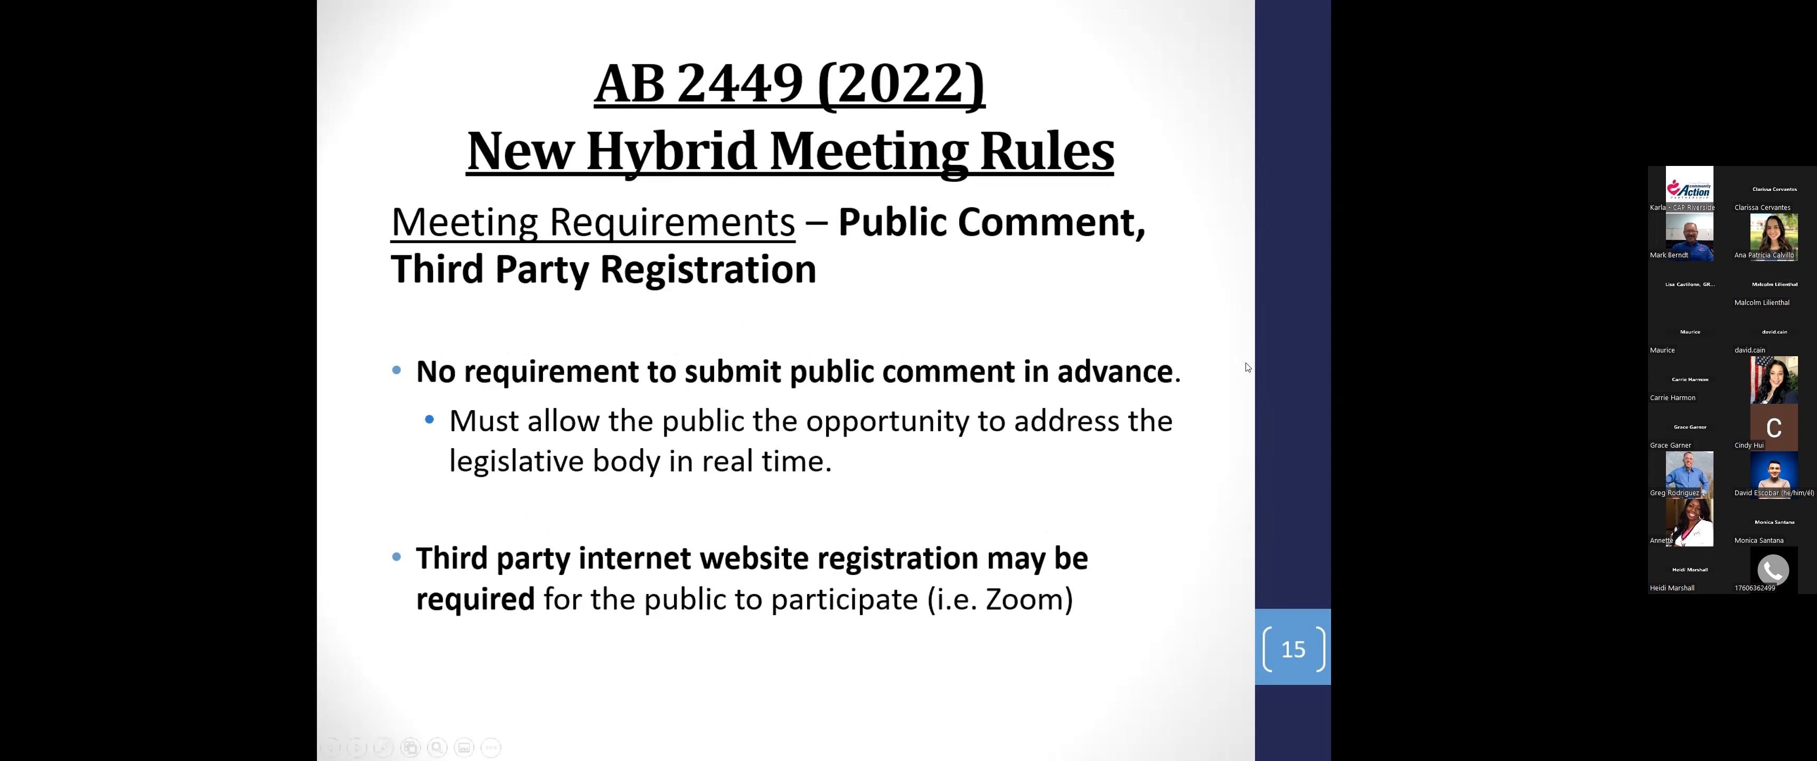
pyautogui.moveTo(1267, 357)
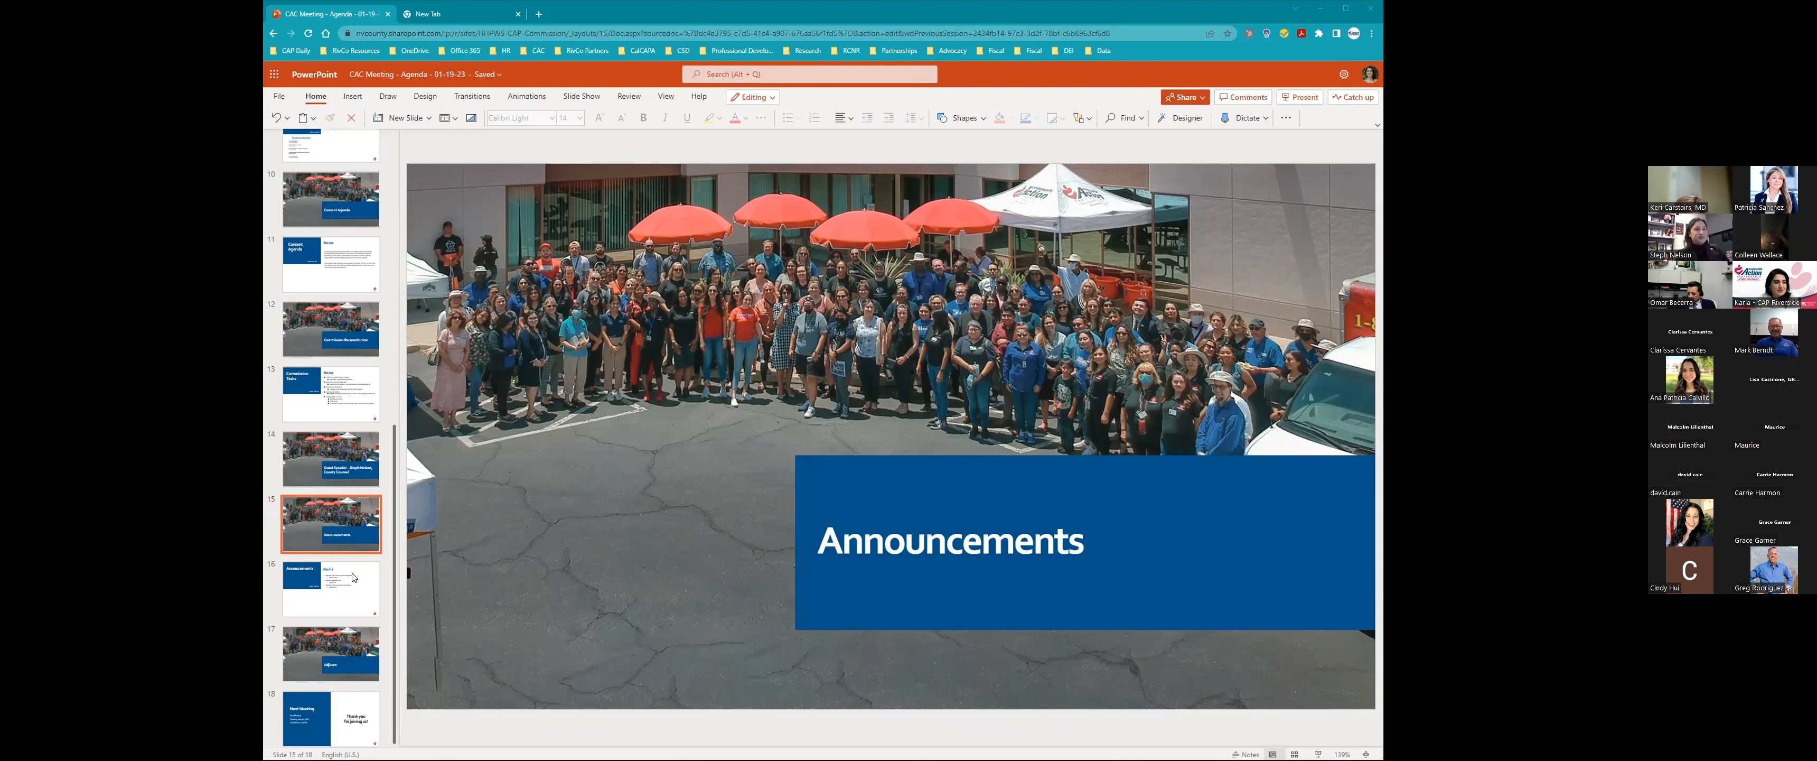
# Show slide 16 with the three announcement items and their event dates.
pyautogui.click(330, 587)
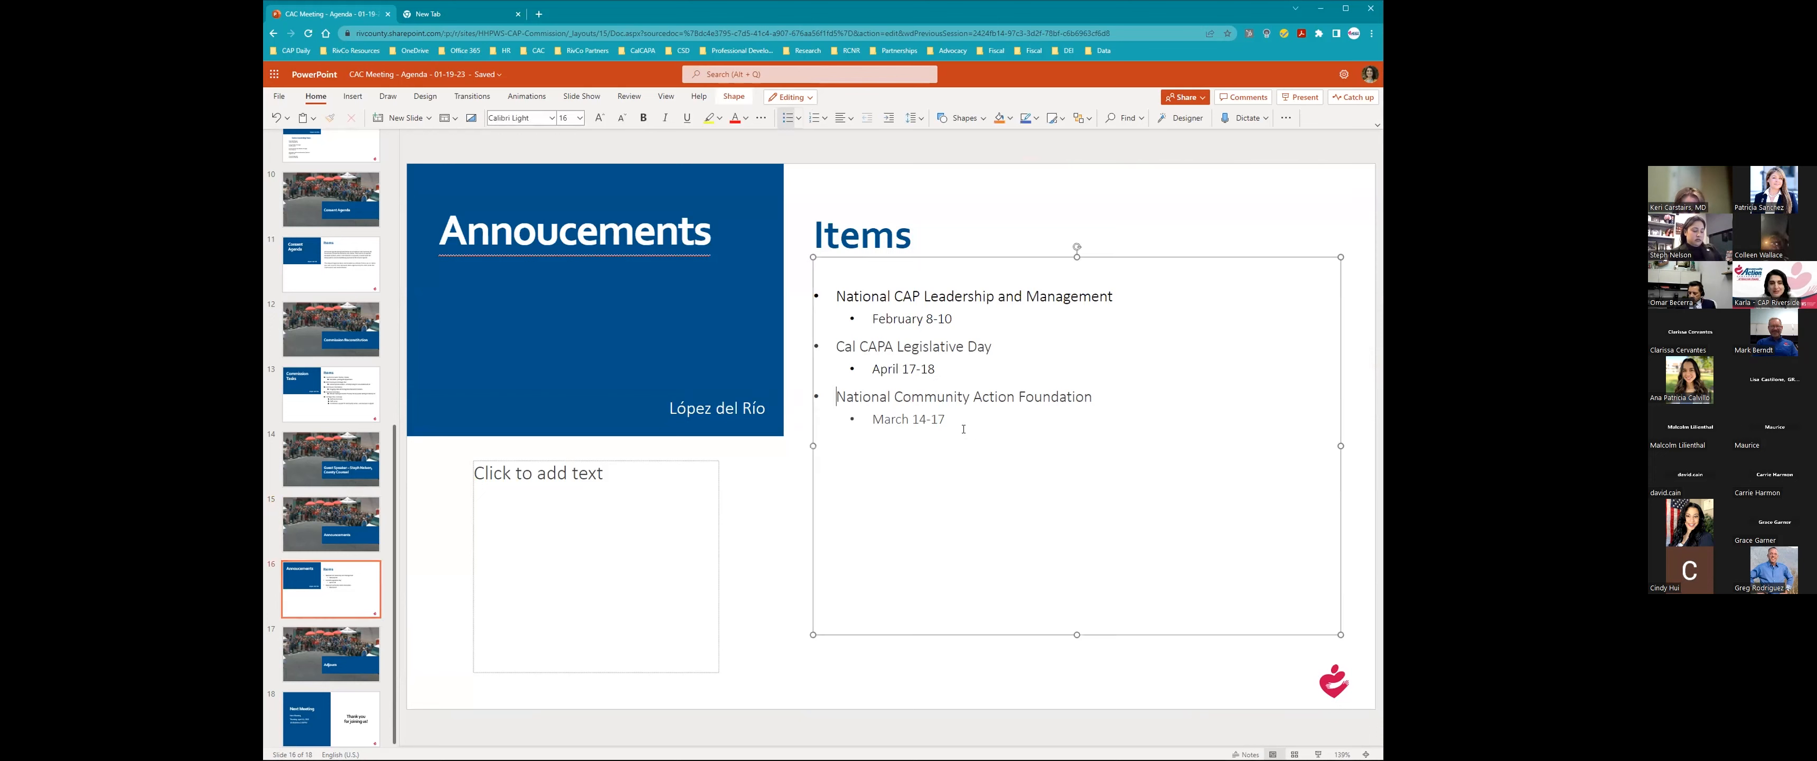
# Return to the Community Action Commission Roster slide listing members by district and sector.
pyautogui.moveTo(836, 396); pyautogui.dragTo(946, 418)
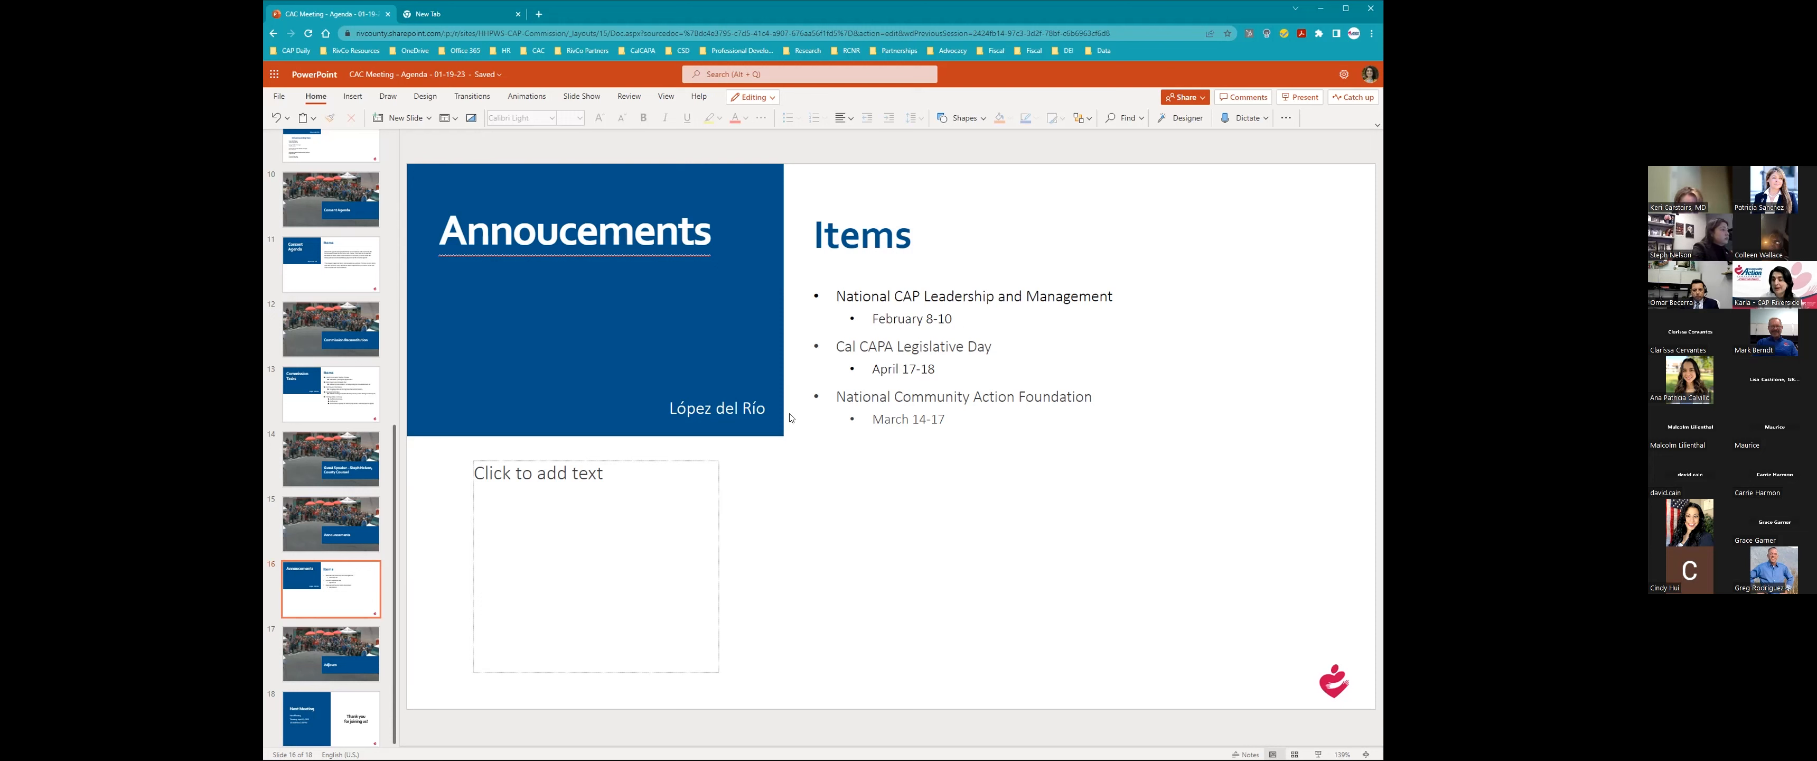
pyautogui.moveTo(795, 415)
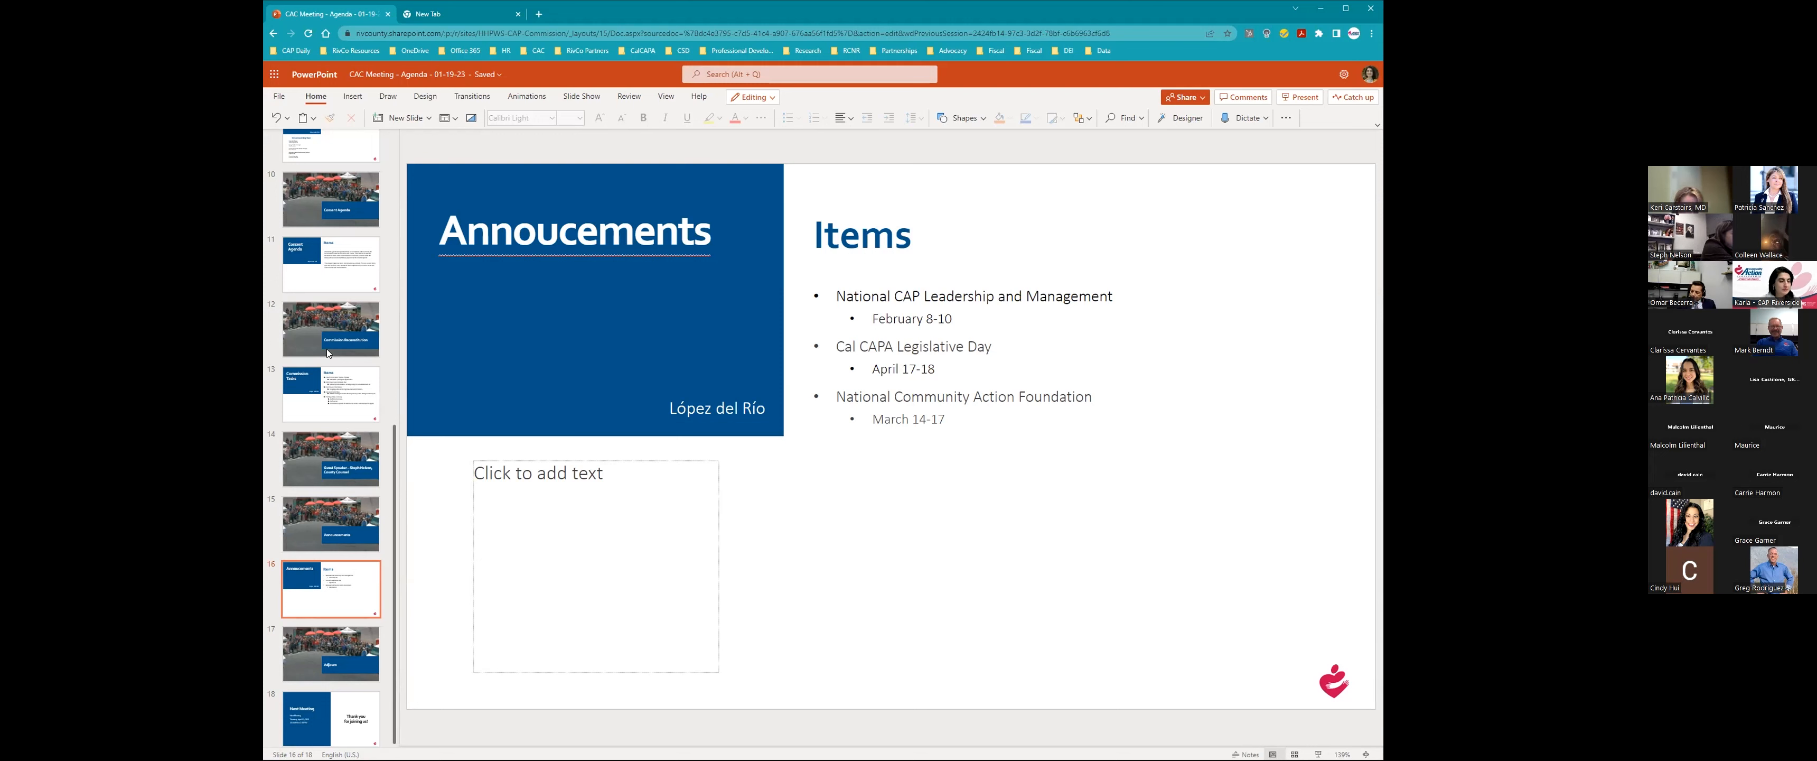
pyautogui.moveTo(314, 656)
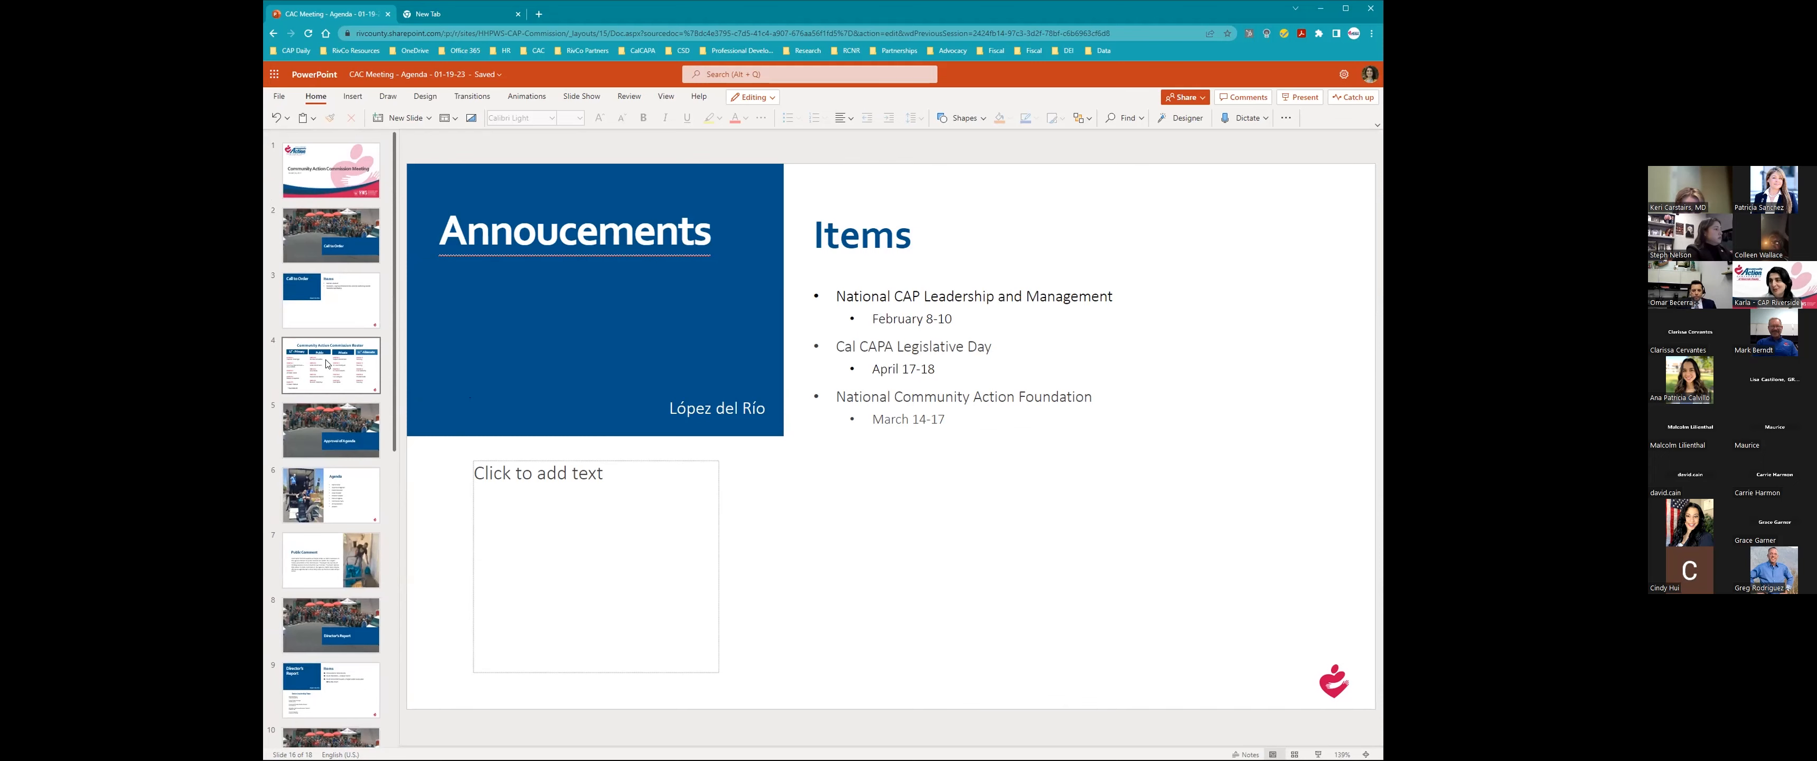
pyautogui.click(330, 364)
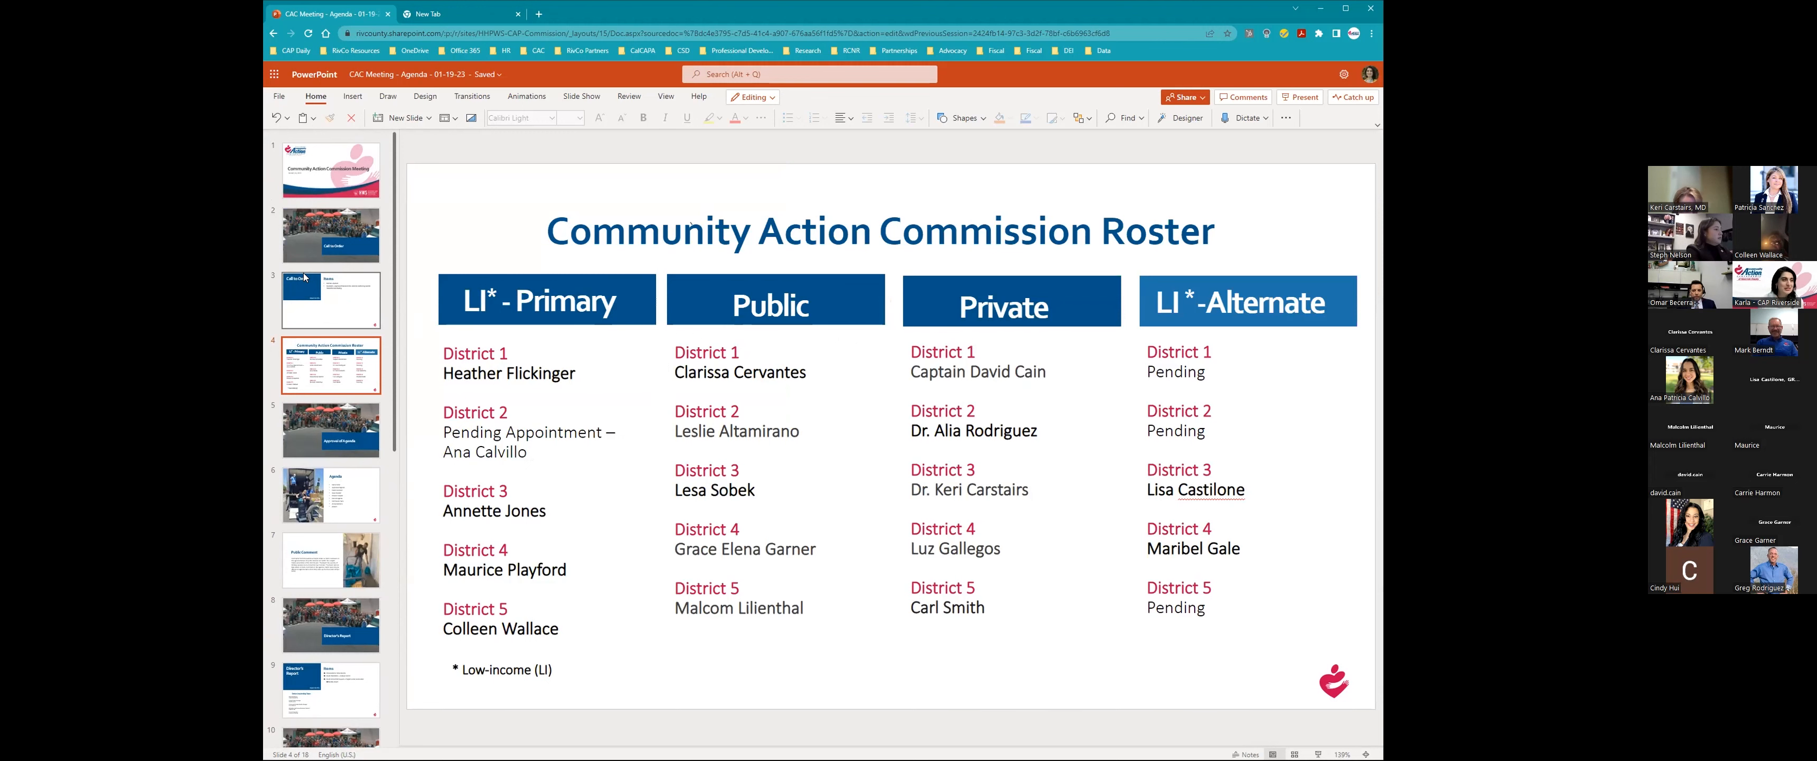
# Show the Call to Order slide, then the closing Next Meeting slide for Thursday, April 20, 2022.
pyautogui.click(330, 299)
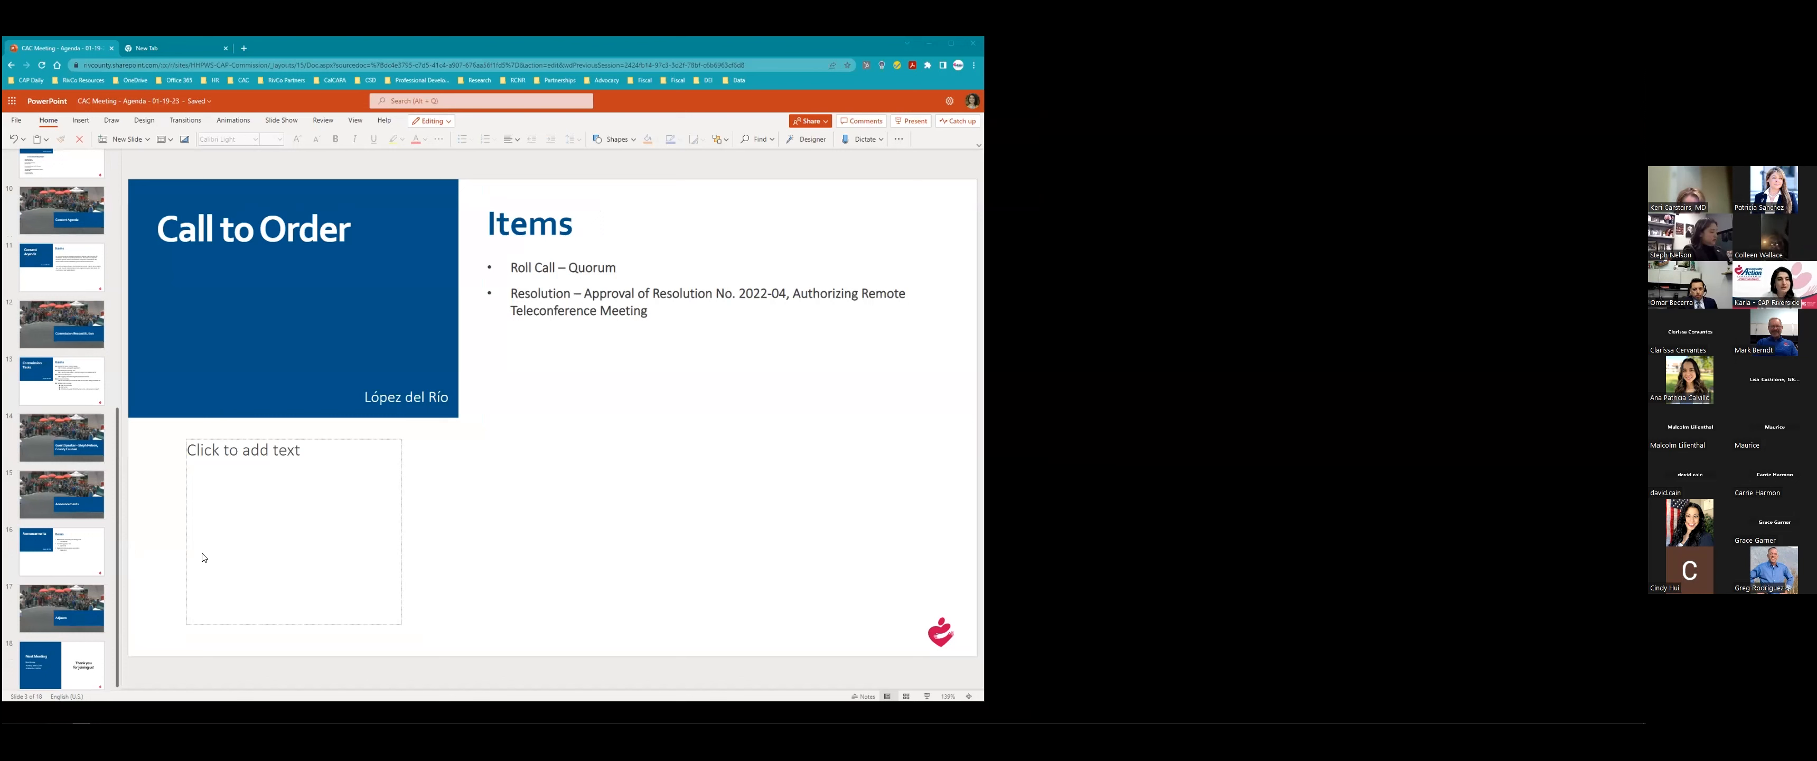
pyautogui.click(60, 663)
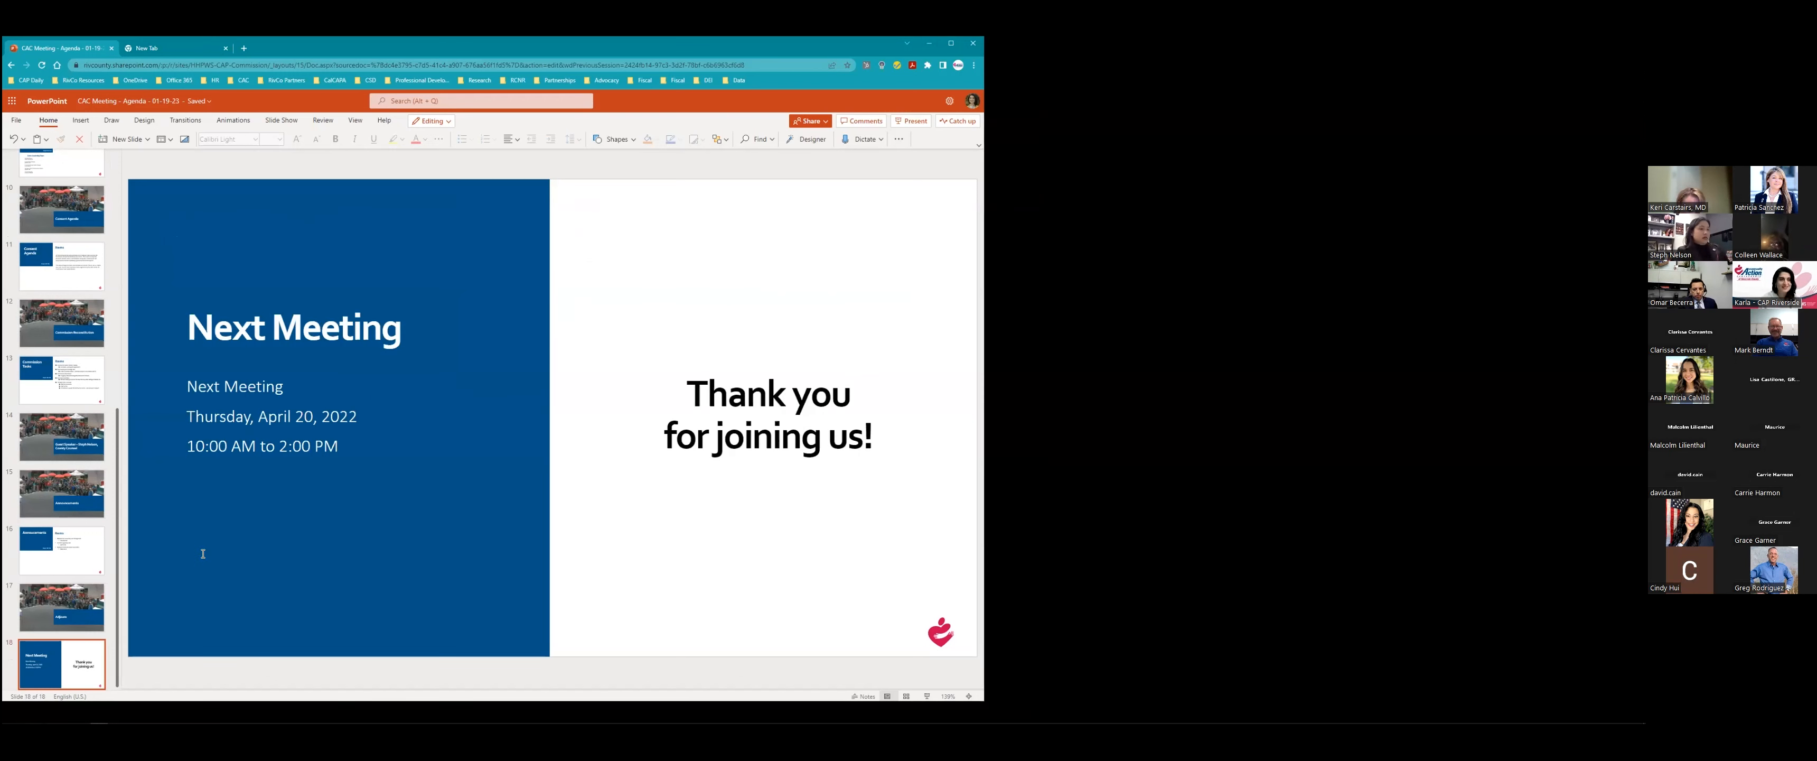